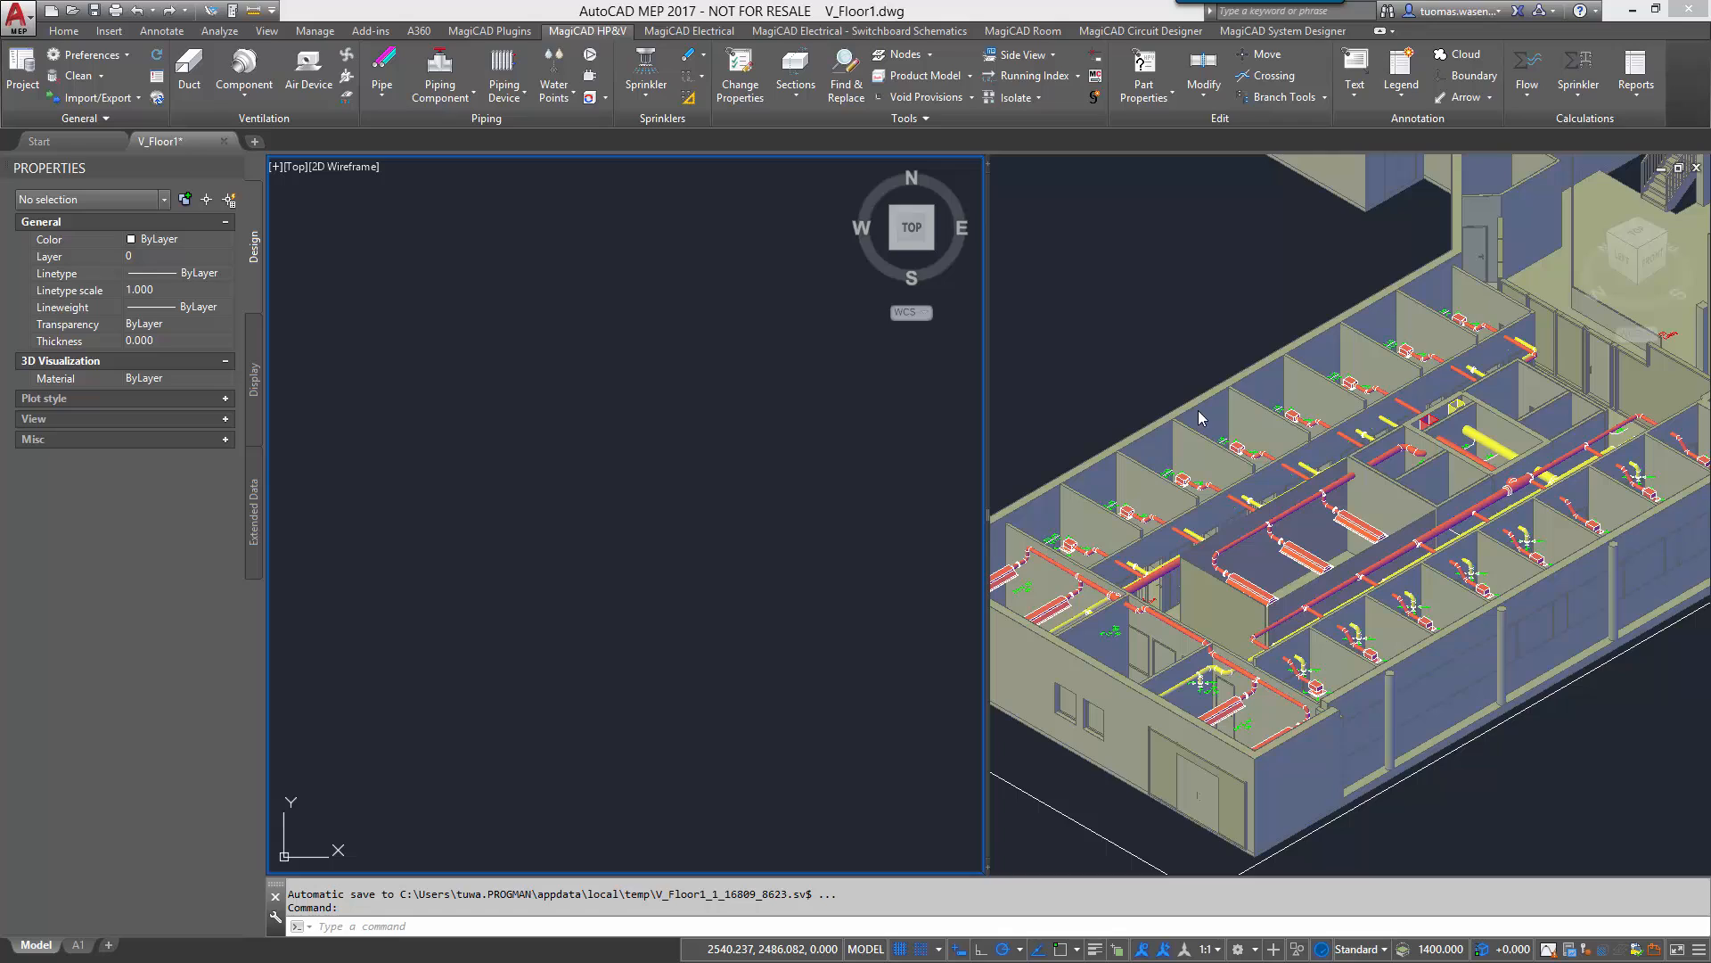
Review the Air devices & components (all) report template in Project Management.
left_click(1637, 77)
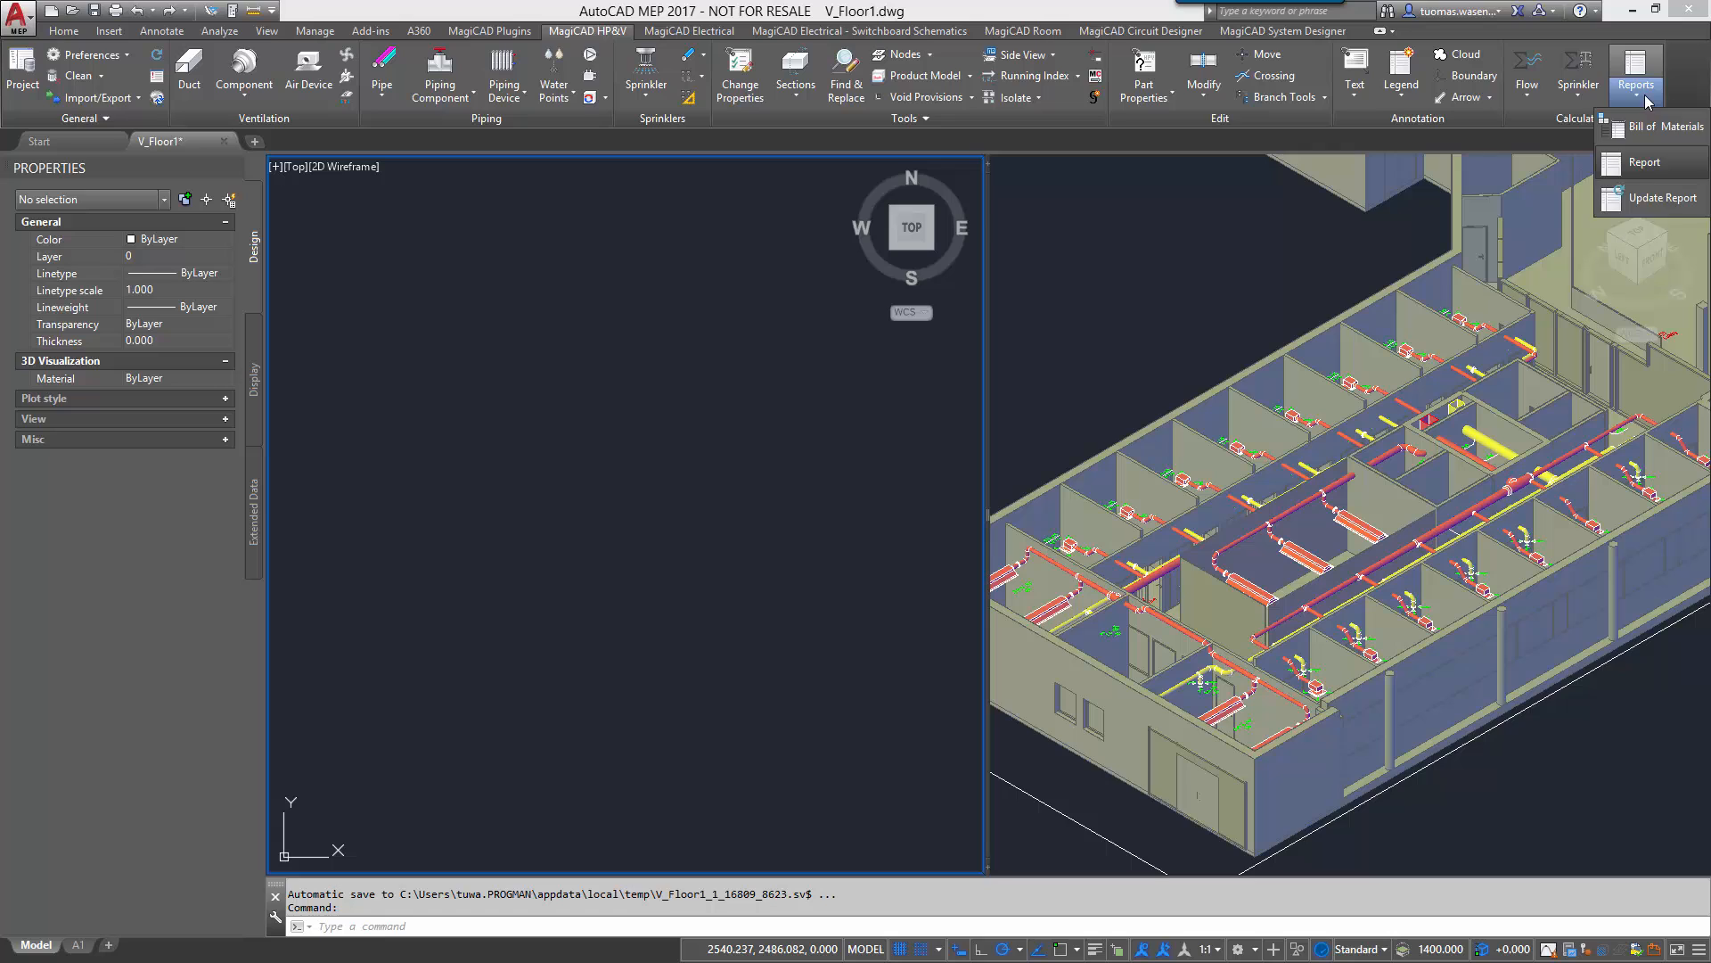
mouse_move(19, 73)
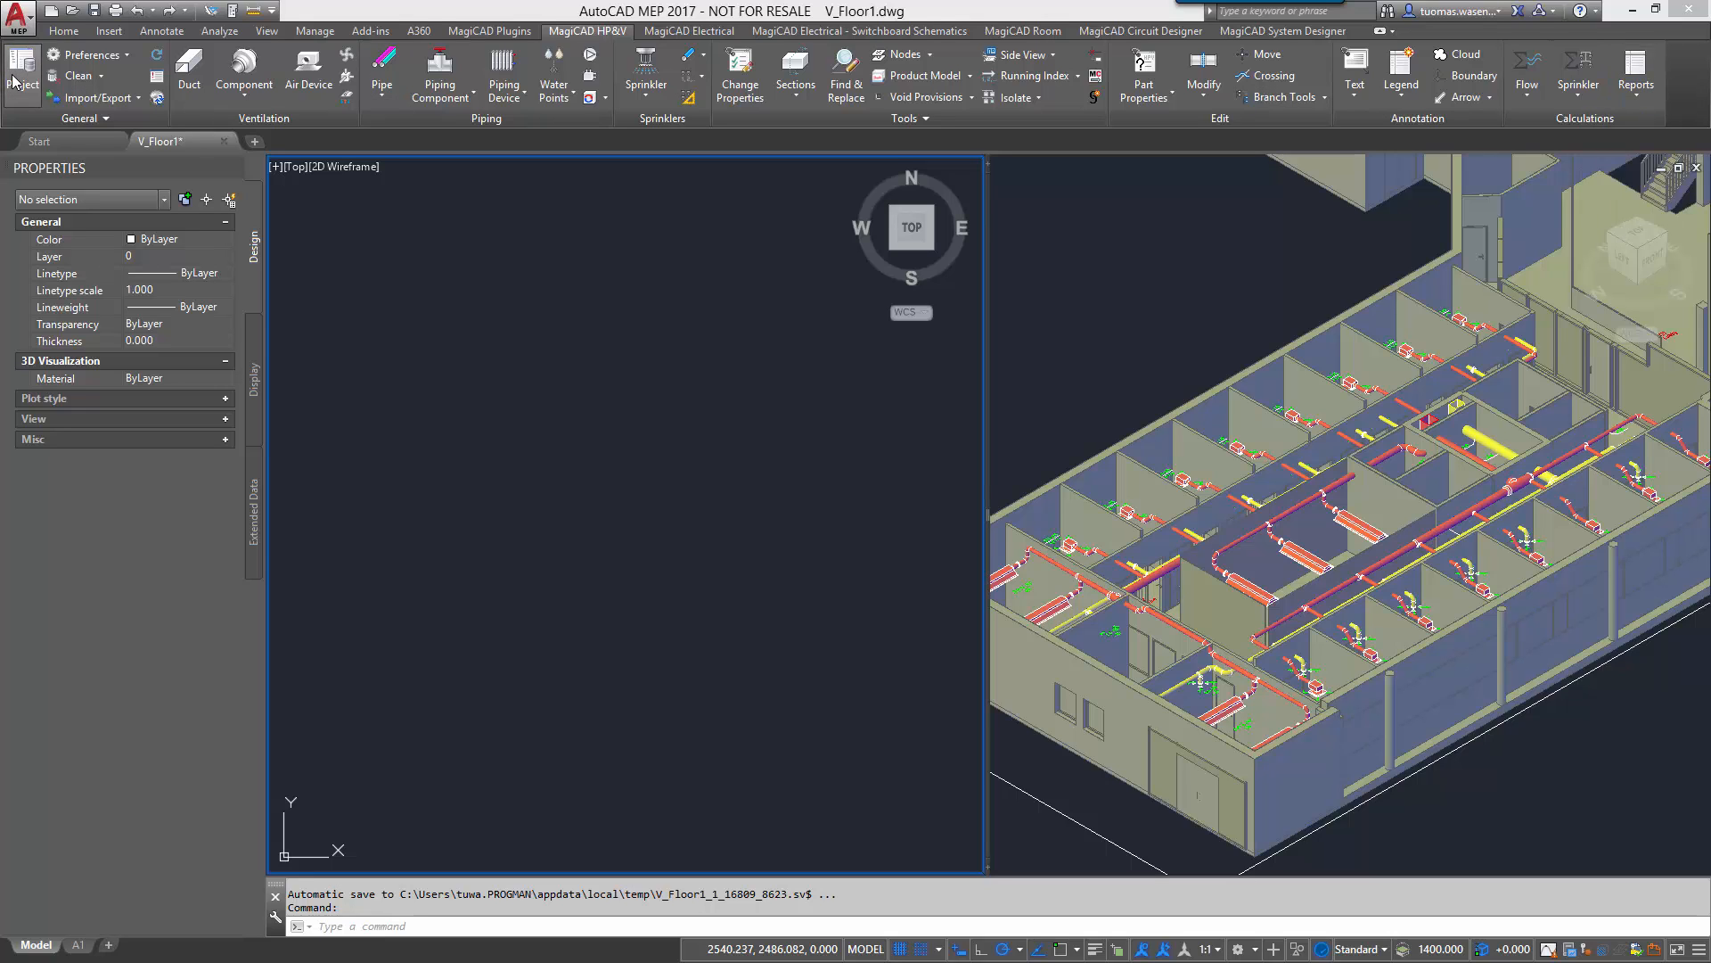
left_click(21, 76)
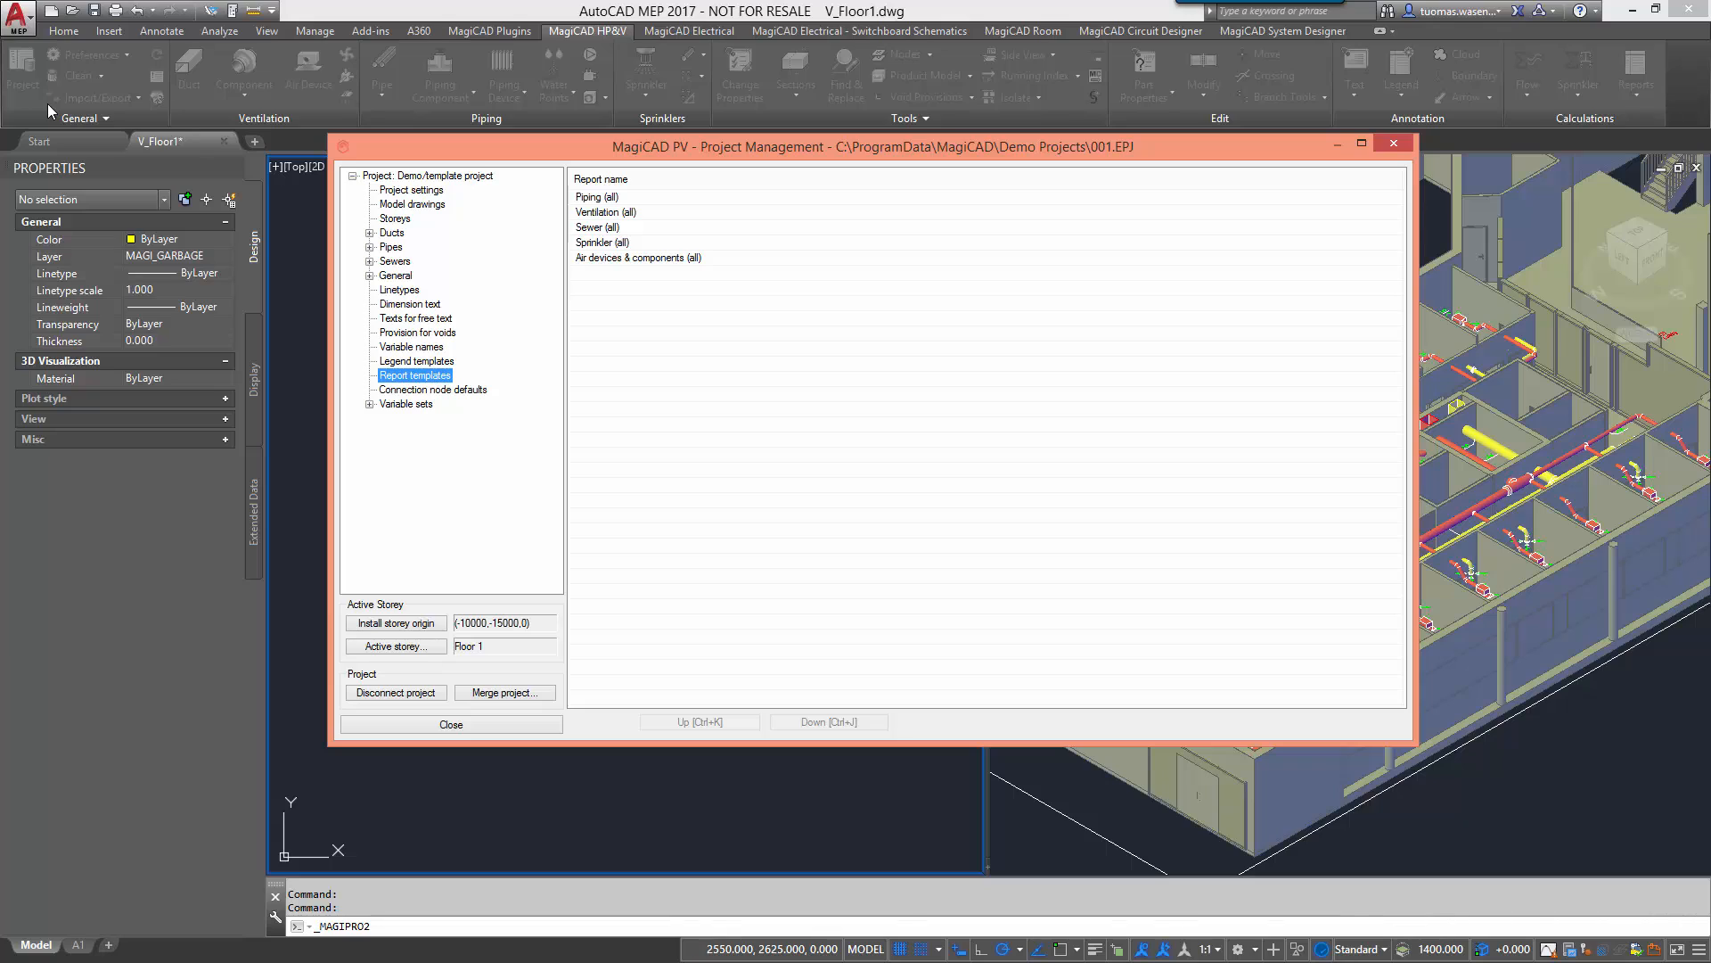
mouse_move(826, 182)
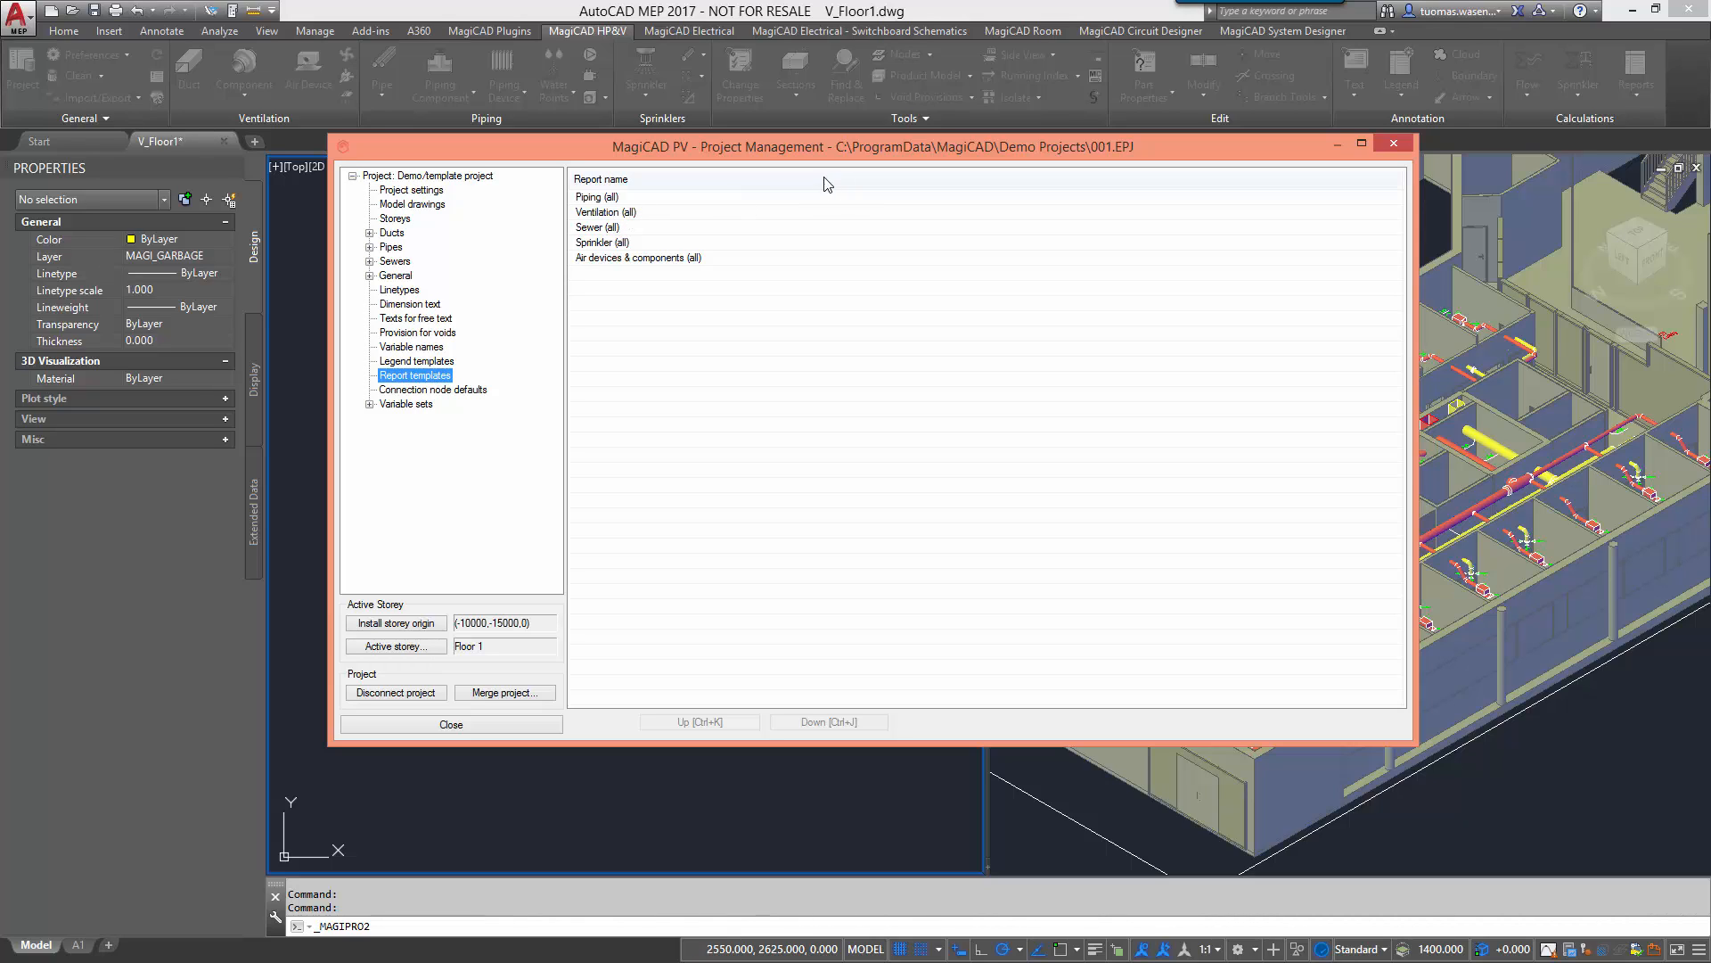
double_click(638, 257)
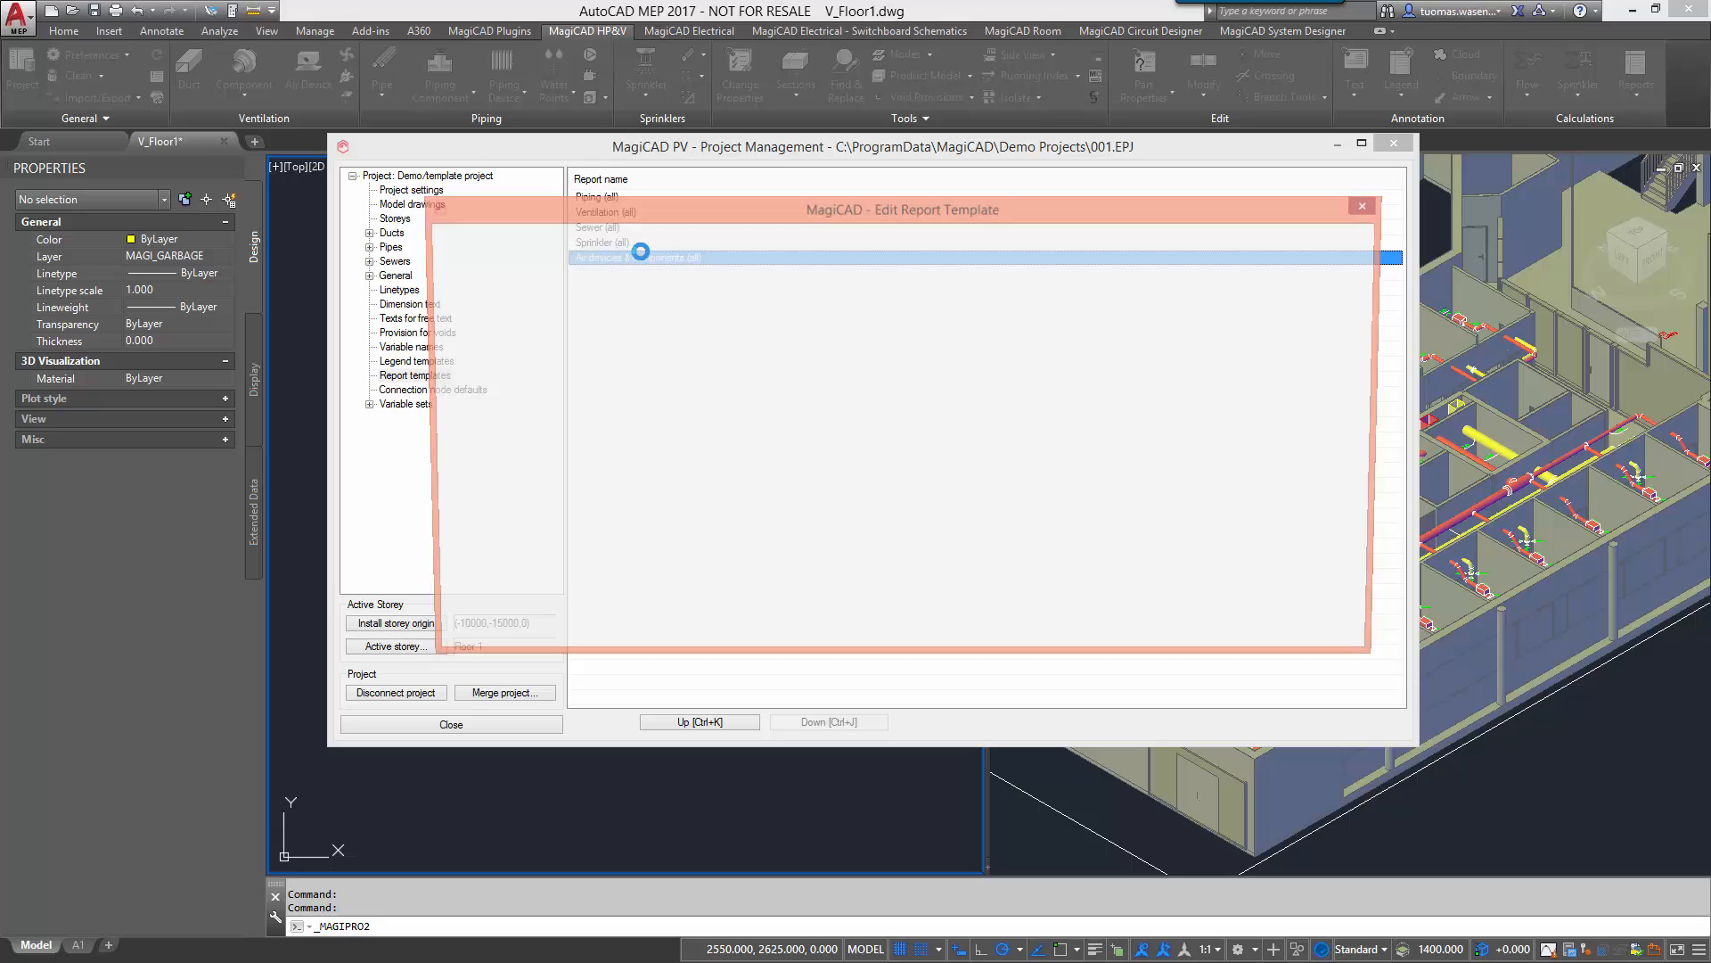
double_click(633, 257)
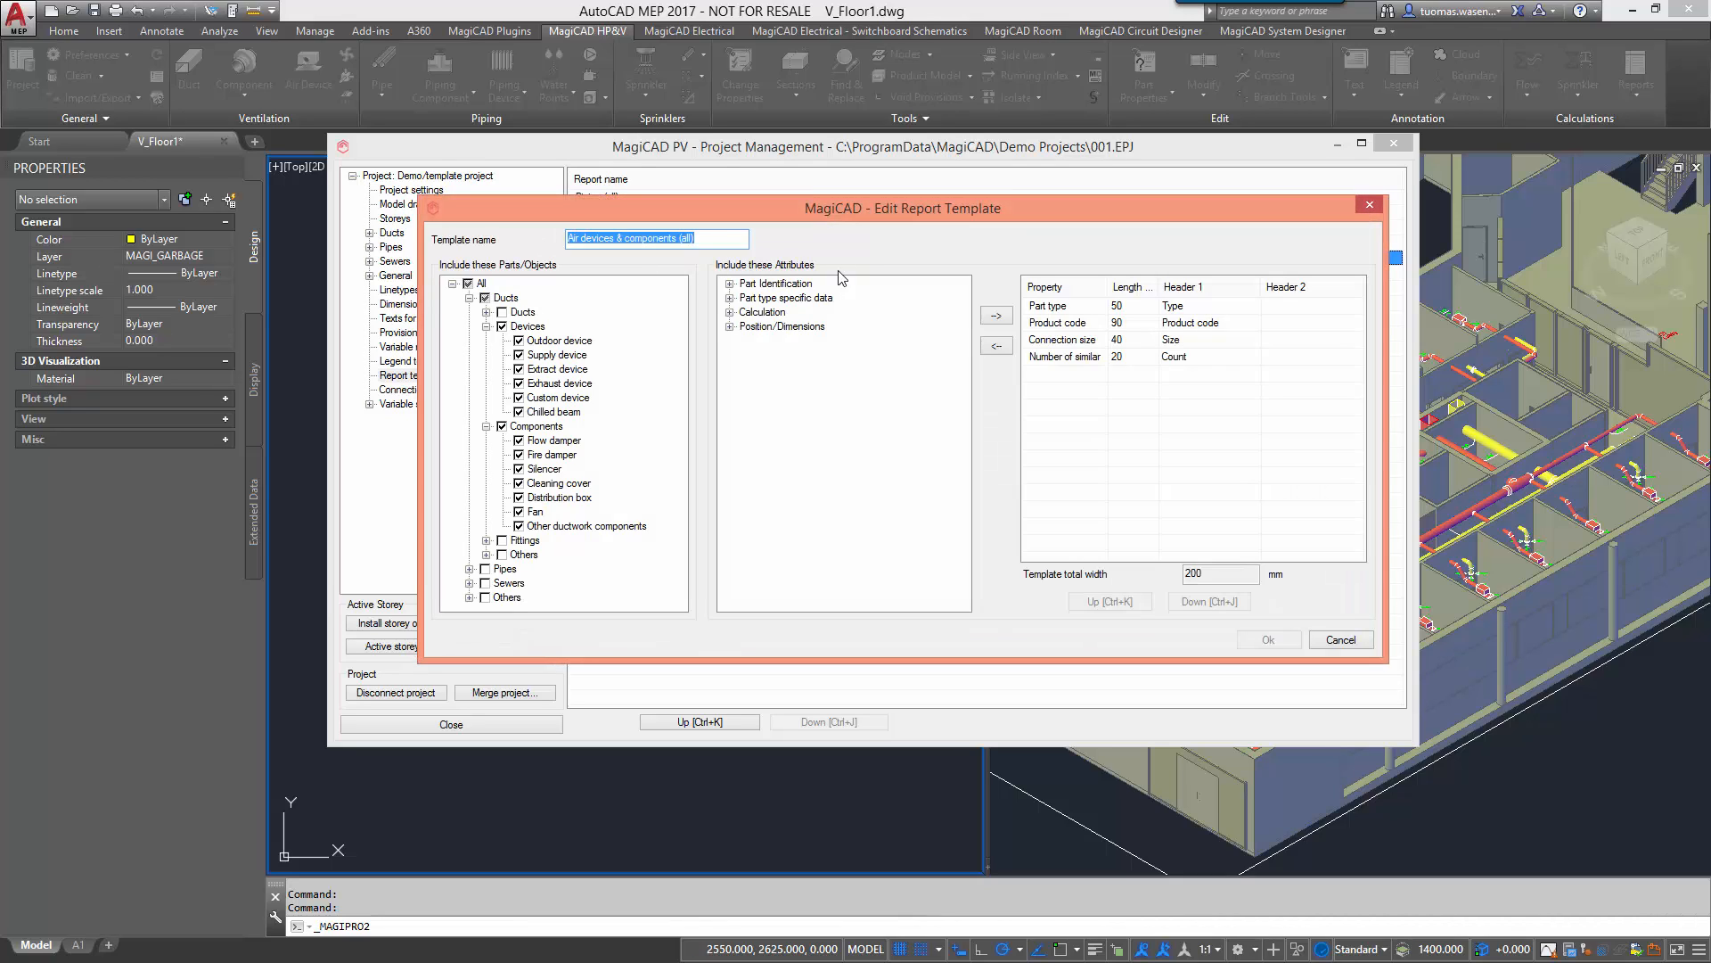
mouse_move(883, 240)
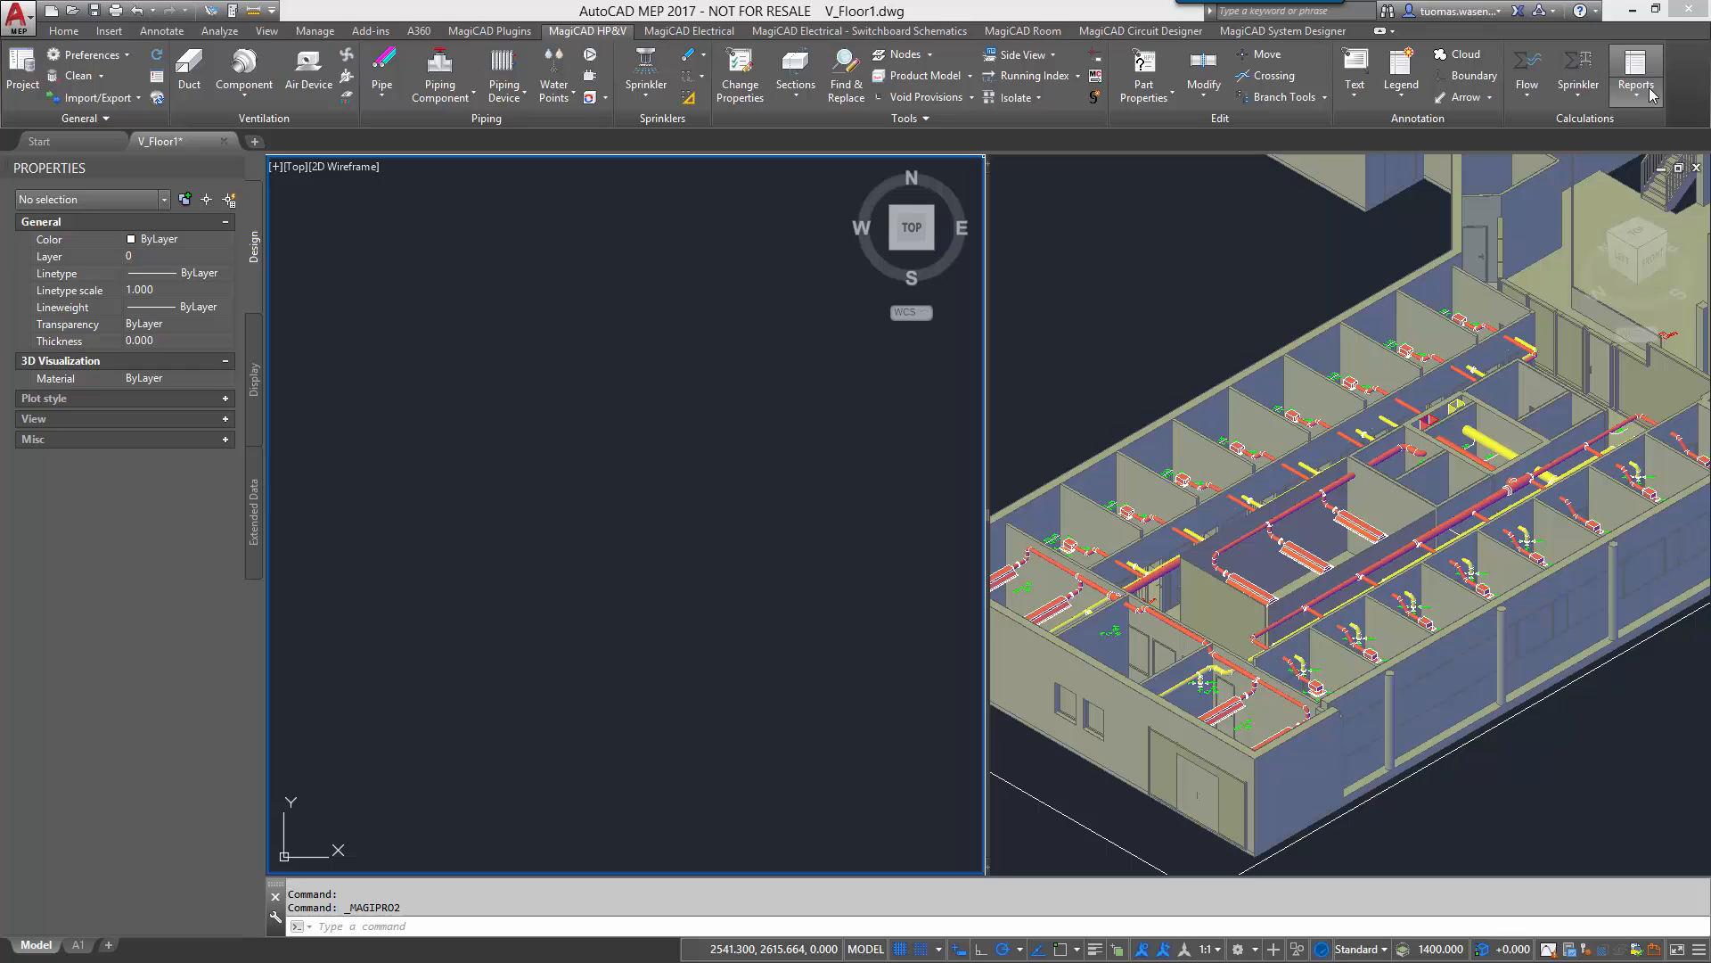
Place a bill of materials from the Air devices template as an AutoCAD block in the plan.
left_click(1635, 63)
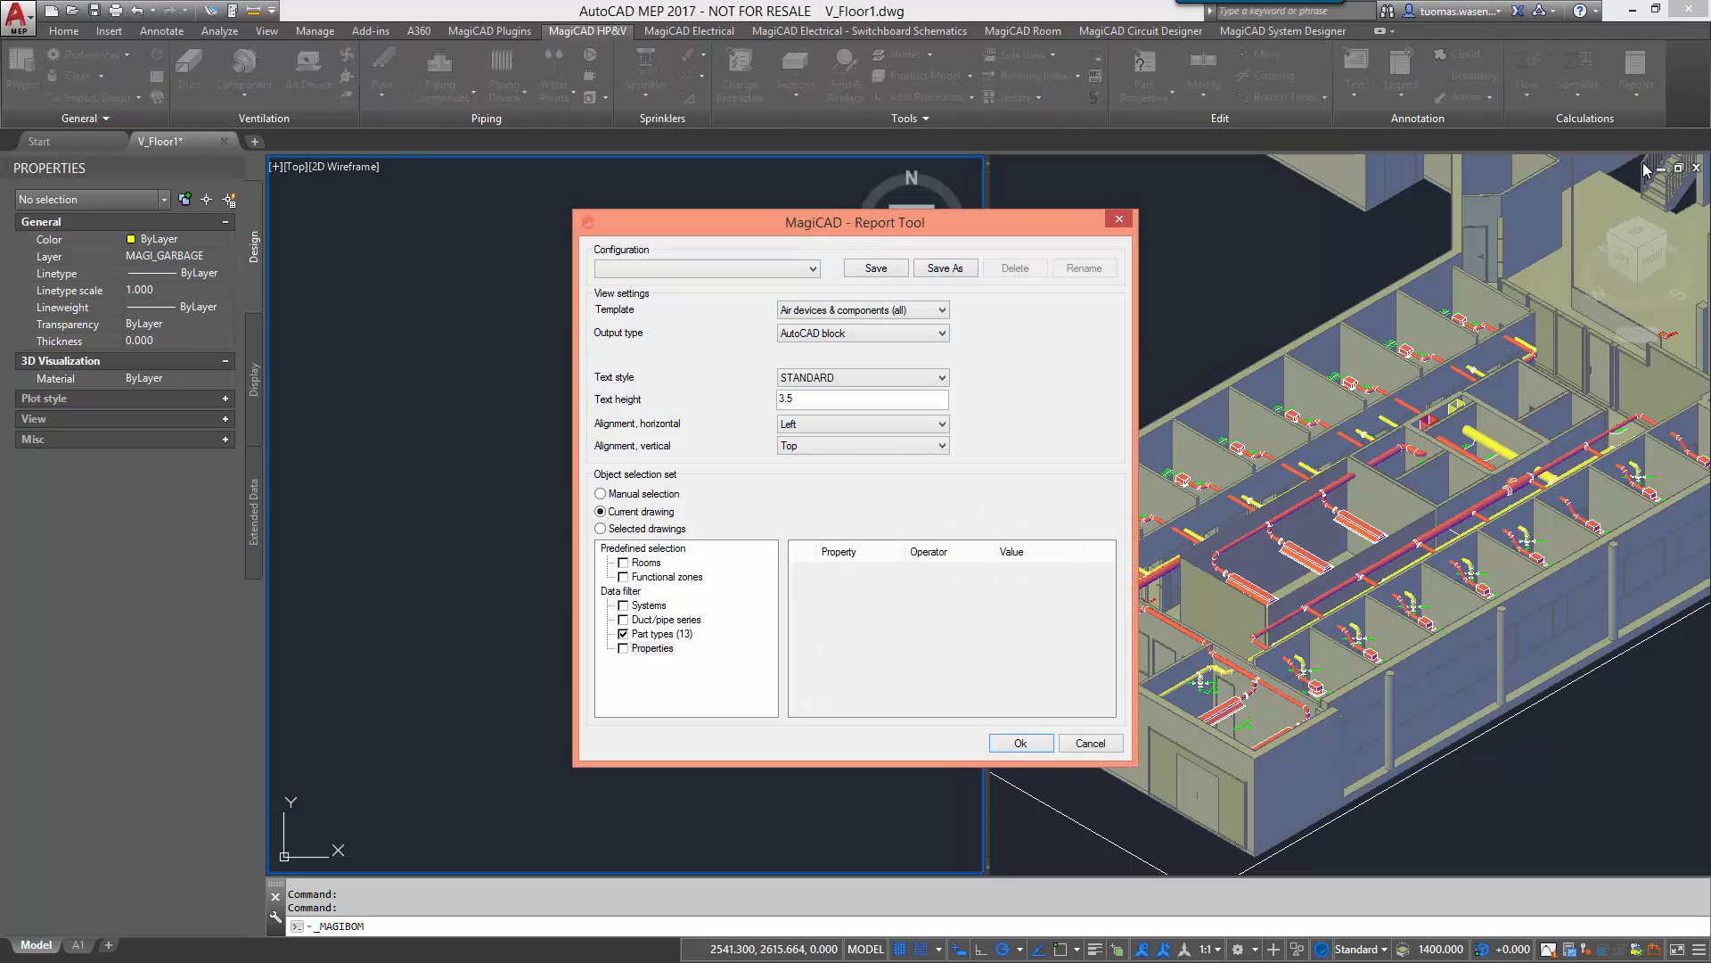
mouse_move(936, 307)
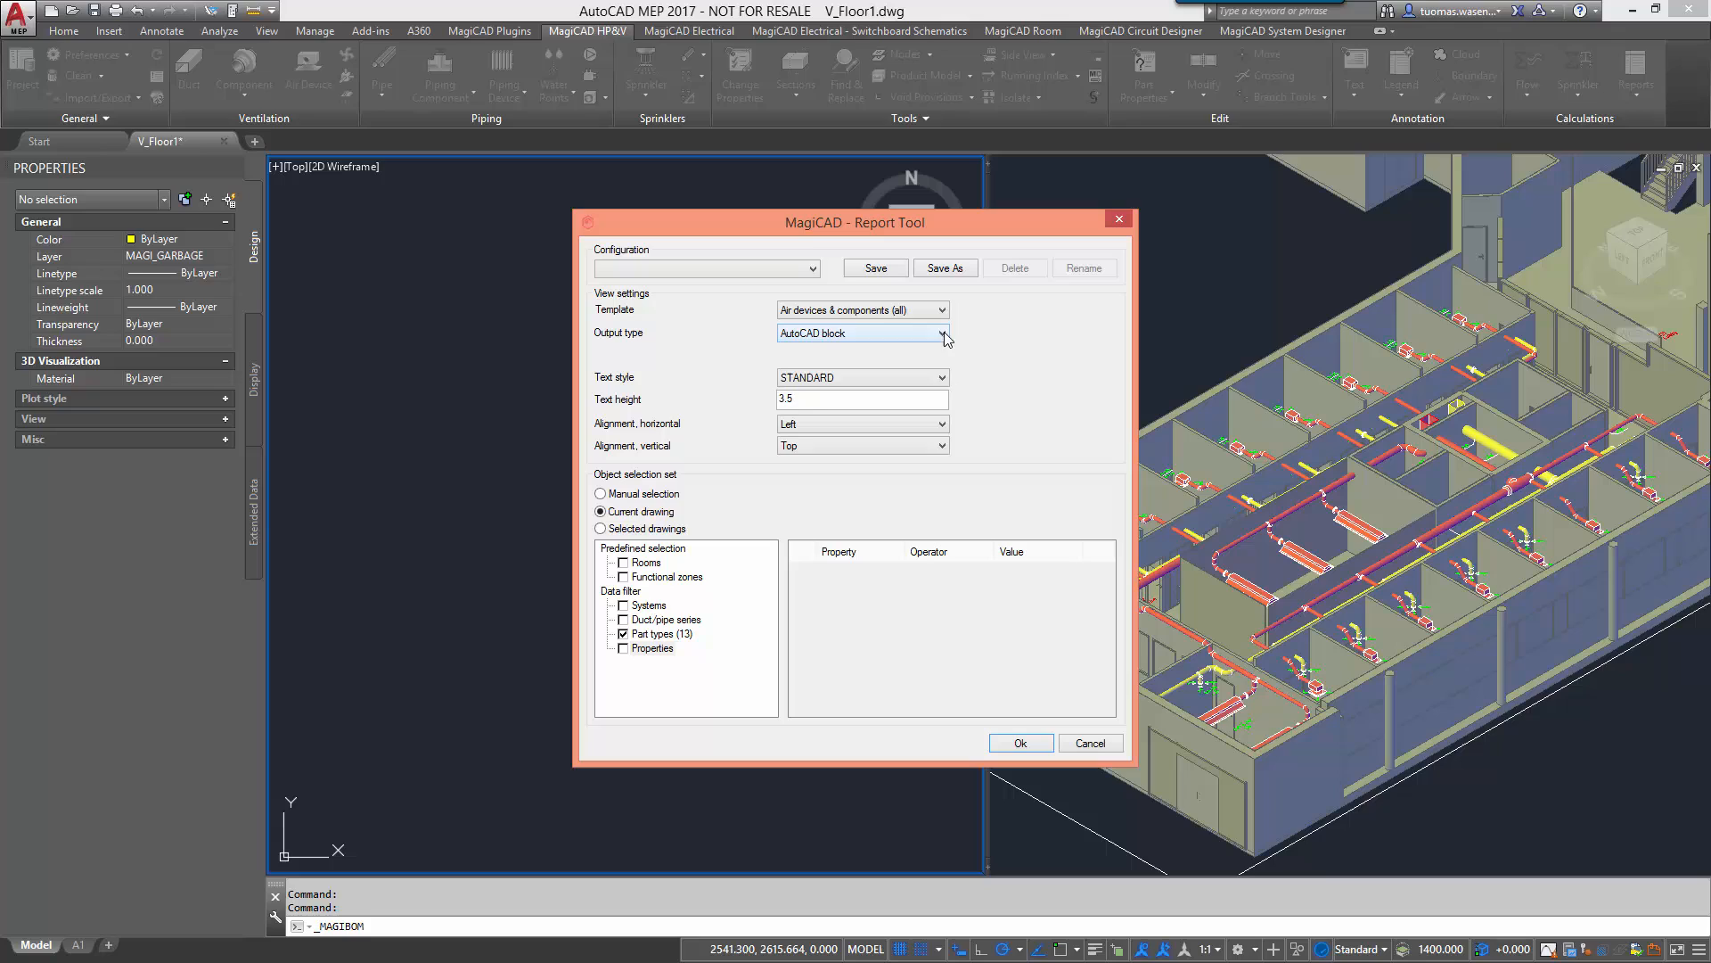
left_click(943, 333)
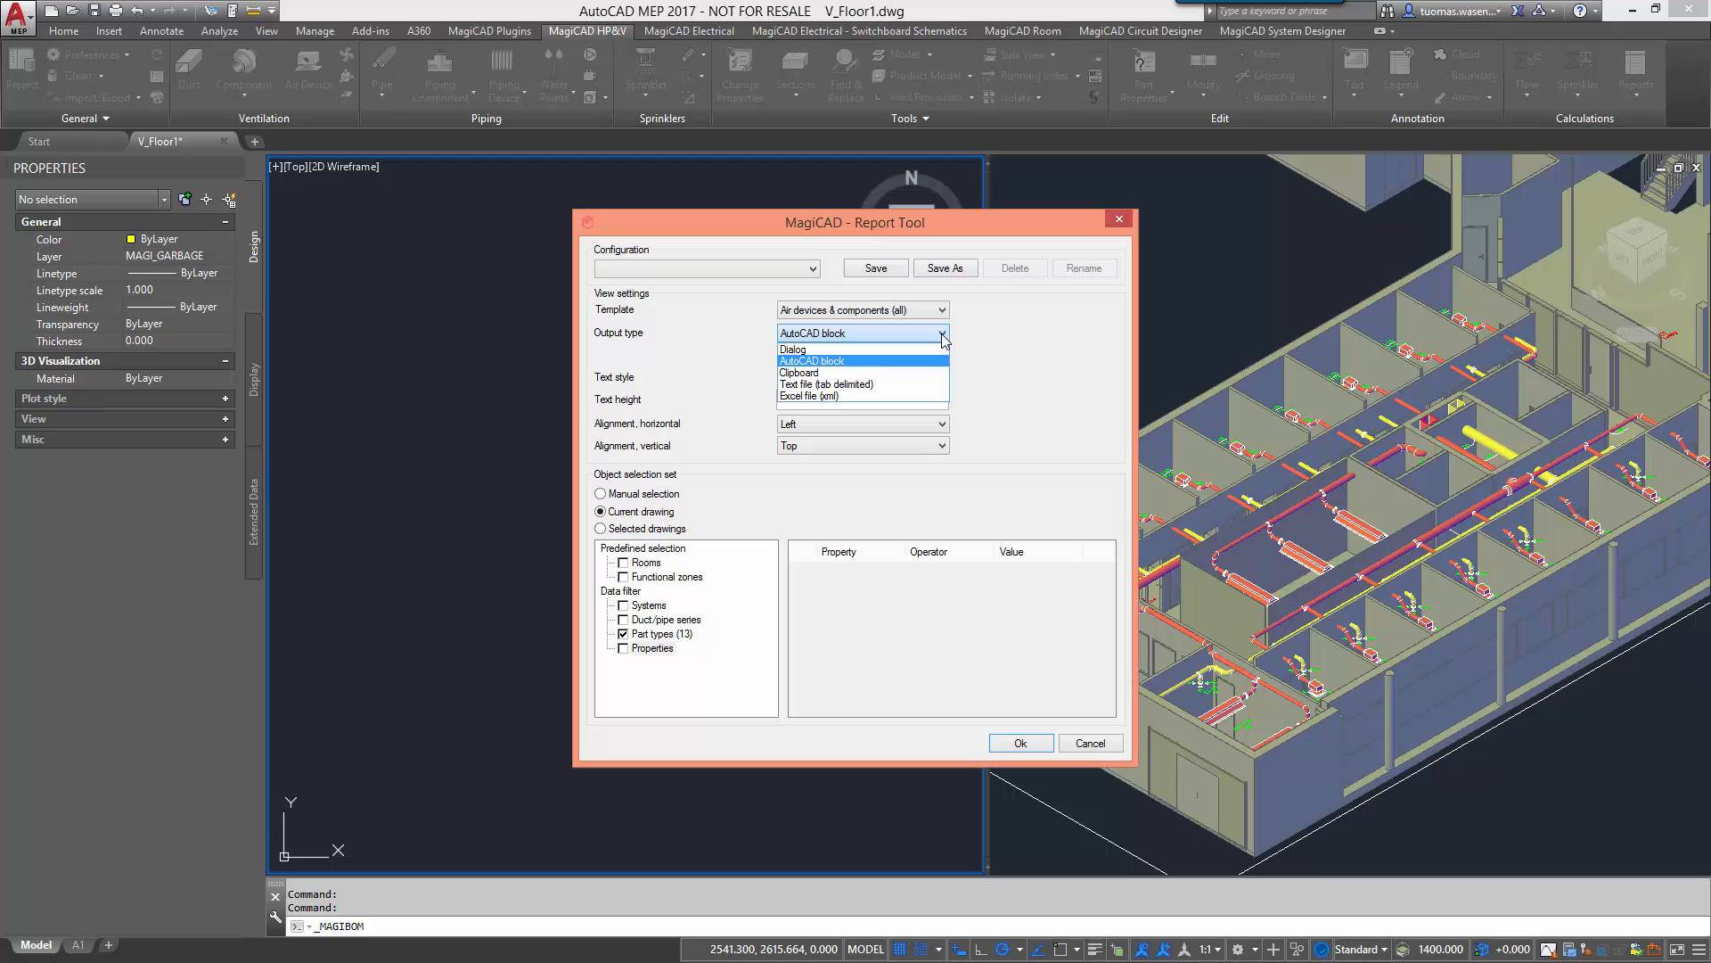
left_click(811, 362)
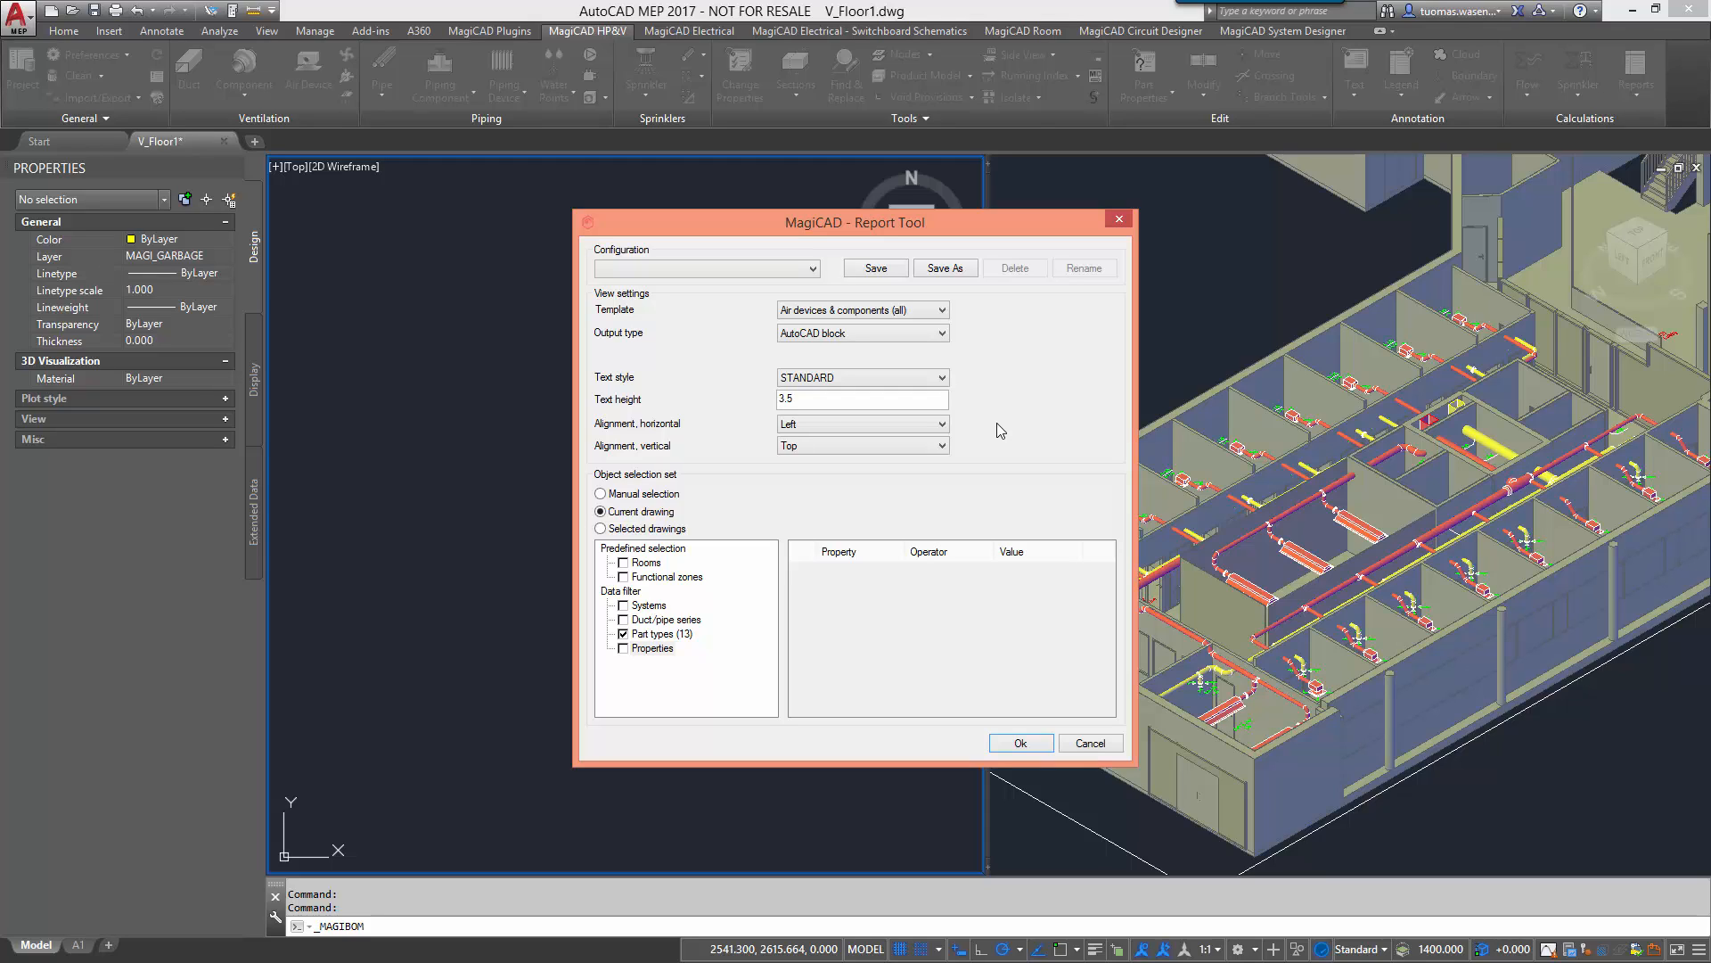
mouse_move(982, 489)
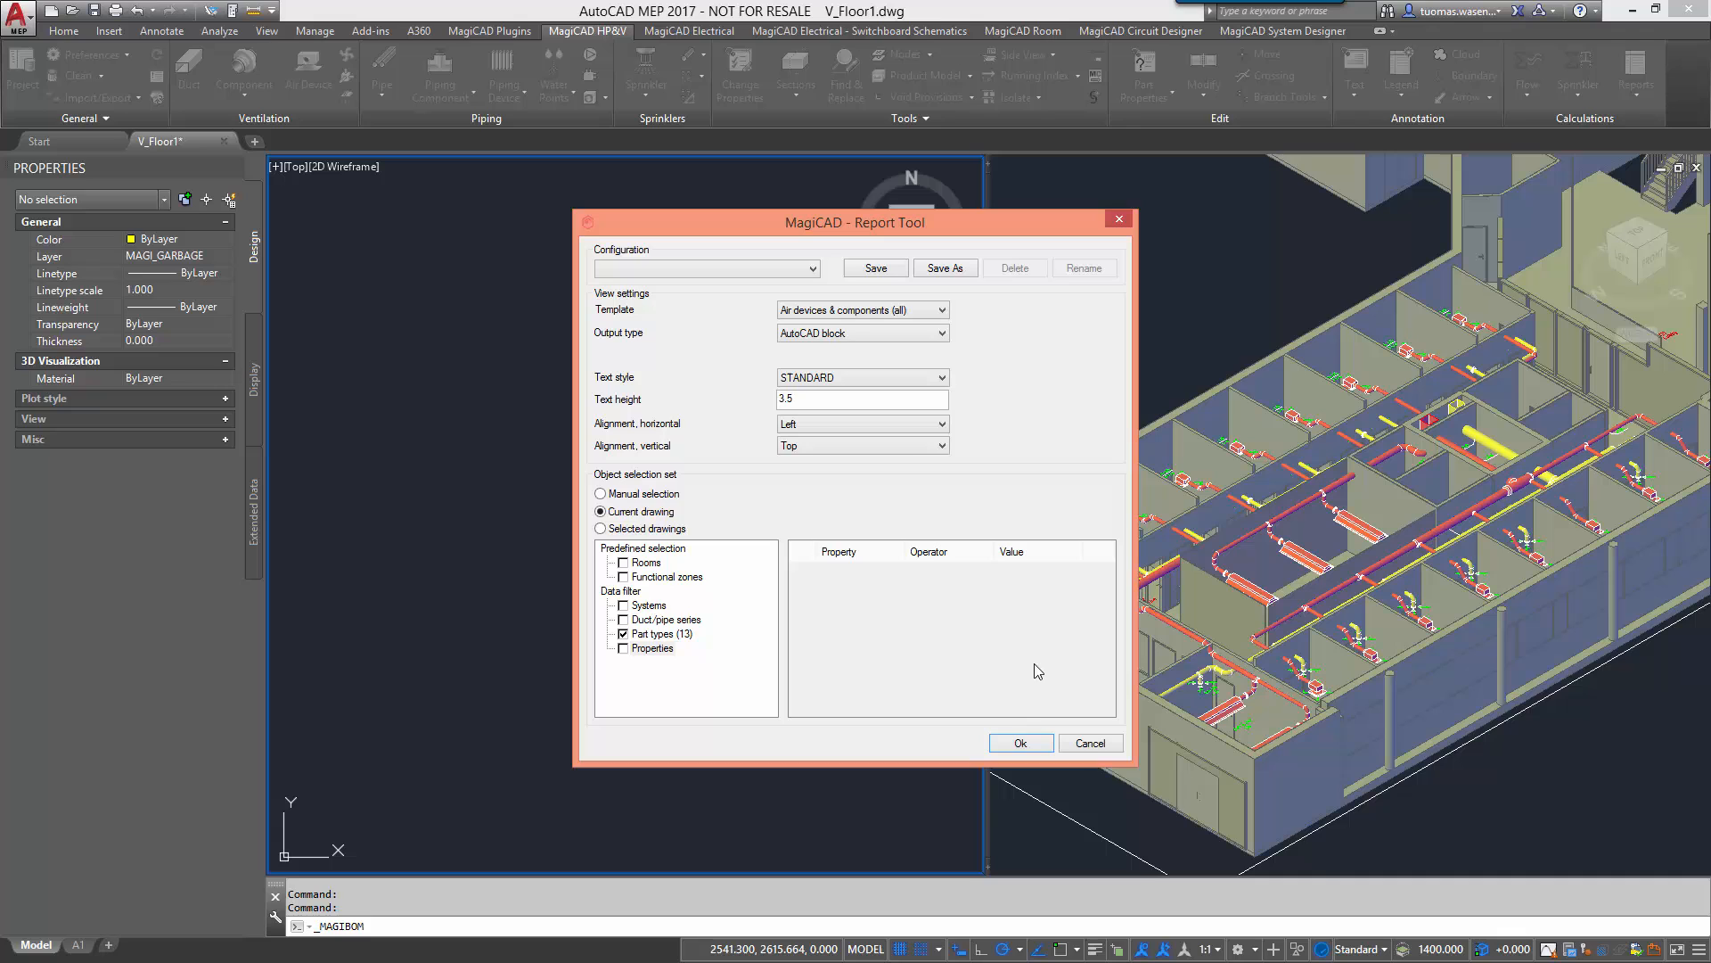
left_click(1018, 742)
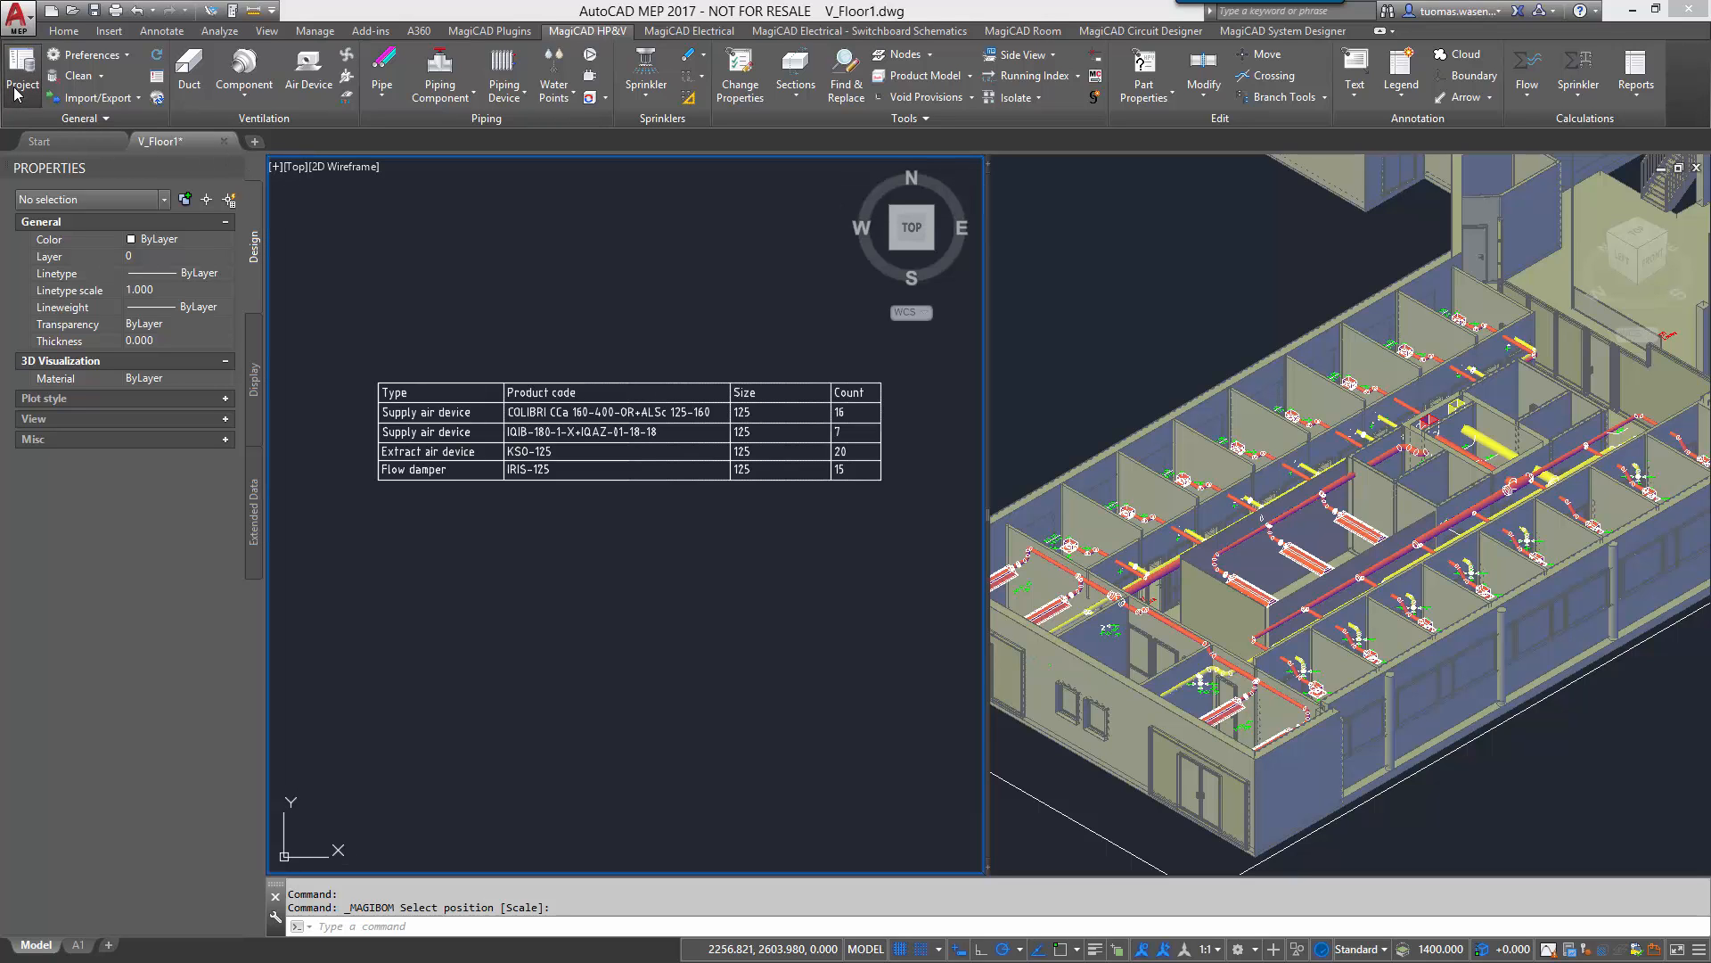
left_click(21, 77)
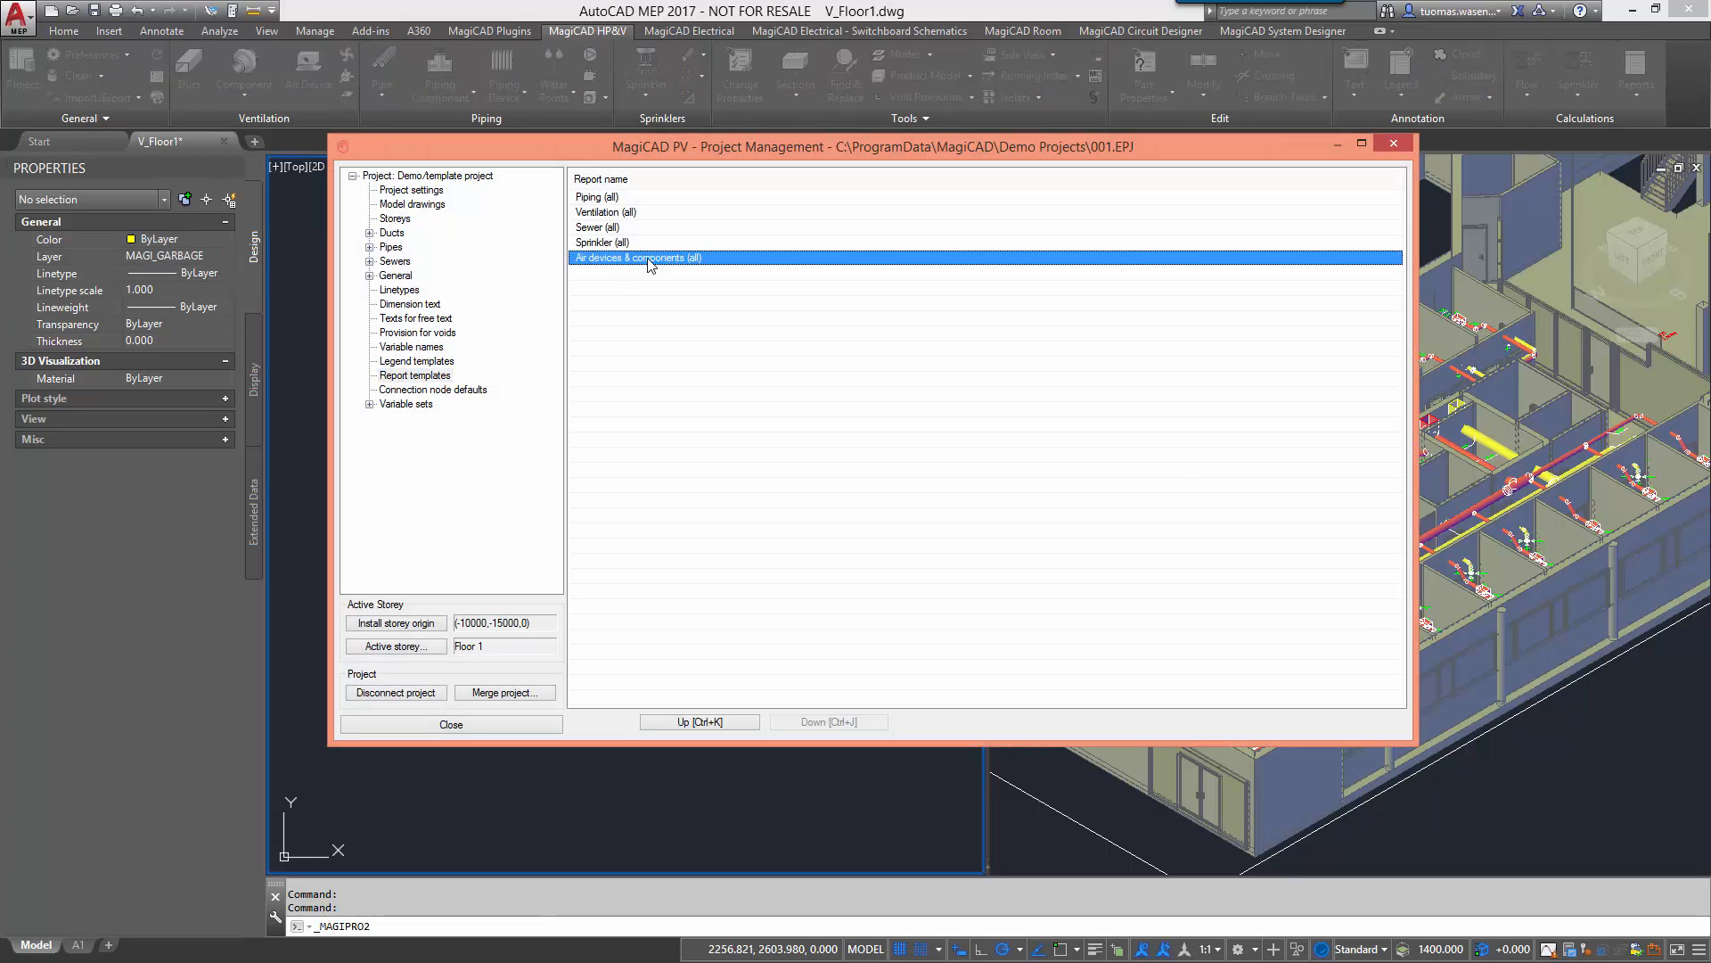
mouse_move(656, 269)
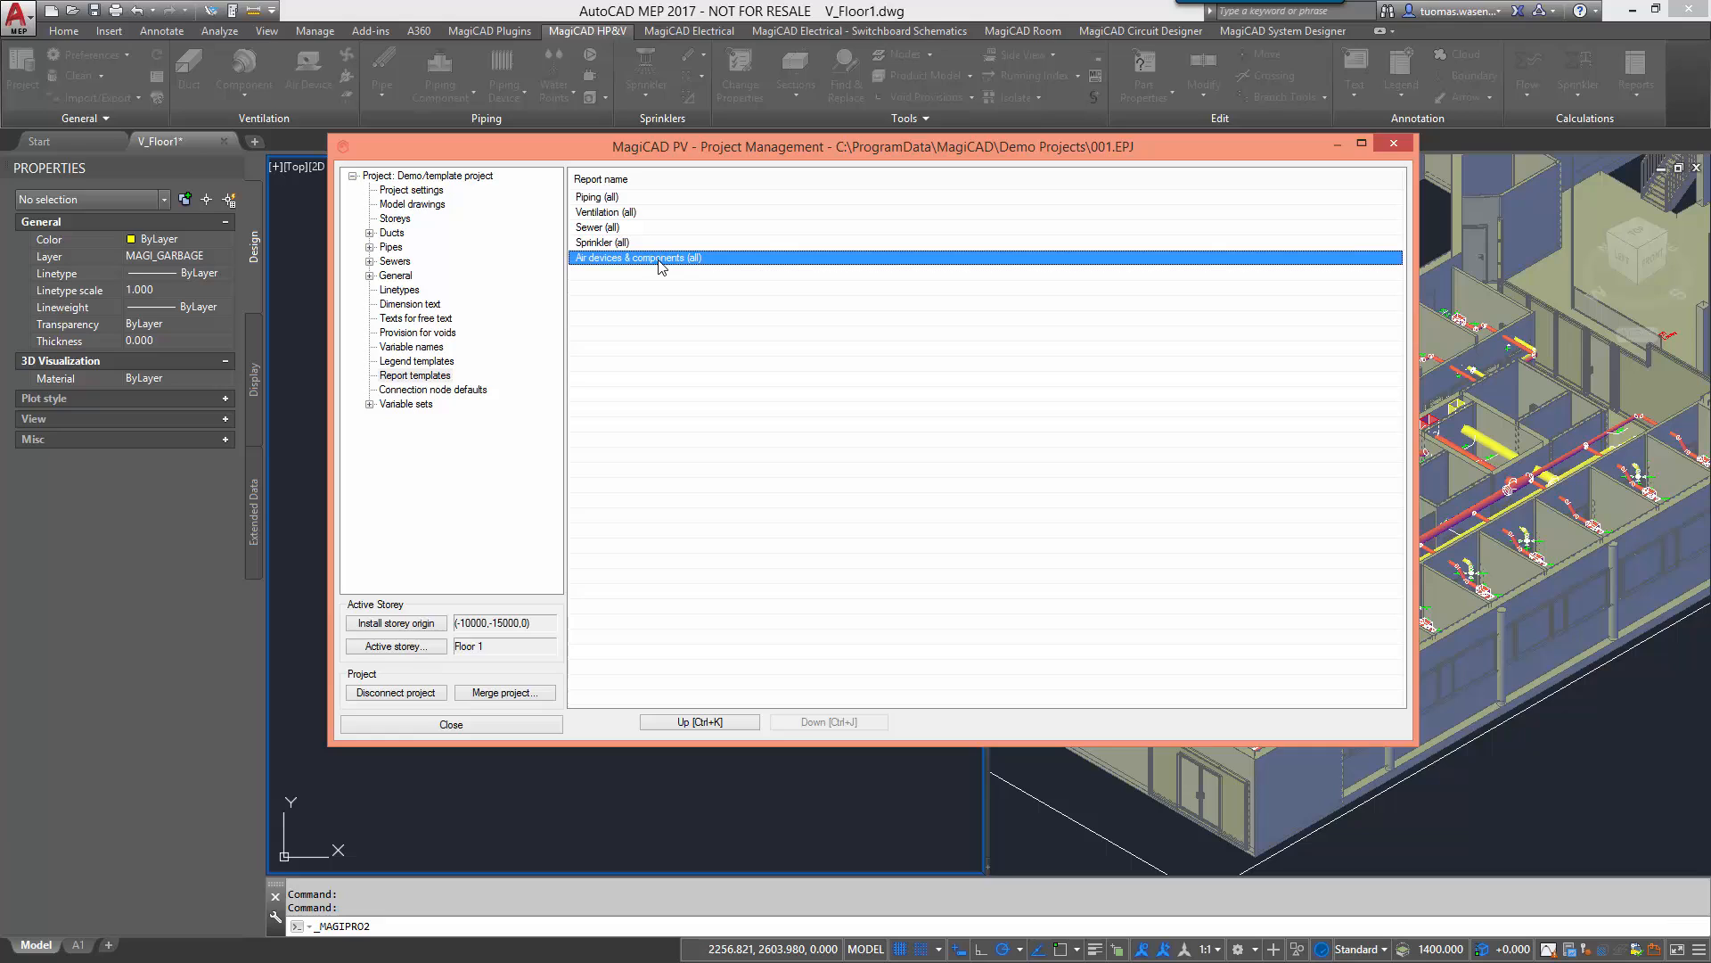
Rename the template with a 'system' suffix and add System name as a report column.
double_click(639, 256)
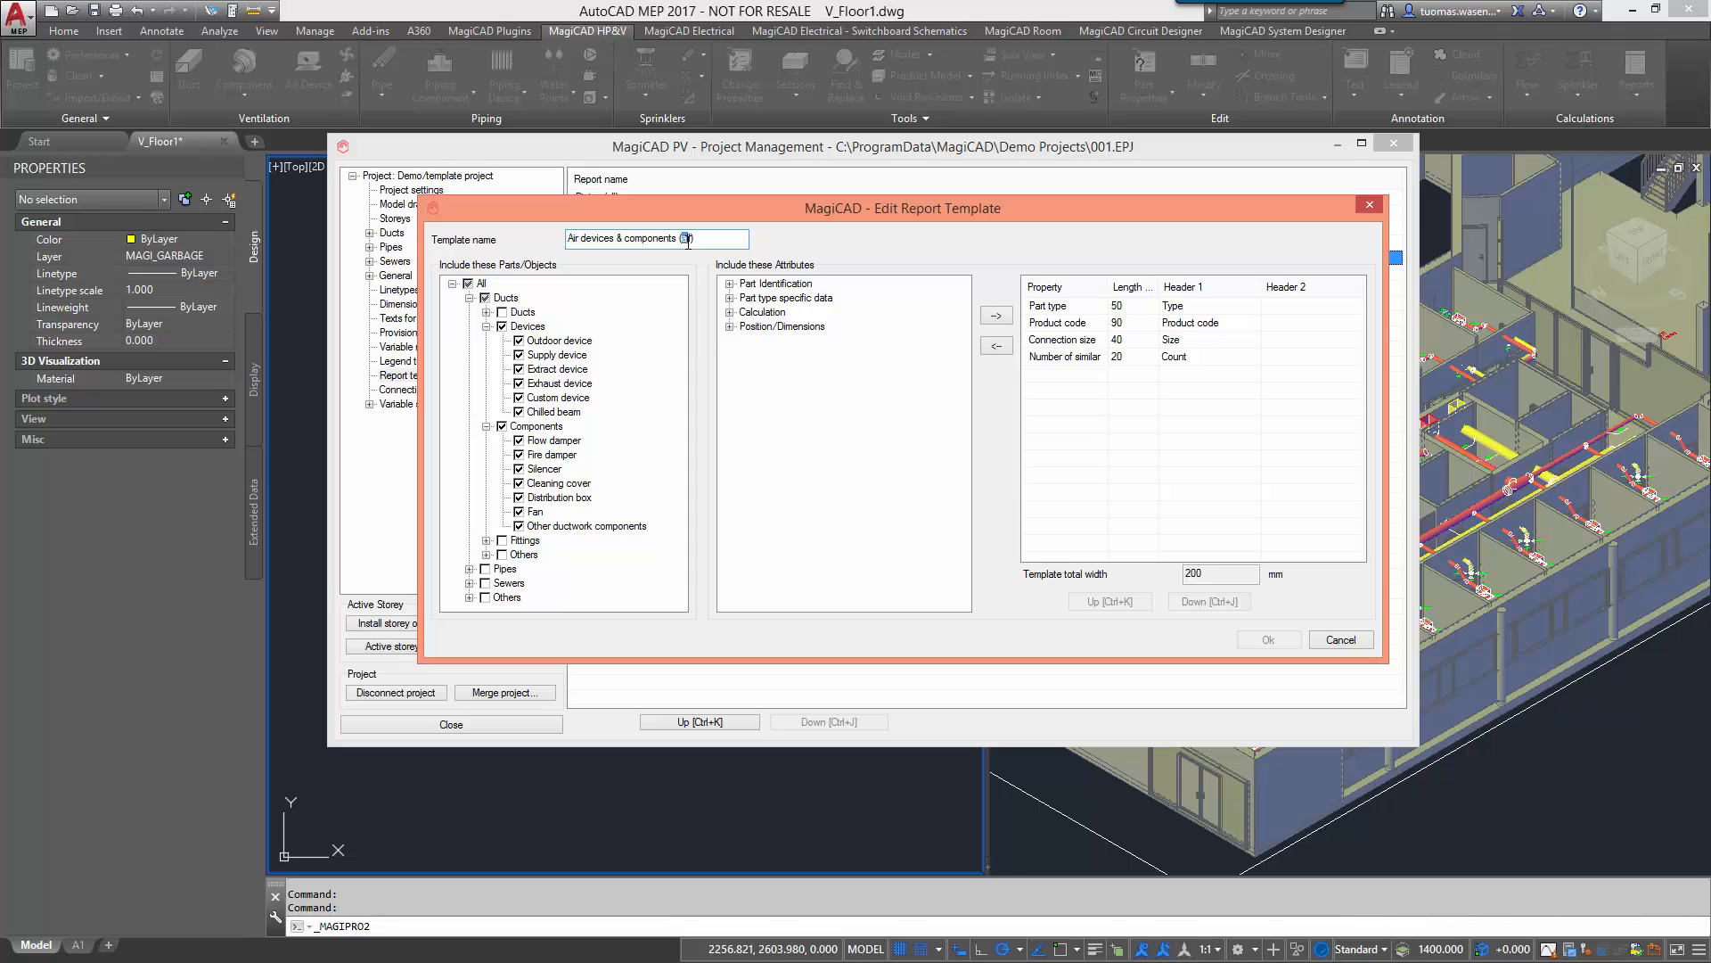
type("system")
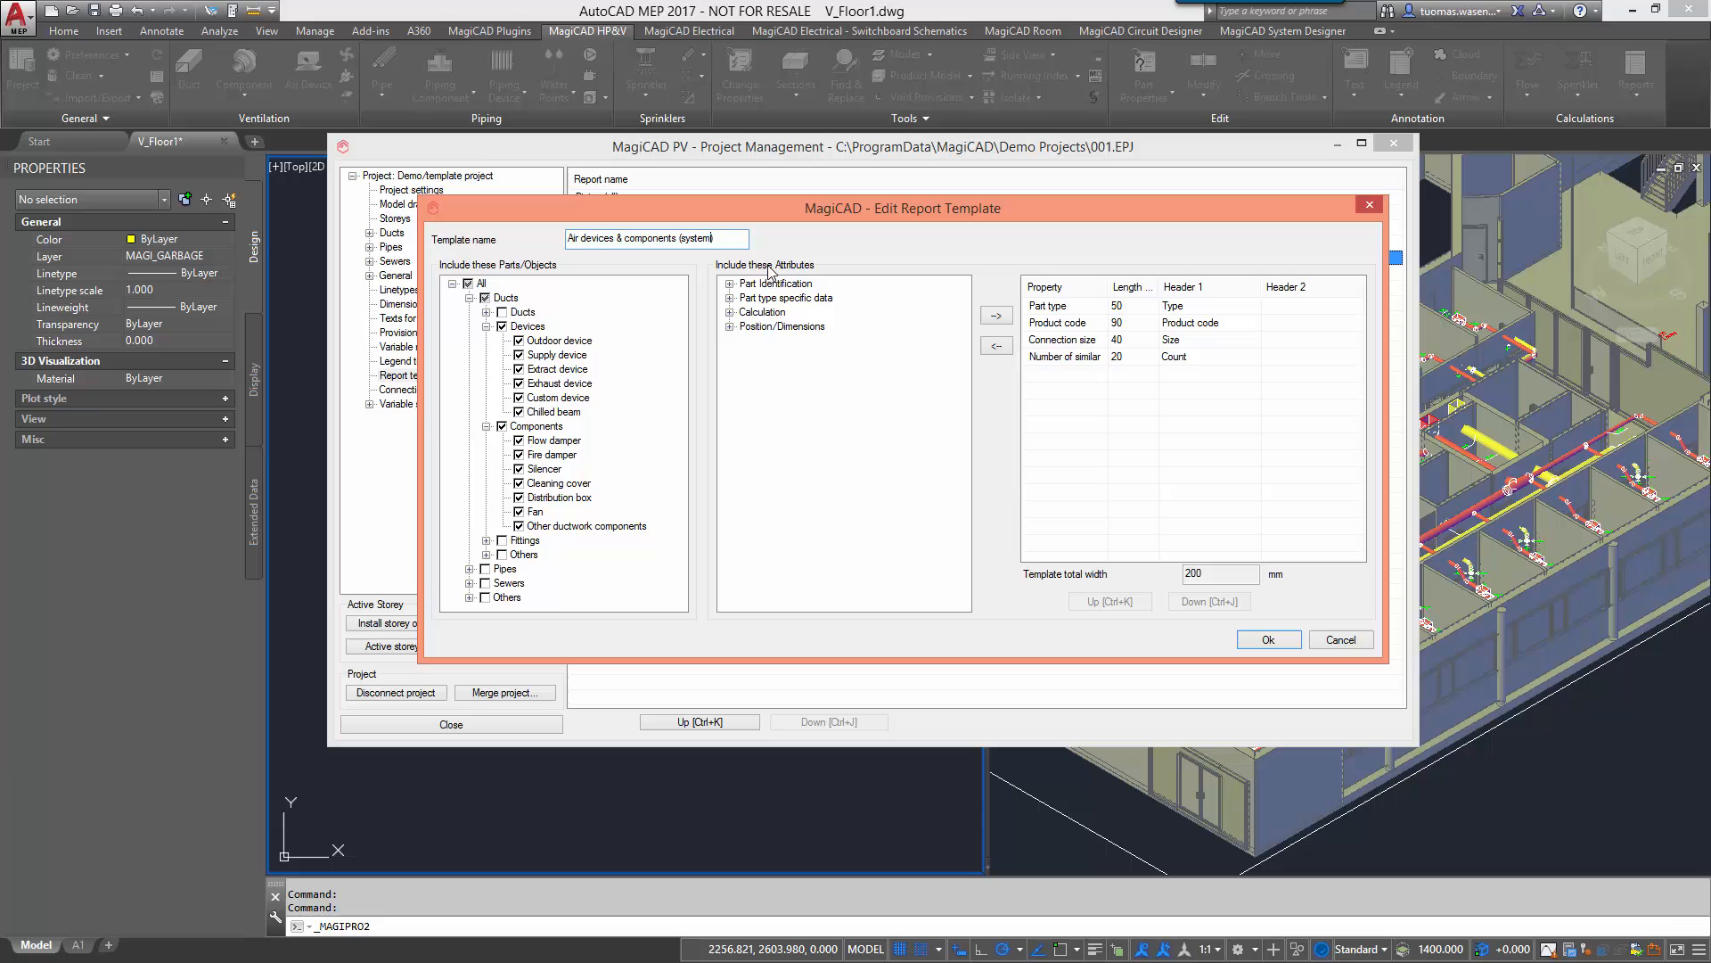
left_click(741, 283)
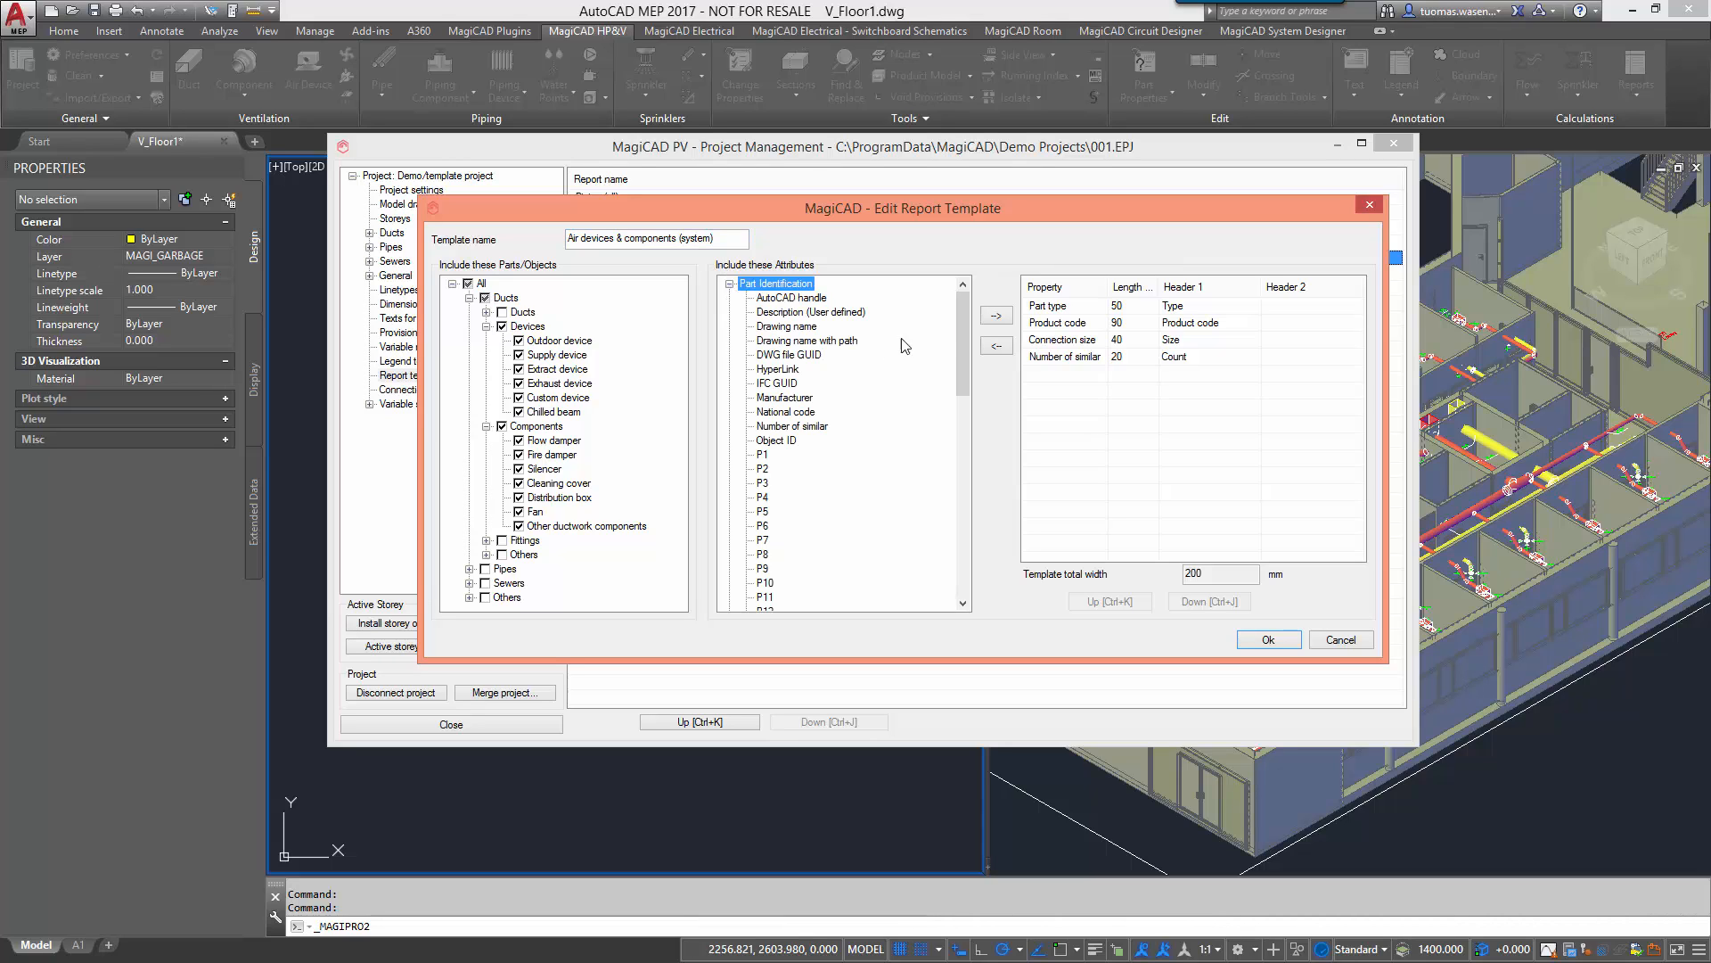
scroll("down", 3)
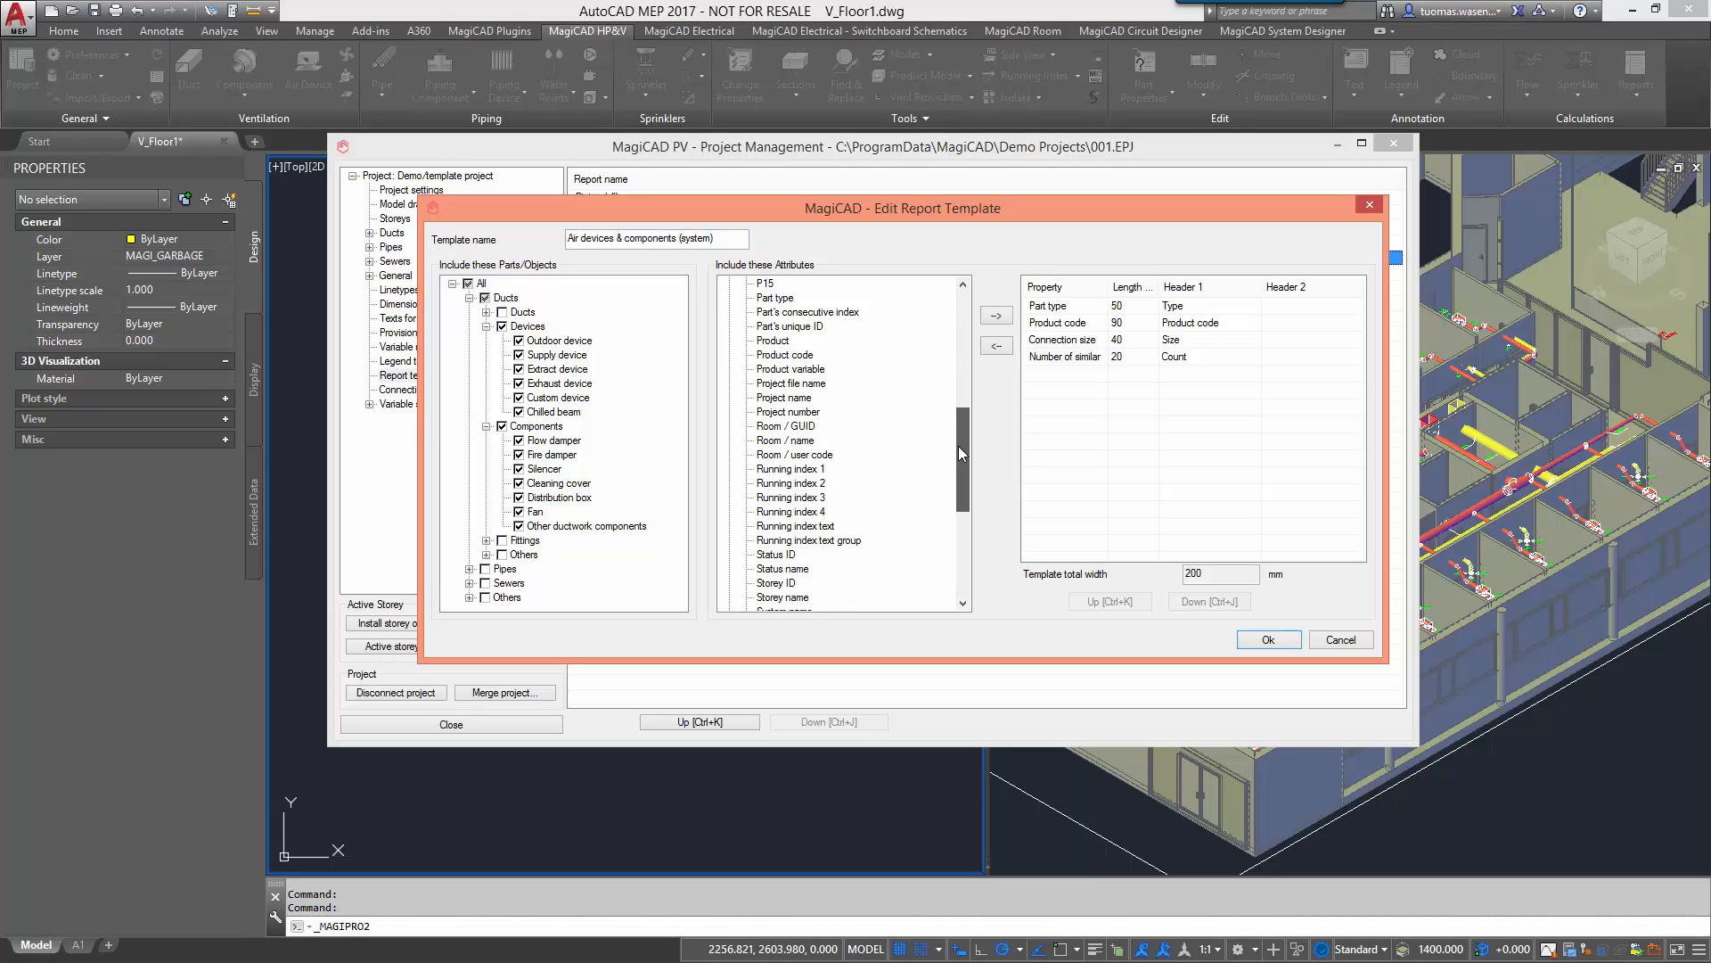
scroll("down", 3)
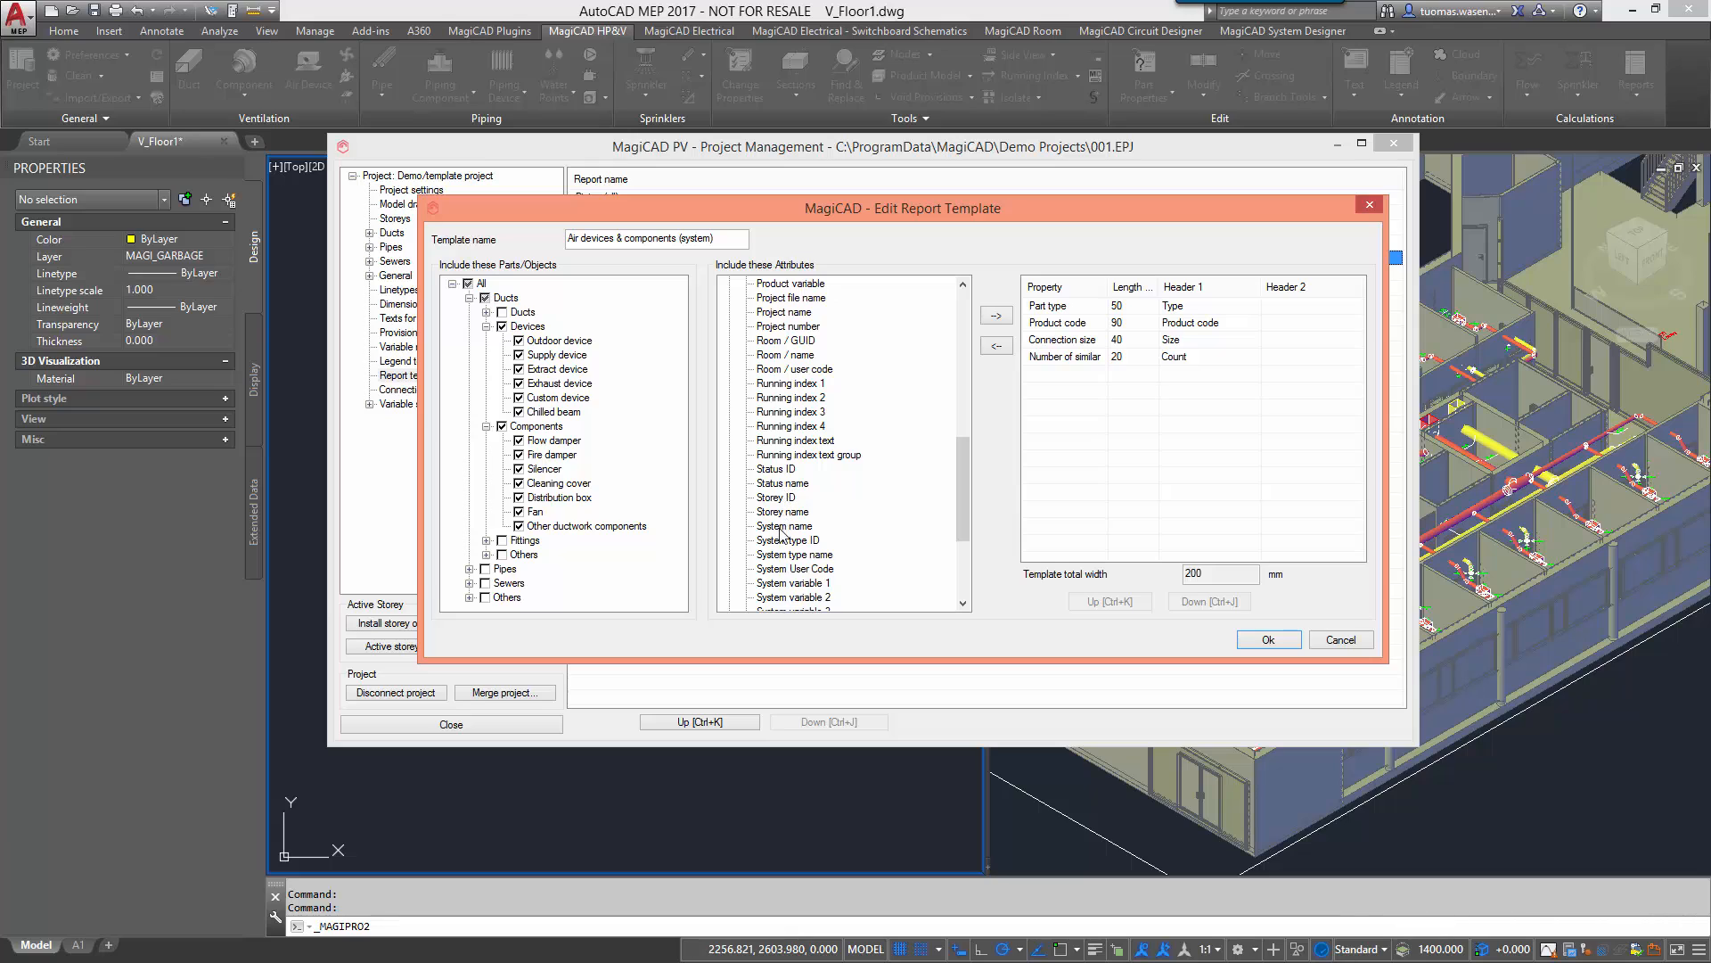
double_click(784, 524)
type("System")
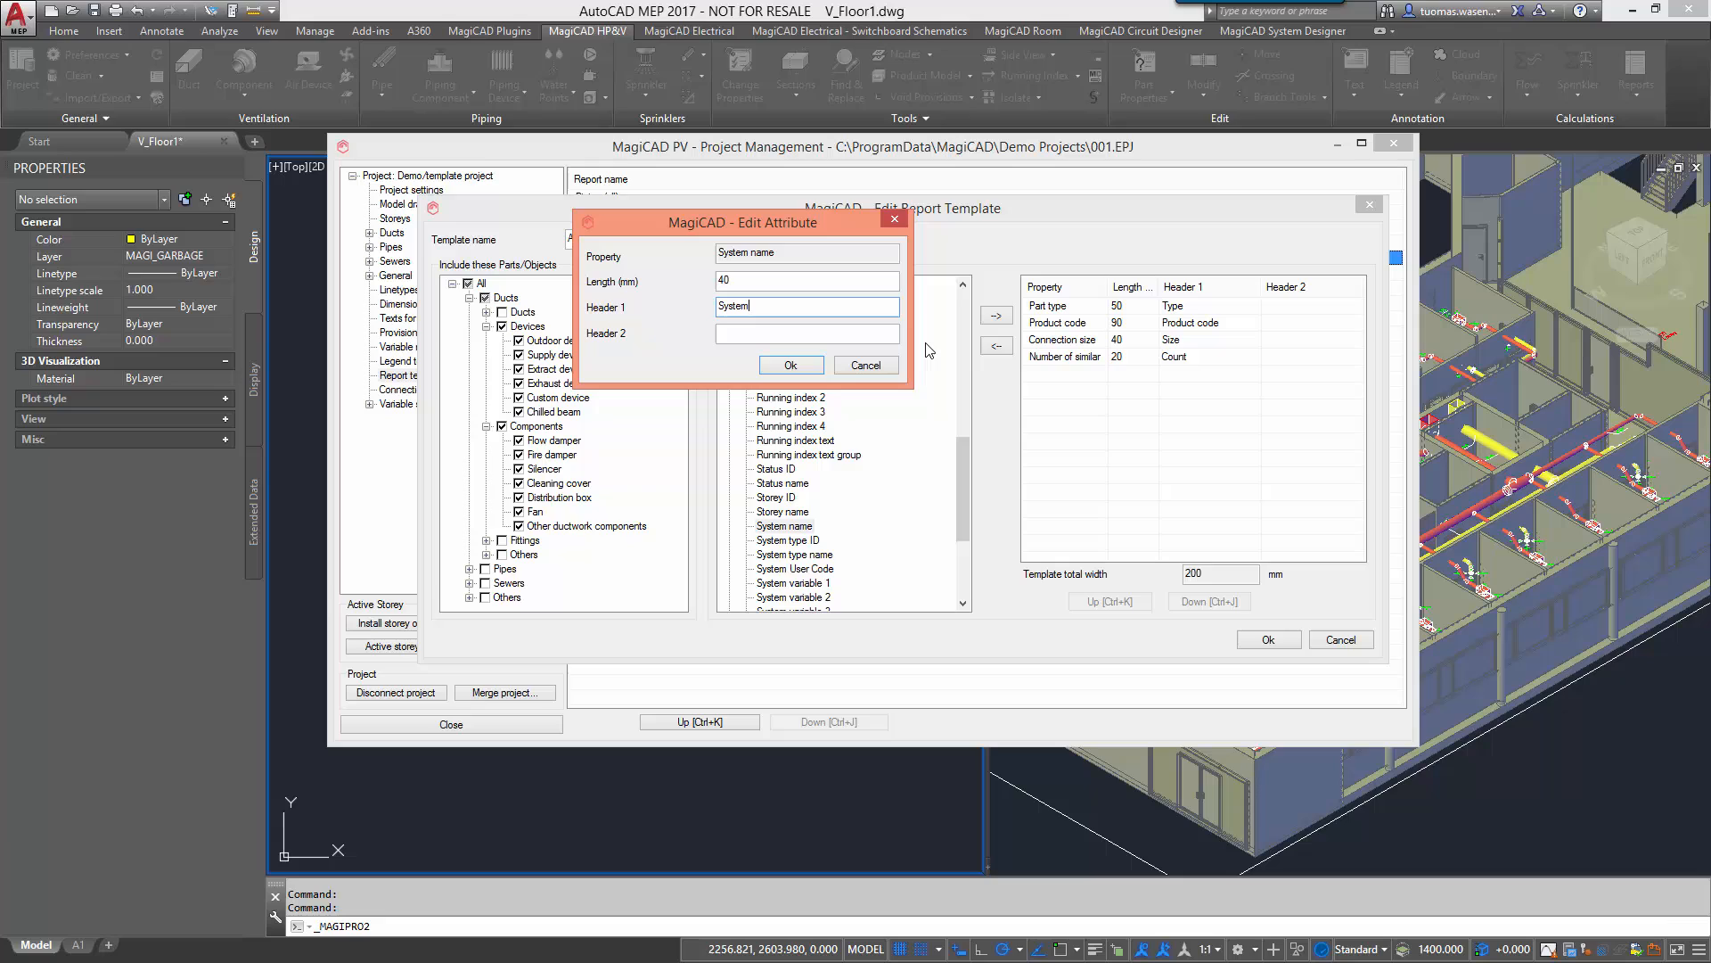
left_click(789, 363)
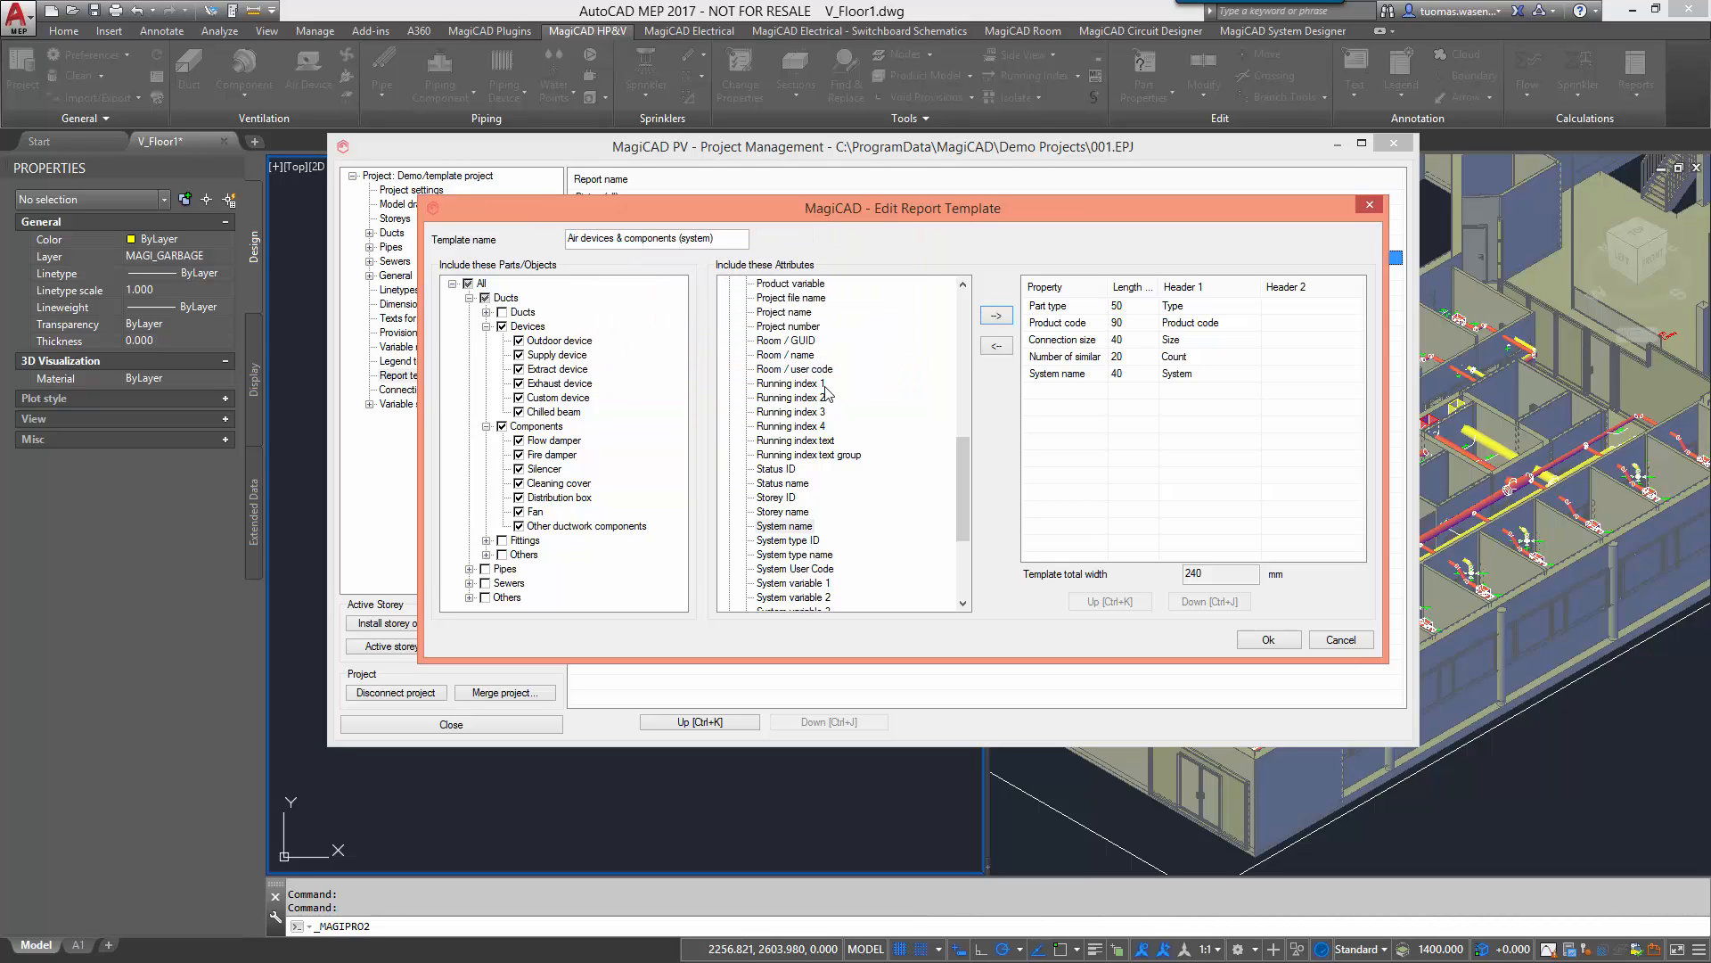
mouse_move(1140, 314)
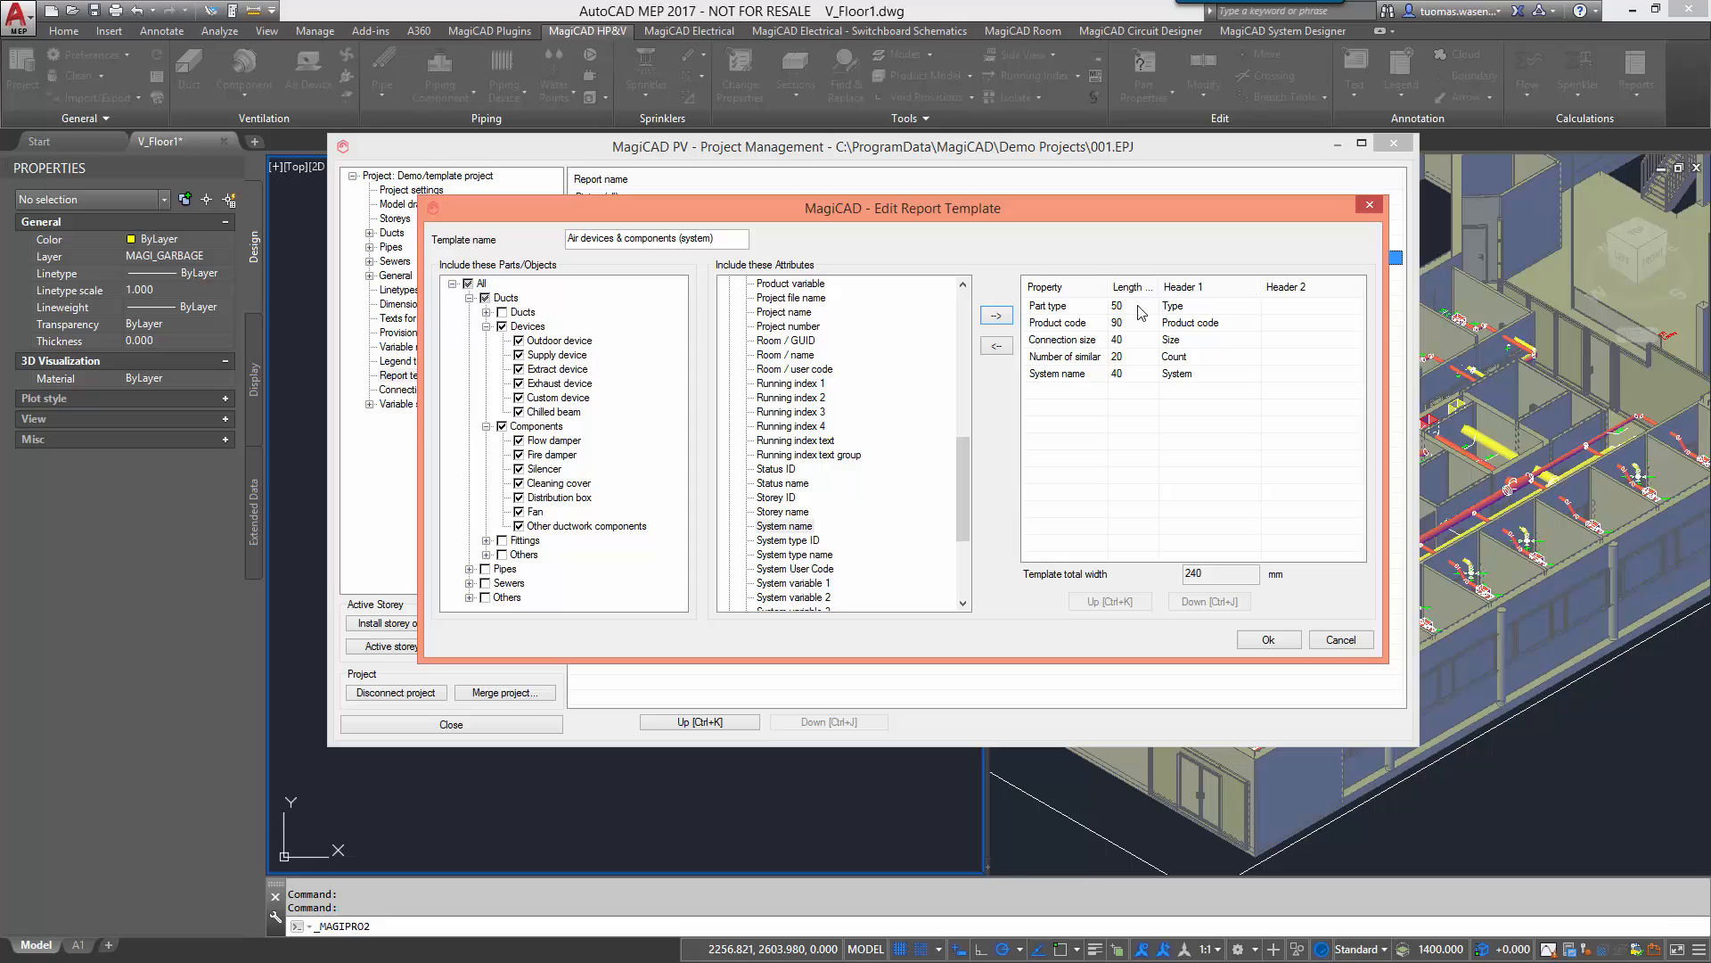
Move System name to second and set widths Part type 45, Product code 85, Connection size 15, Number 15, then save.
left_click(1218, 574)
type("45")
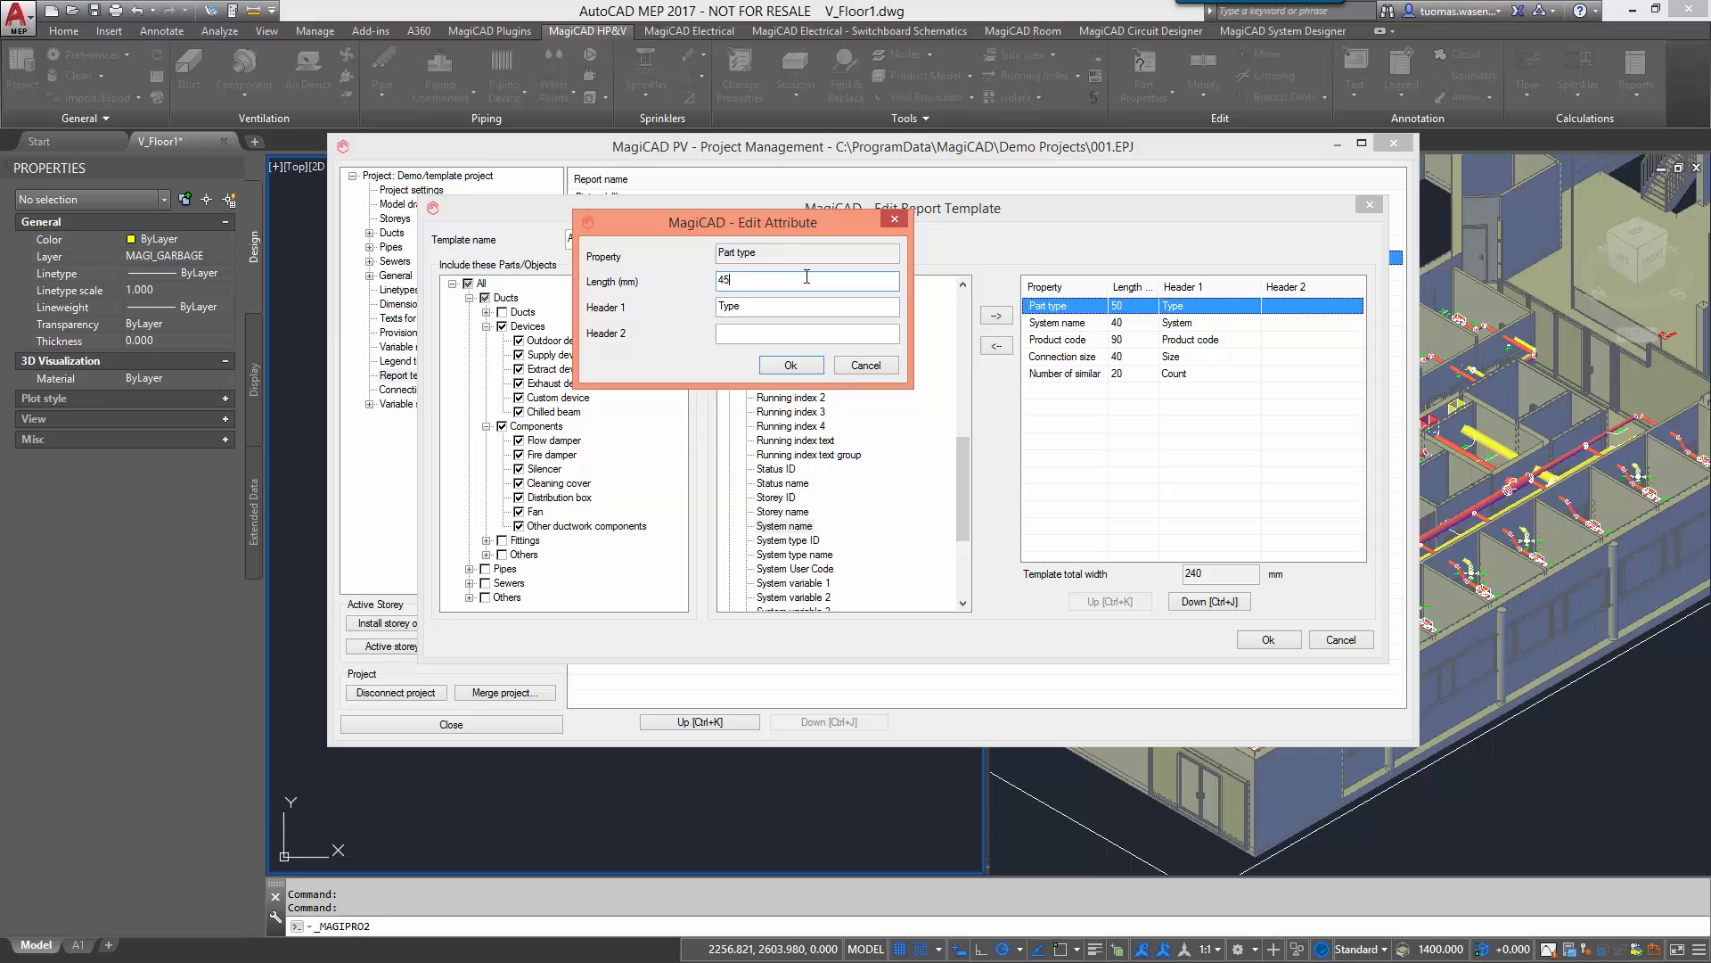
left_click(790, 364)
type("15")
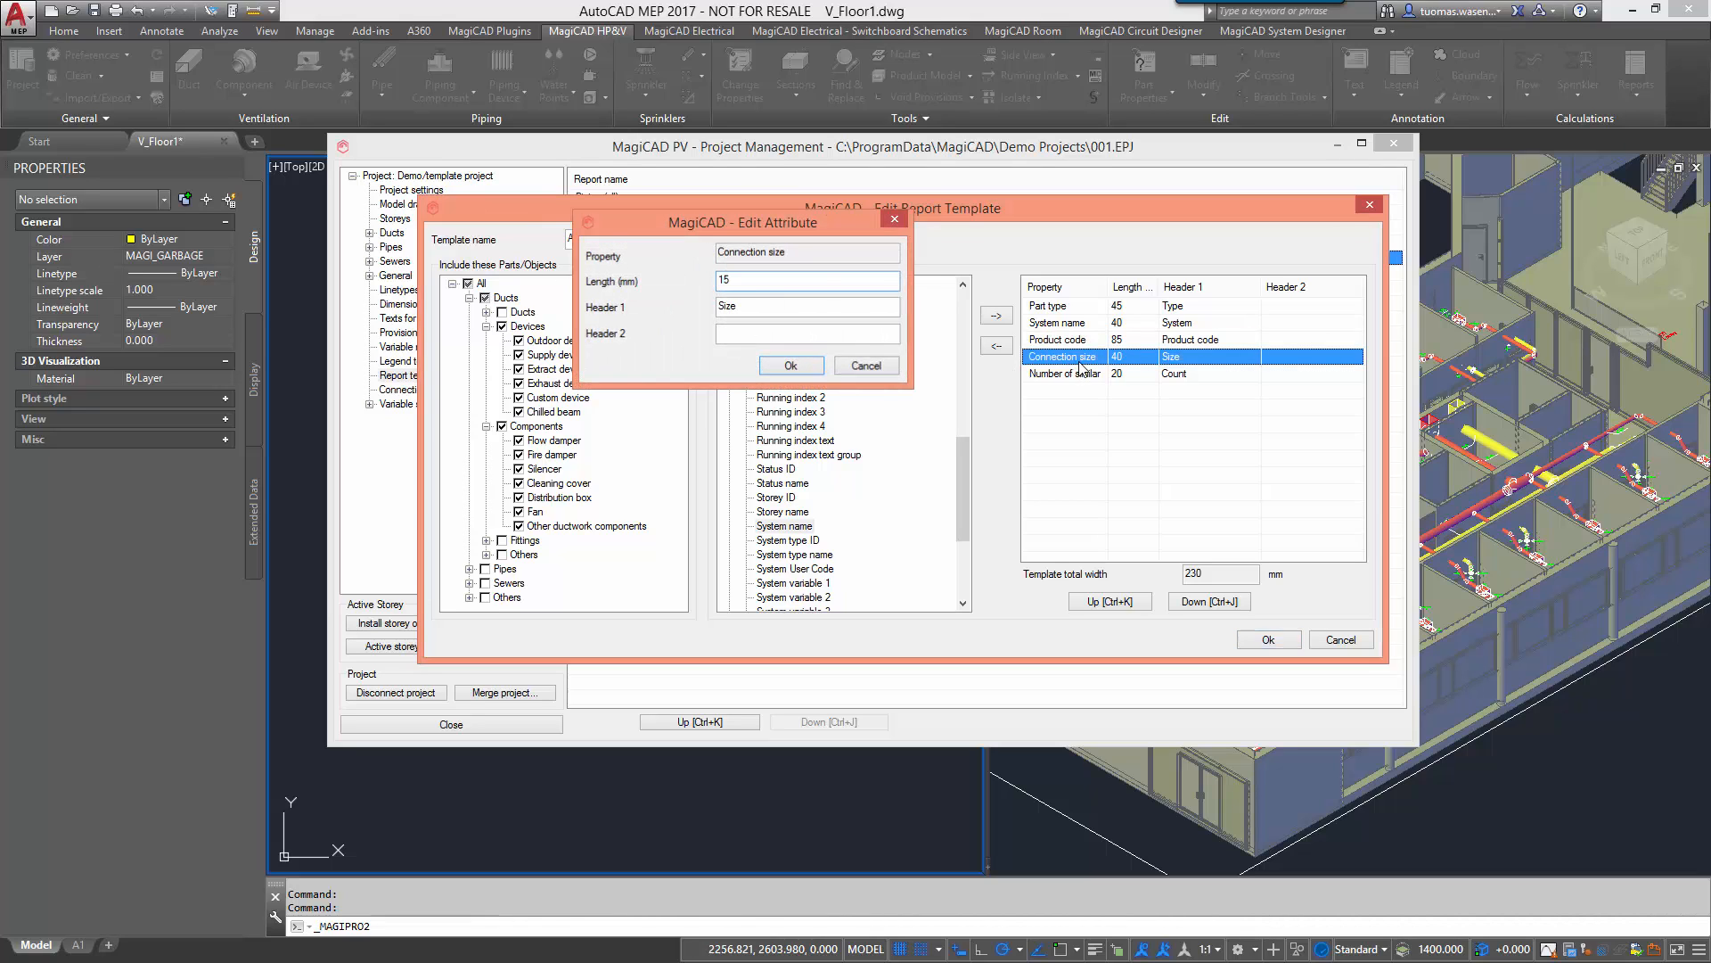
left_click(1063, 373)
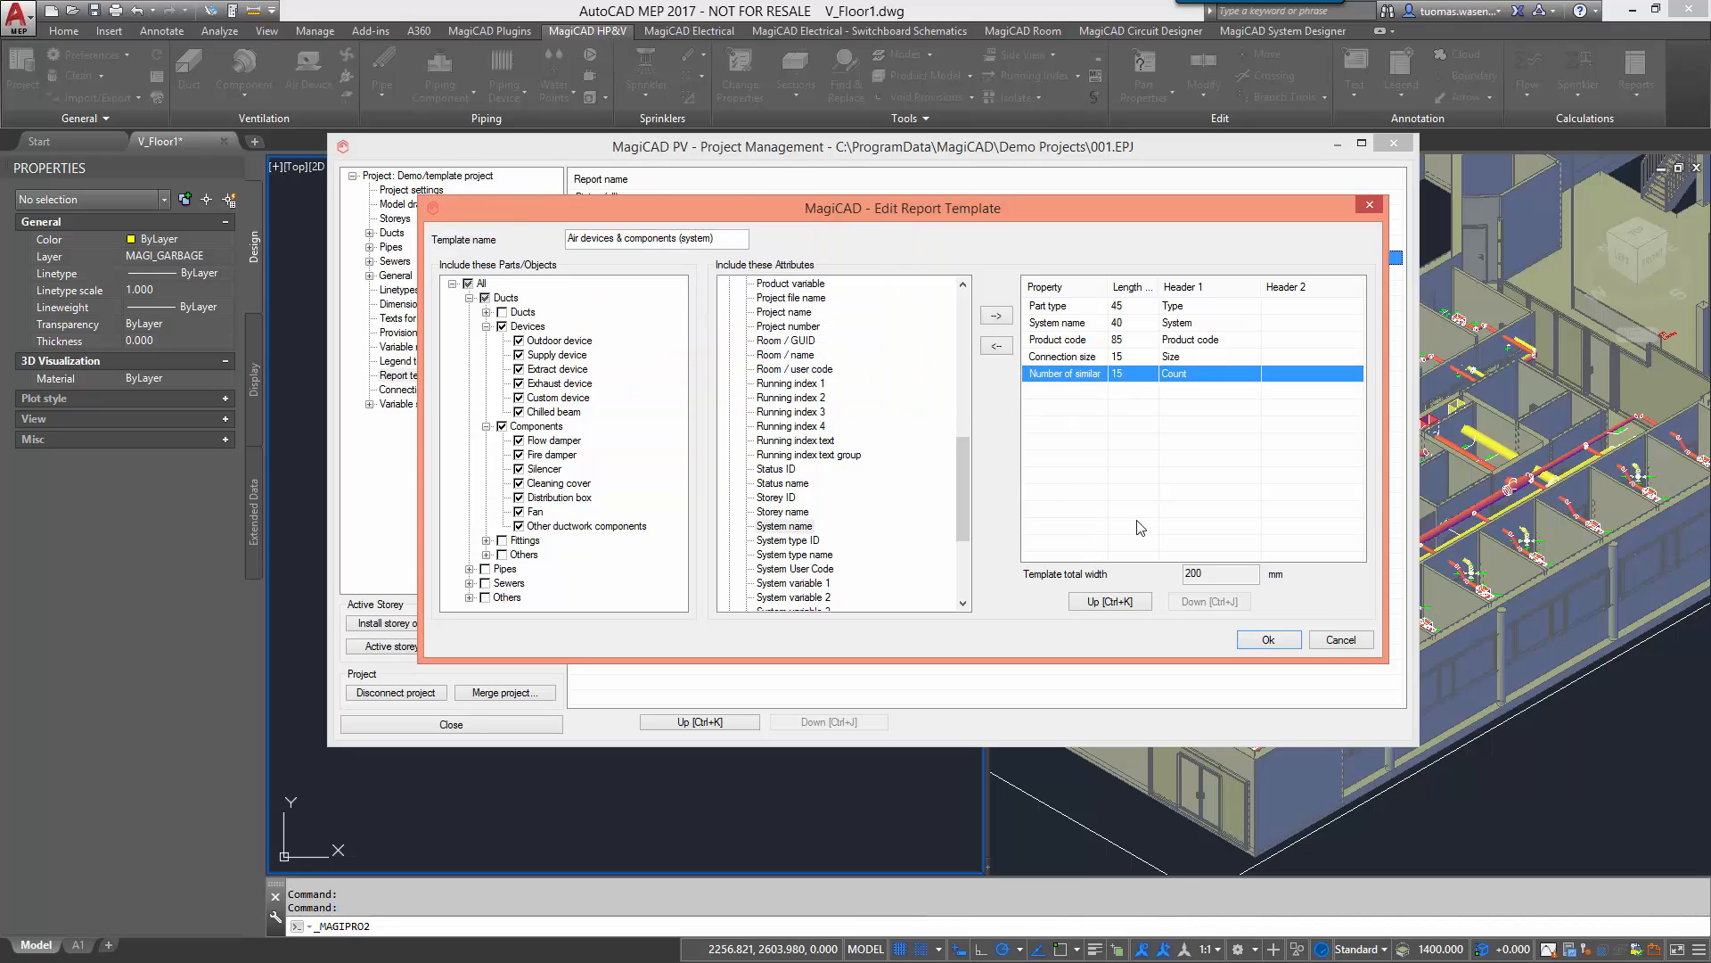
left_click(1268, 638)
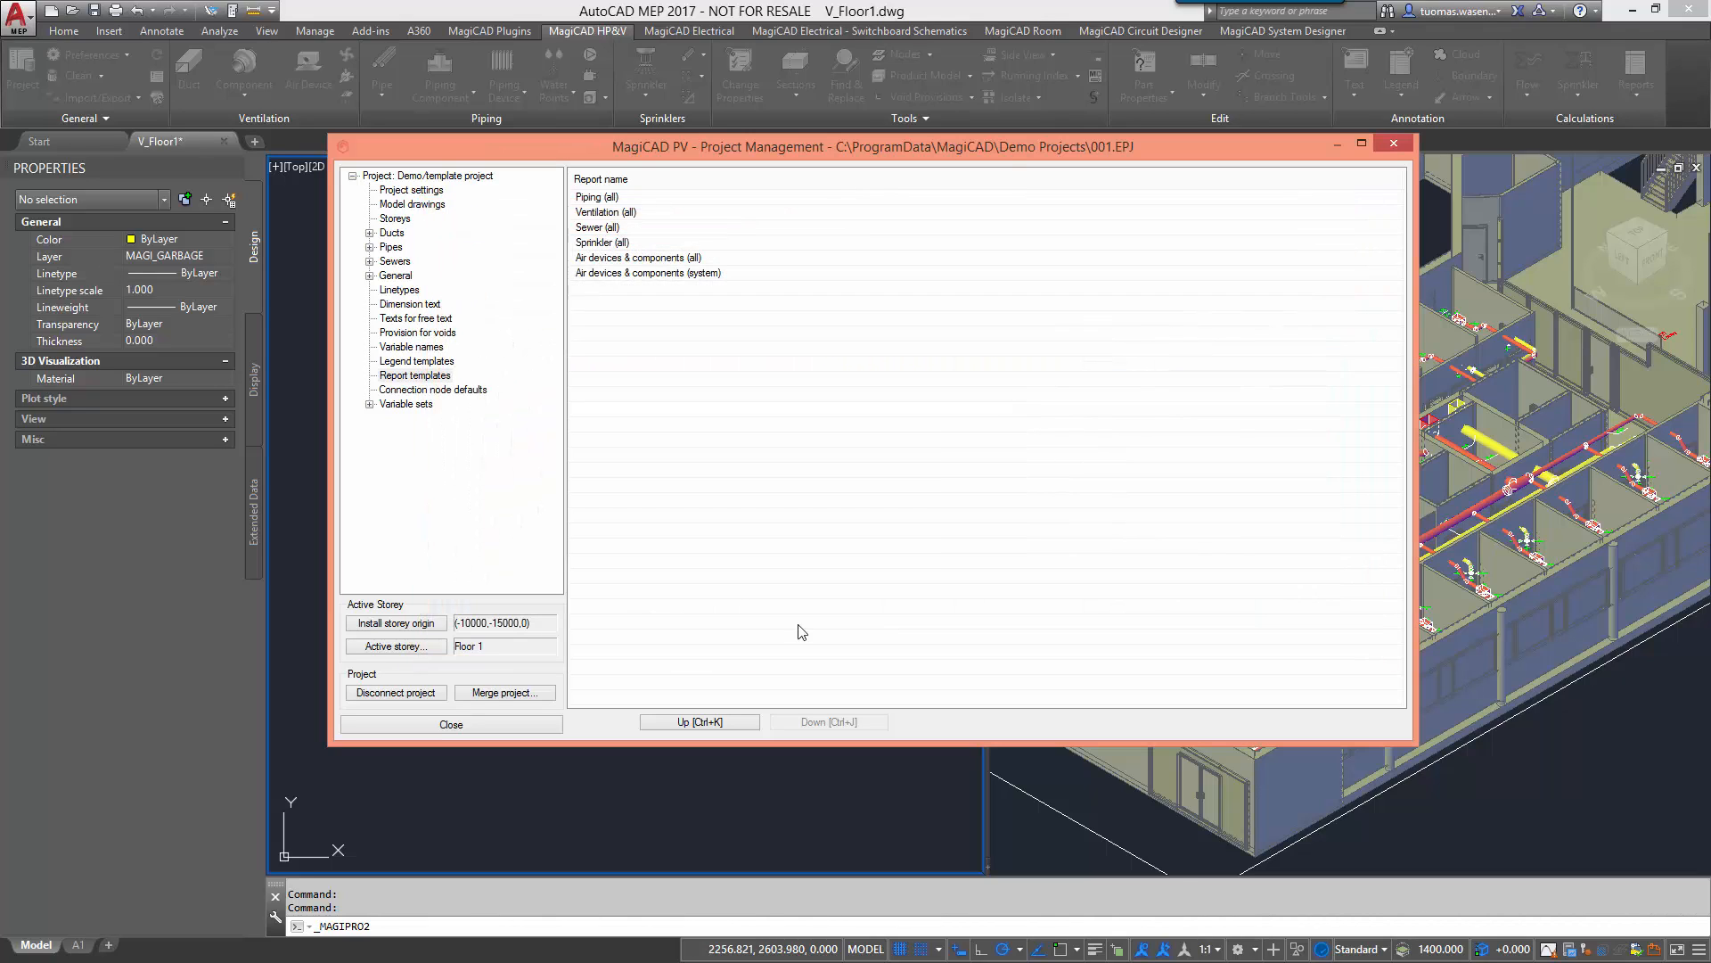
Place a second bill of materials from the Air devices & components (system) template below the first.
left_click(1636, 76)
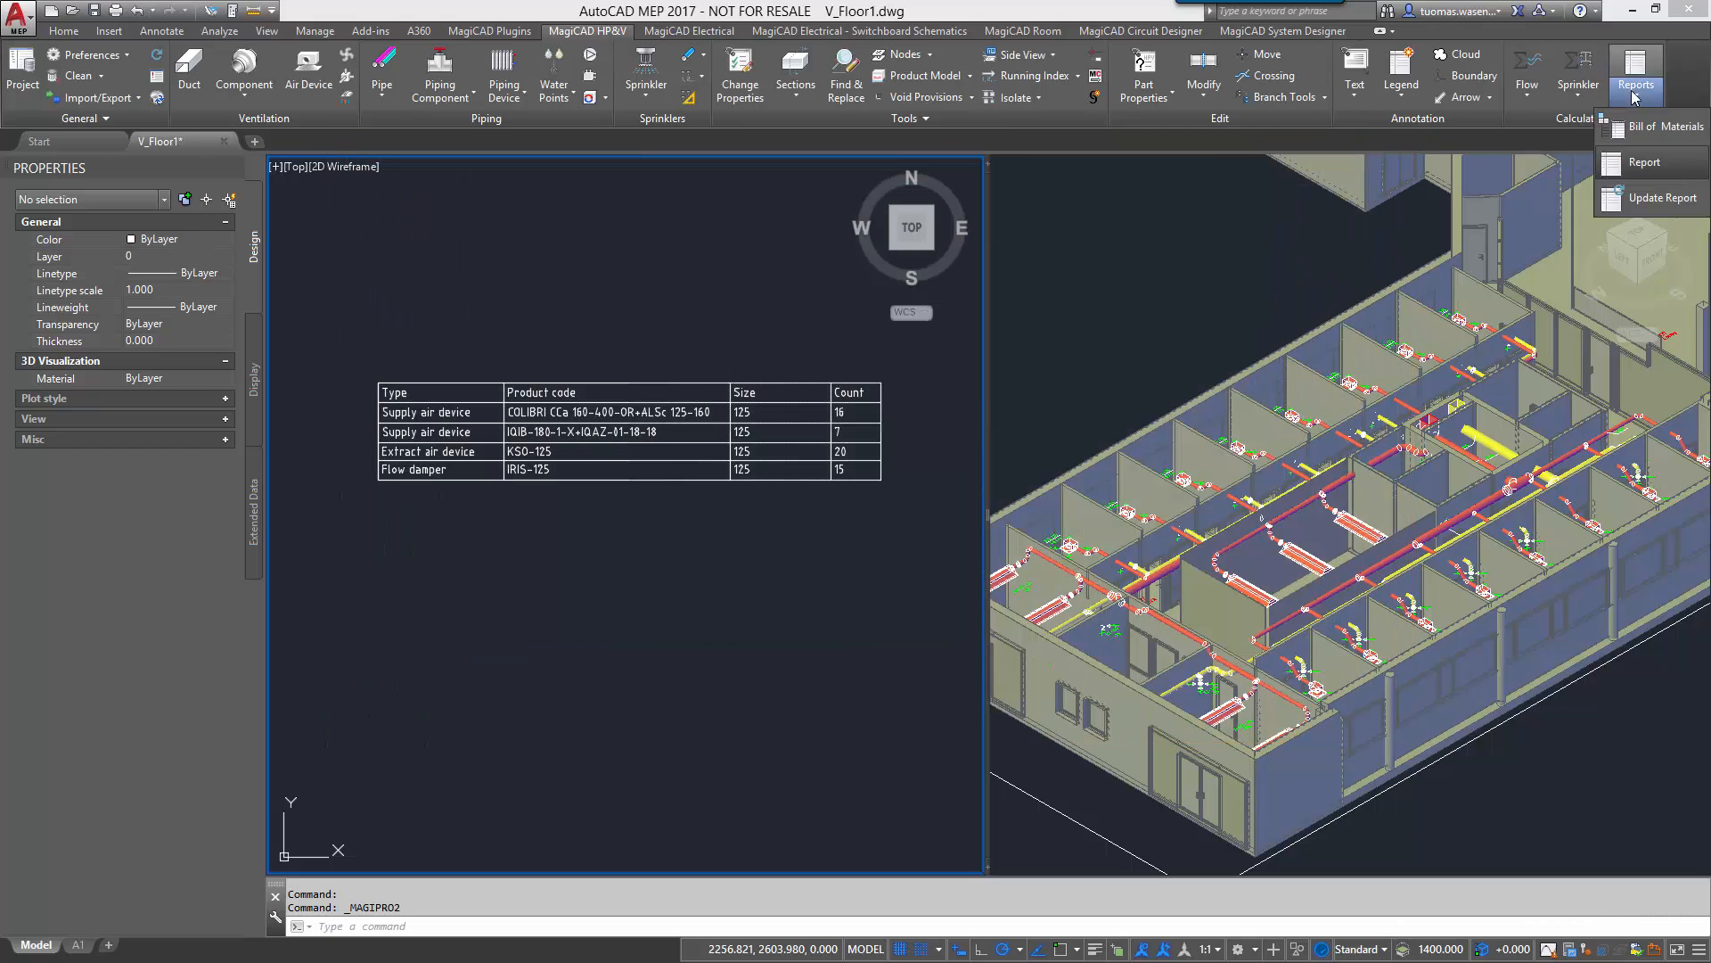
left_click(1644, 162)
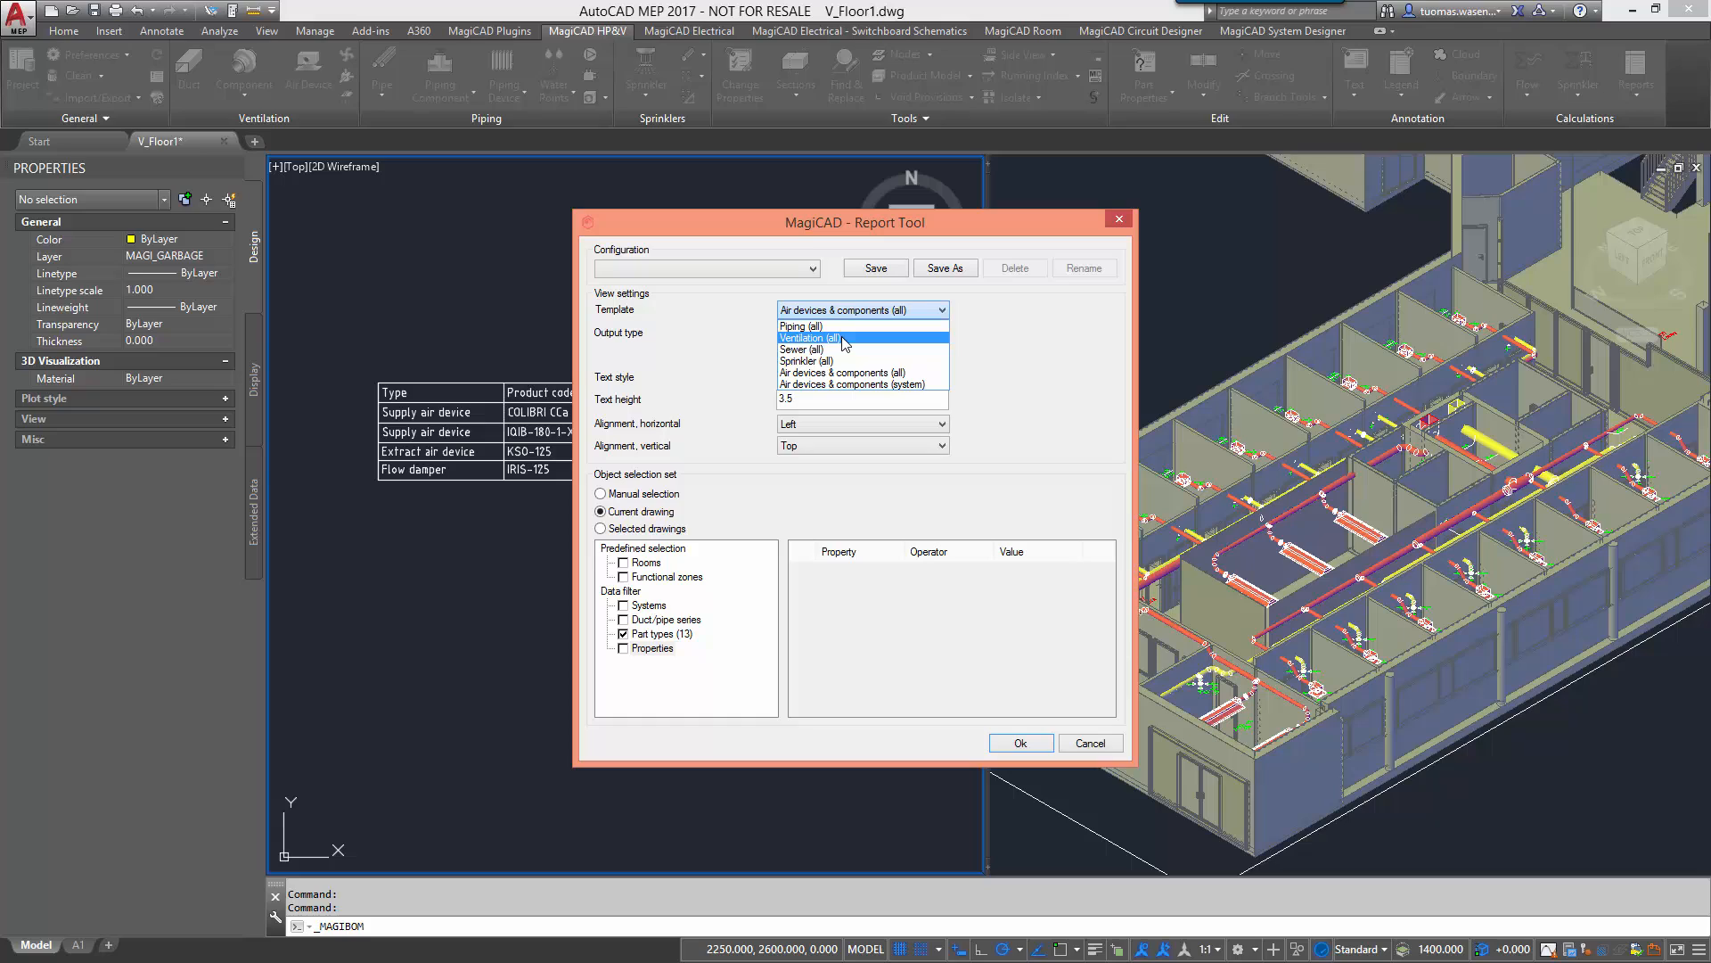
mouse_move(845, 385)
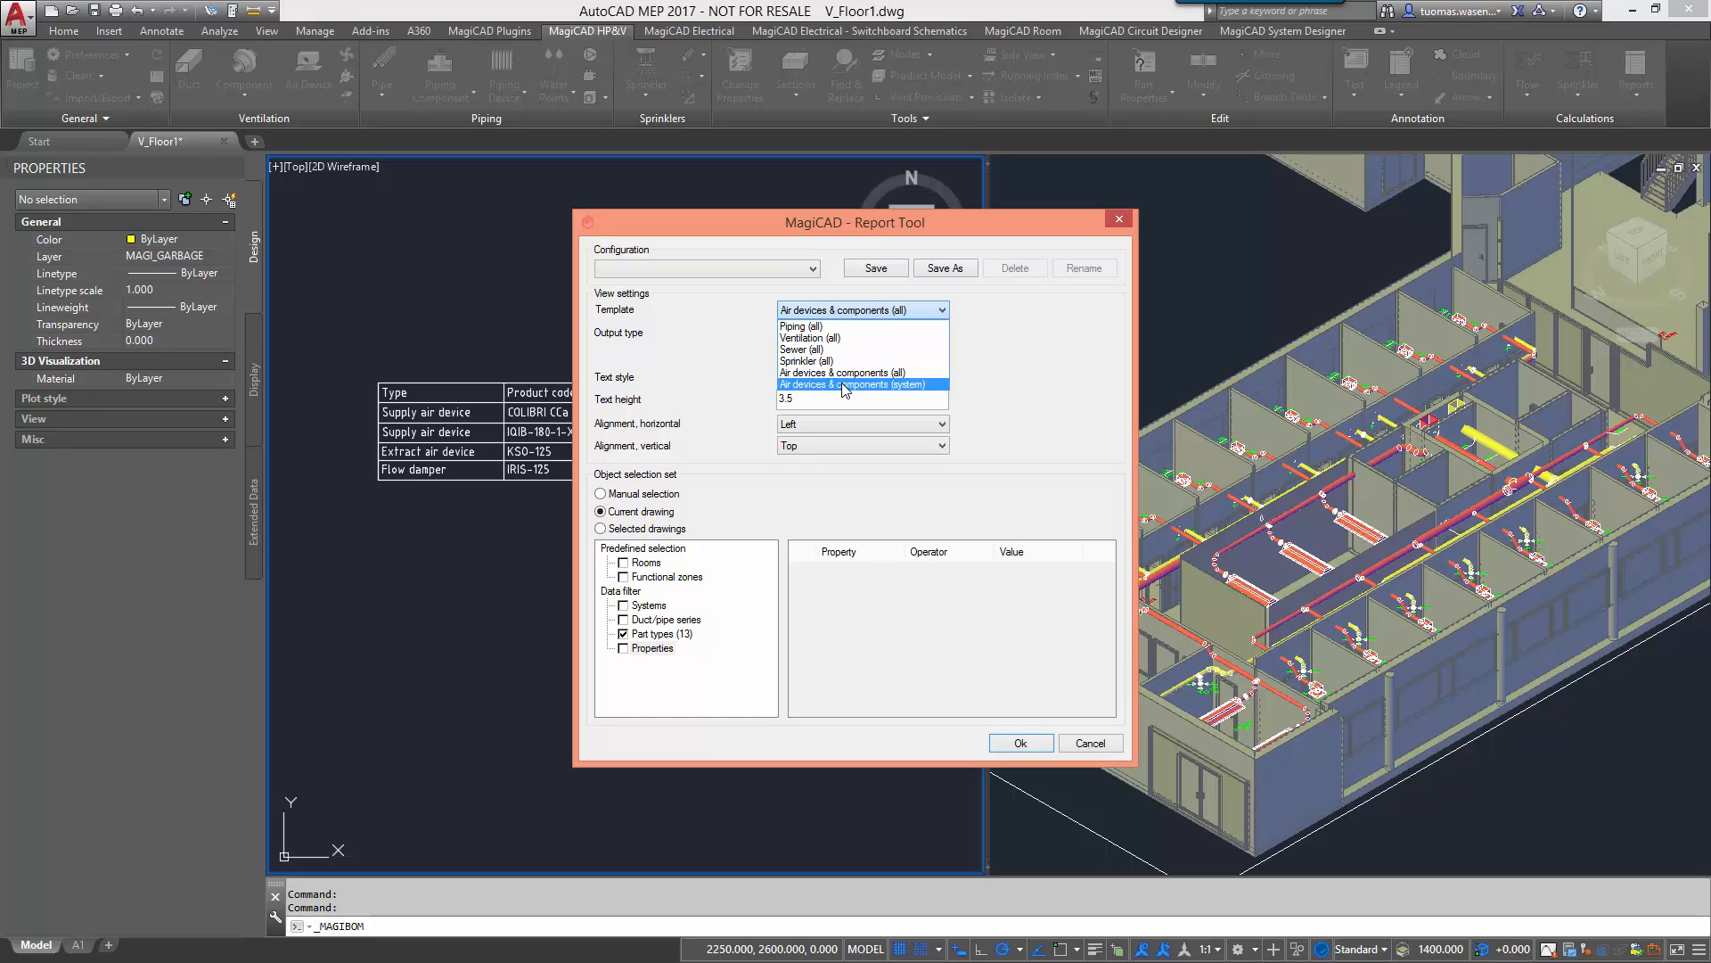
left_click(861, 385)
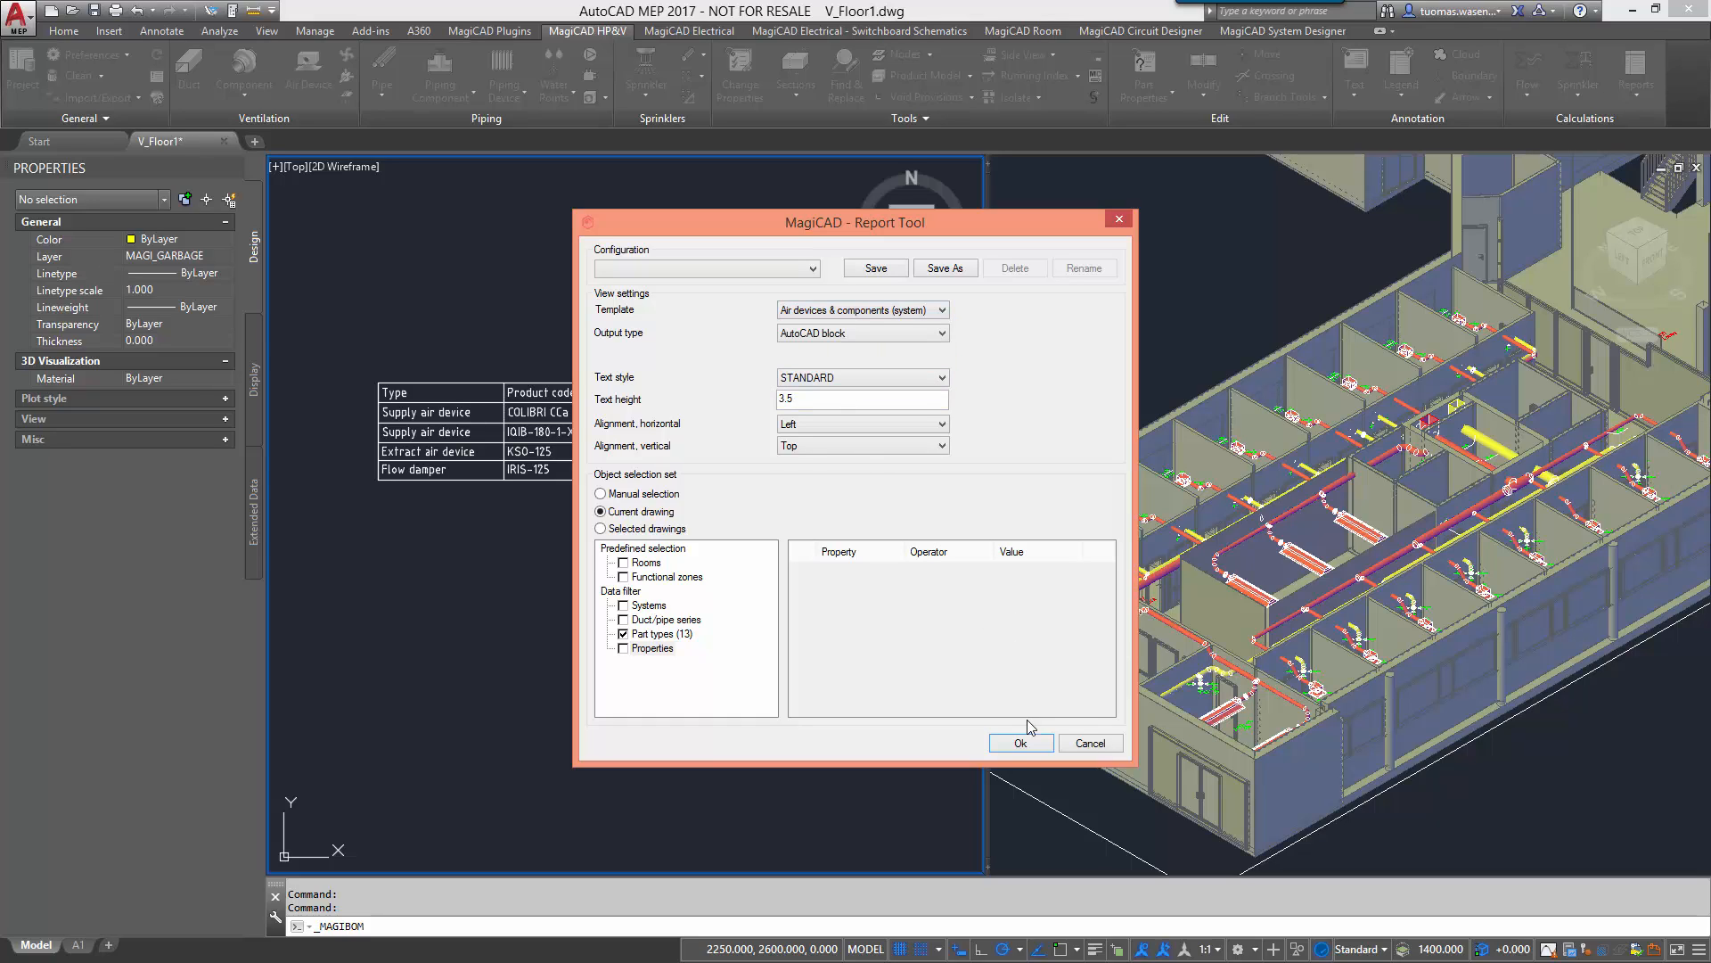
left_click(1020, 742)
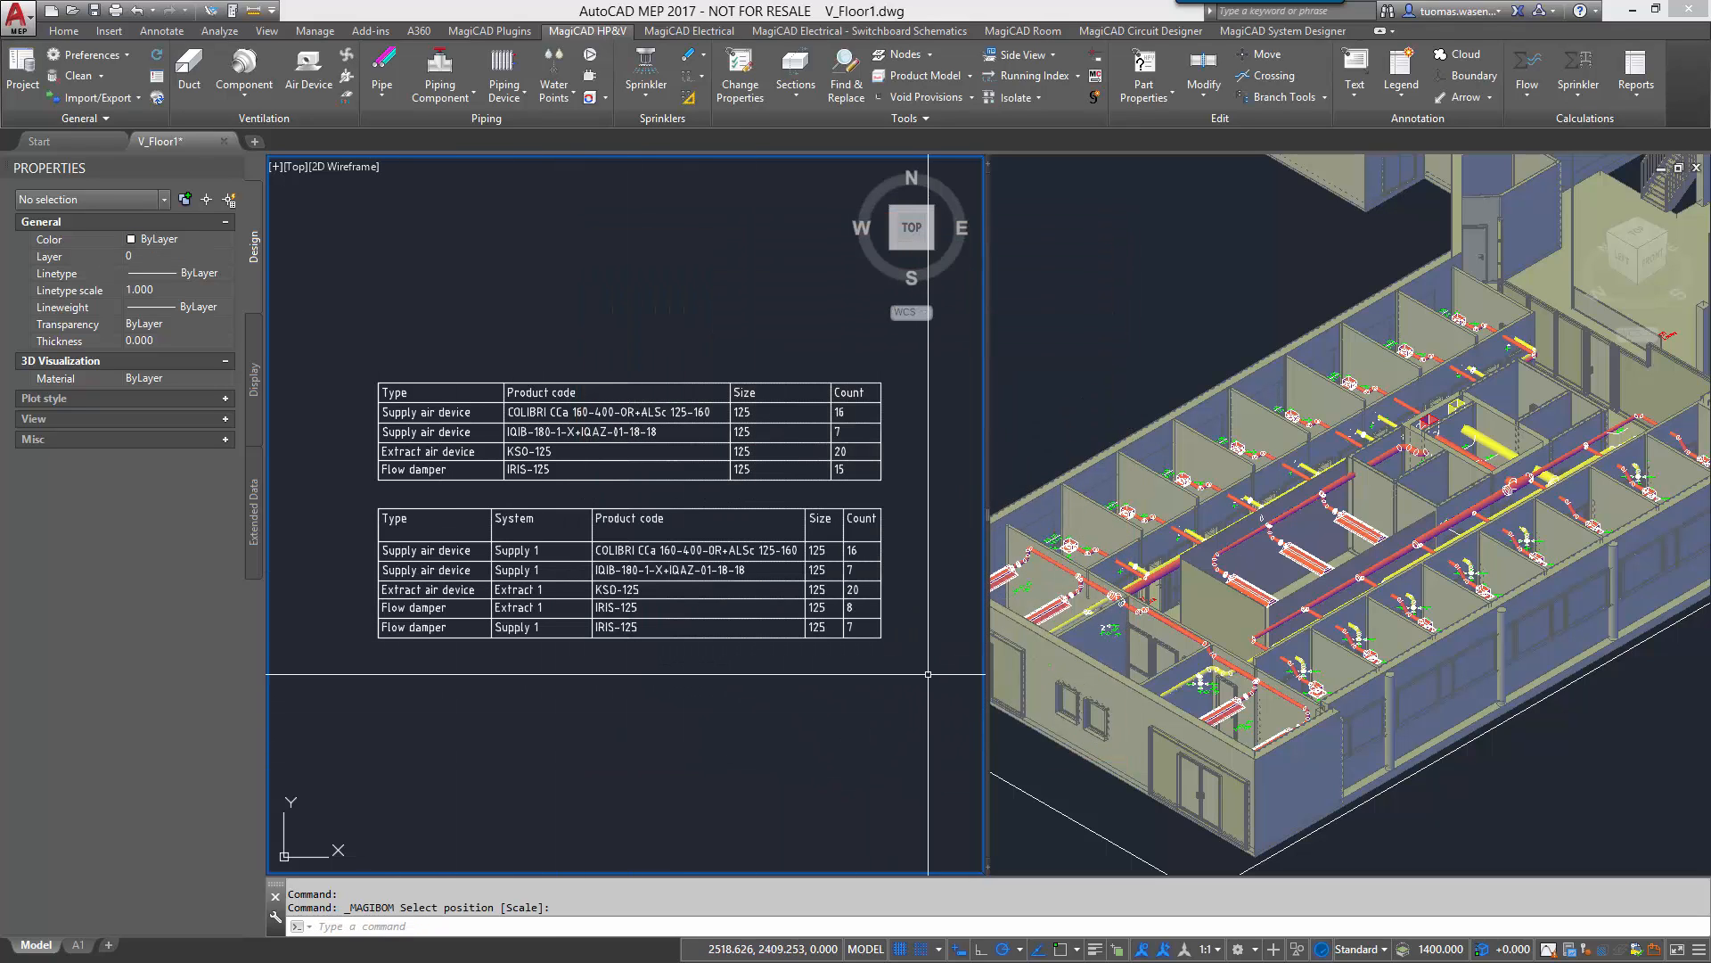
mouse_move(927, 672)
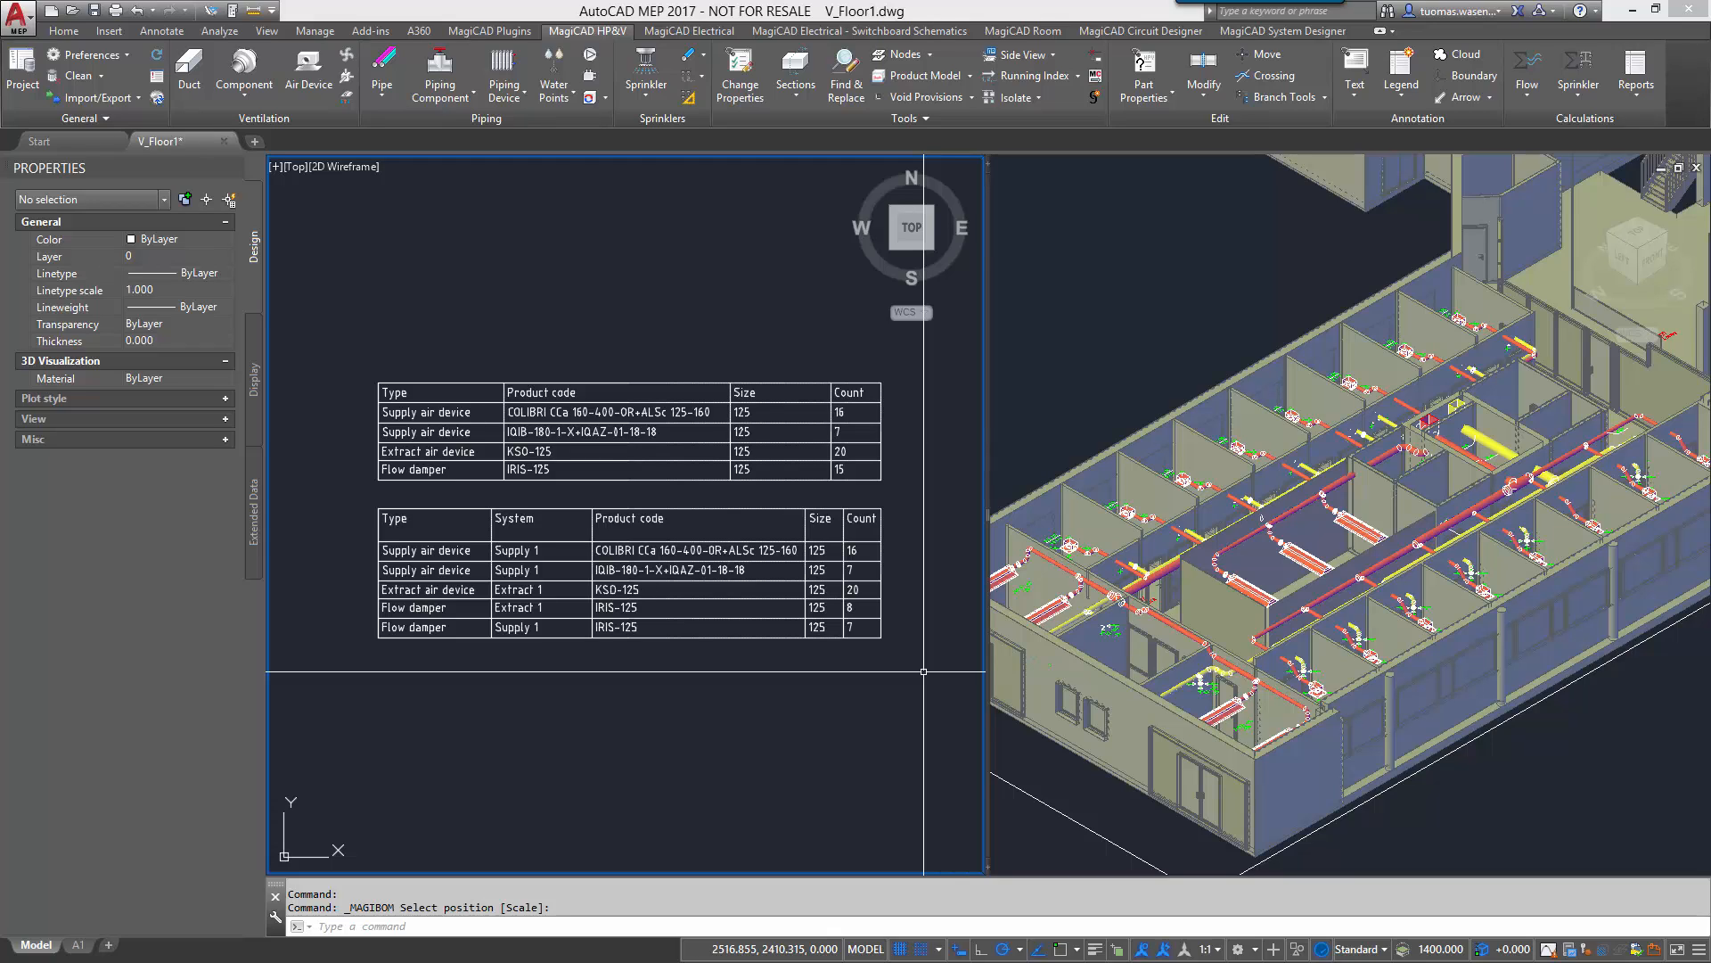
mouse_move(1407, 401)
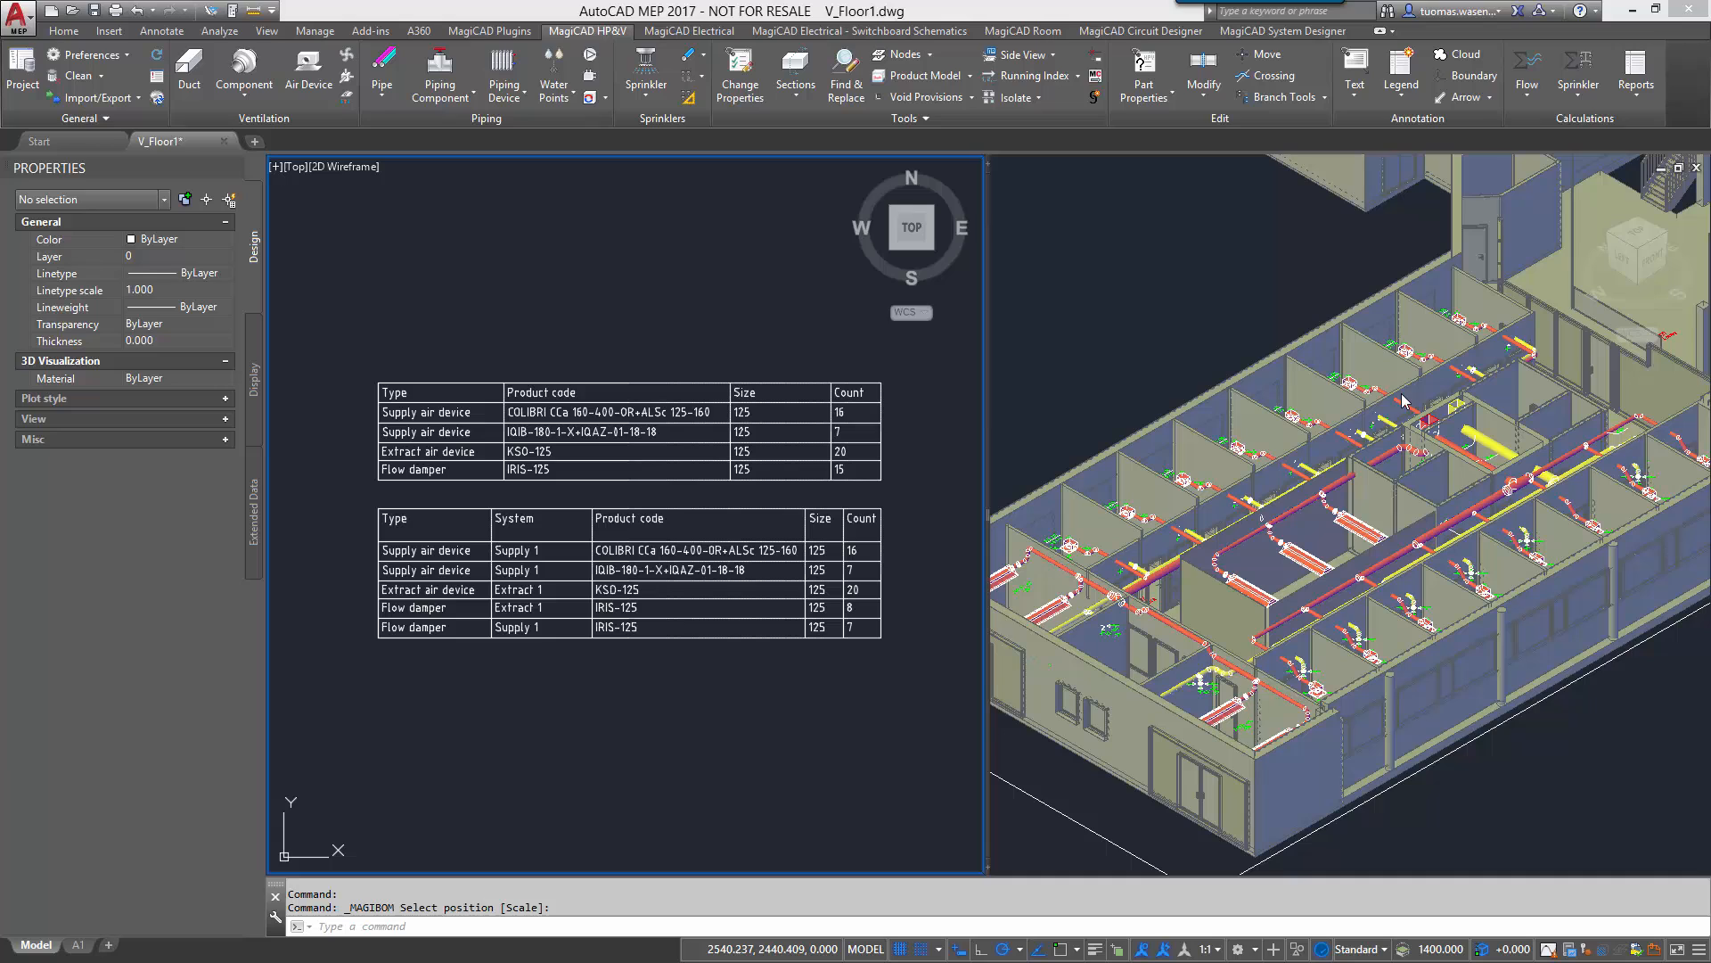
left_click(1635, 75)
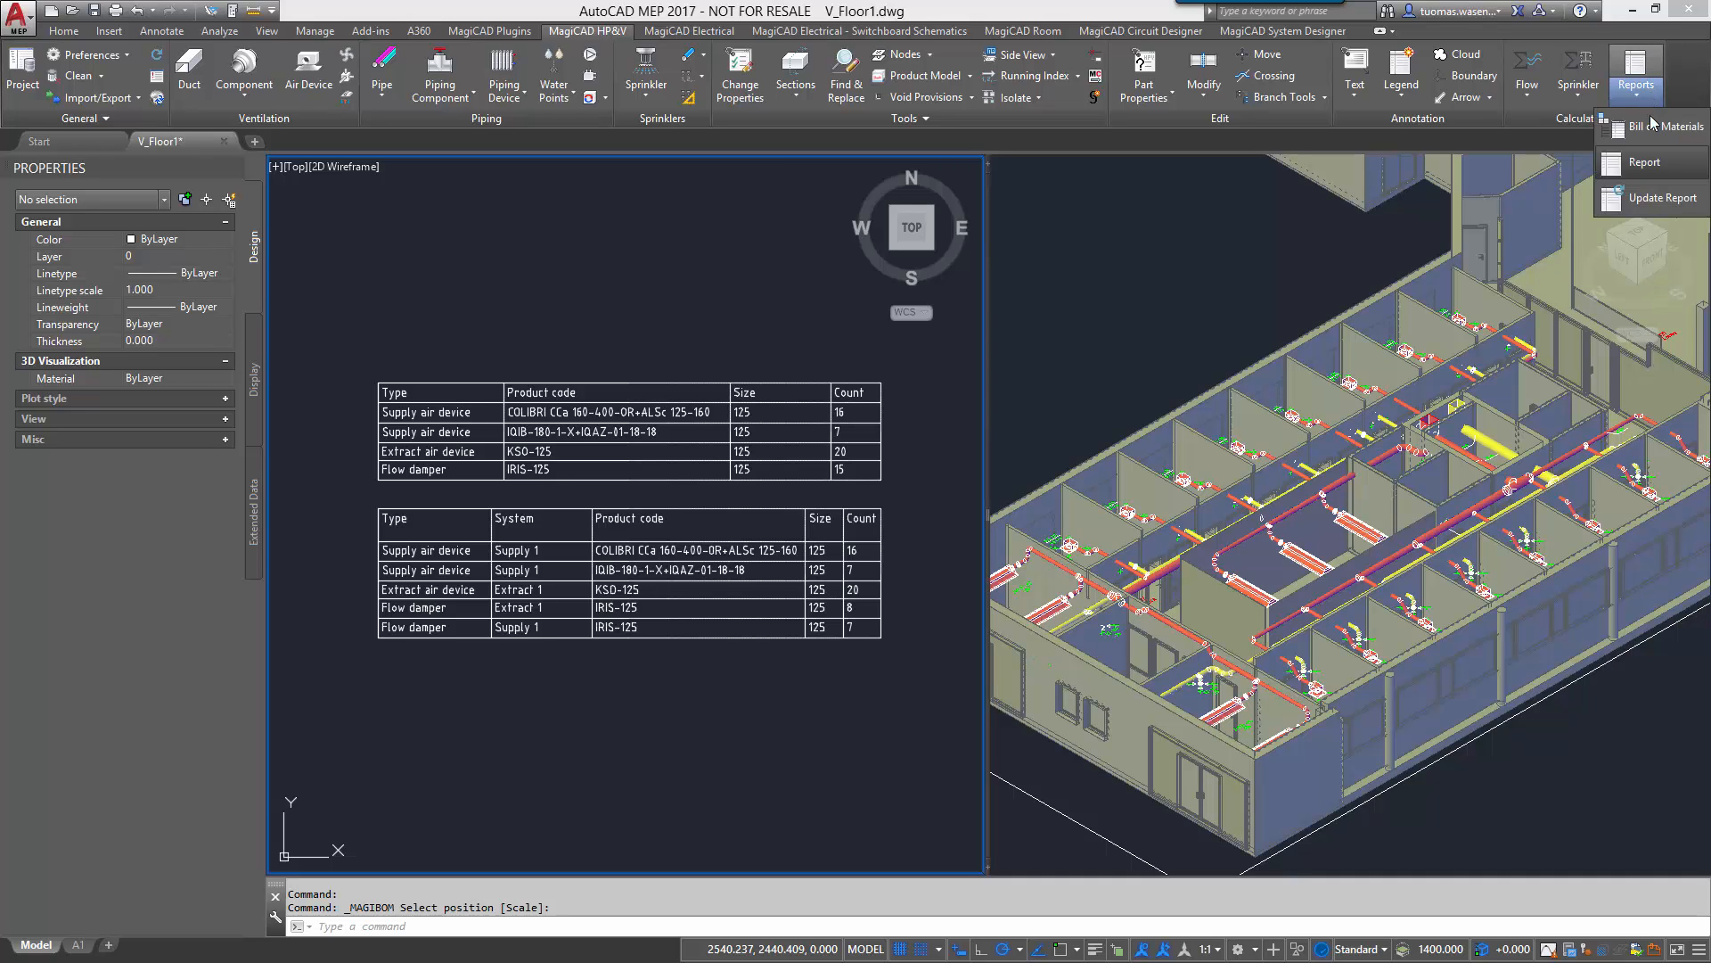
Place a third bill of materials filtered by Status name equals NEW below the second.
left_click(1646, 162)
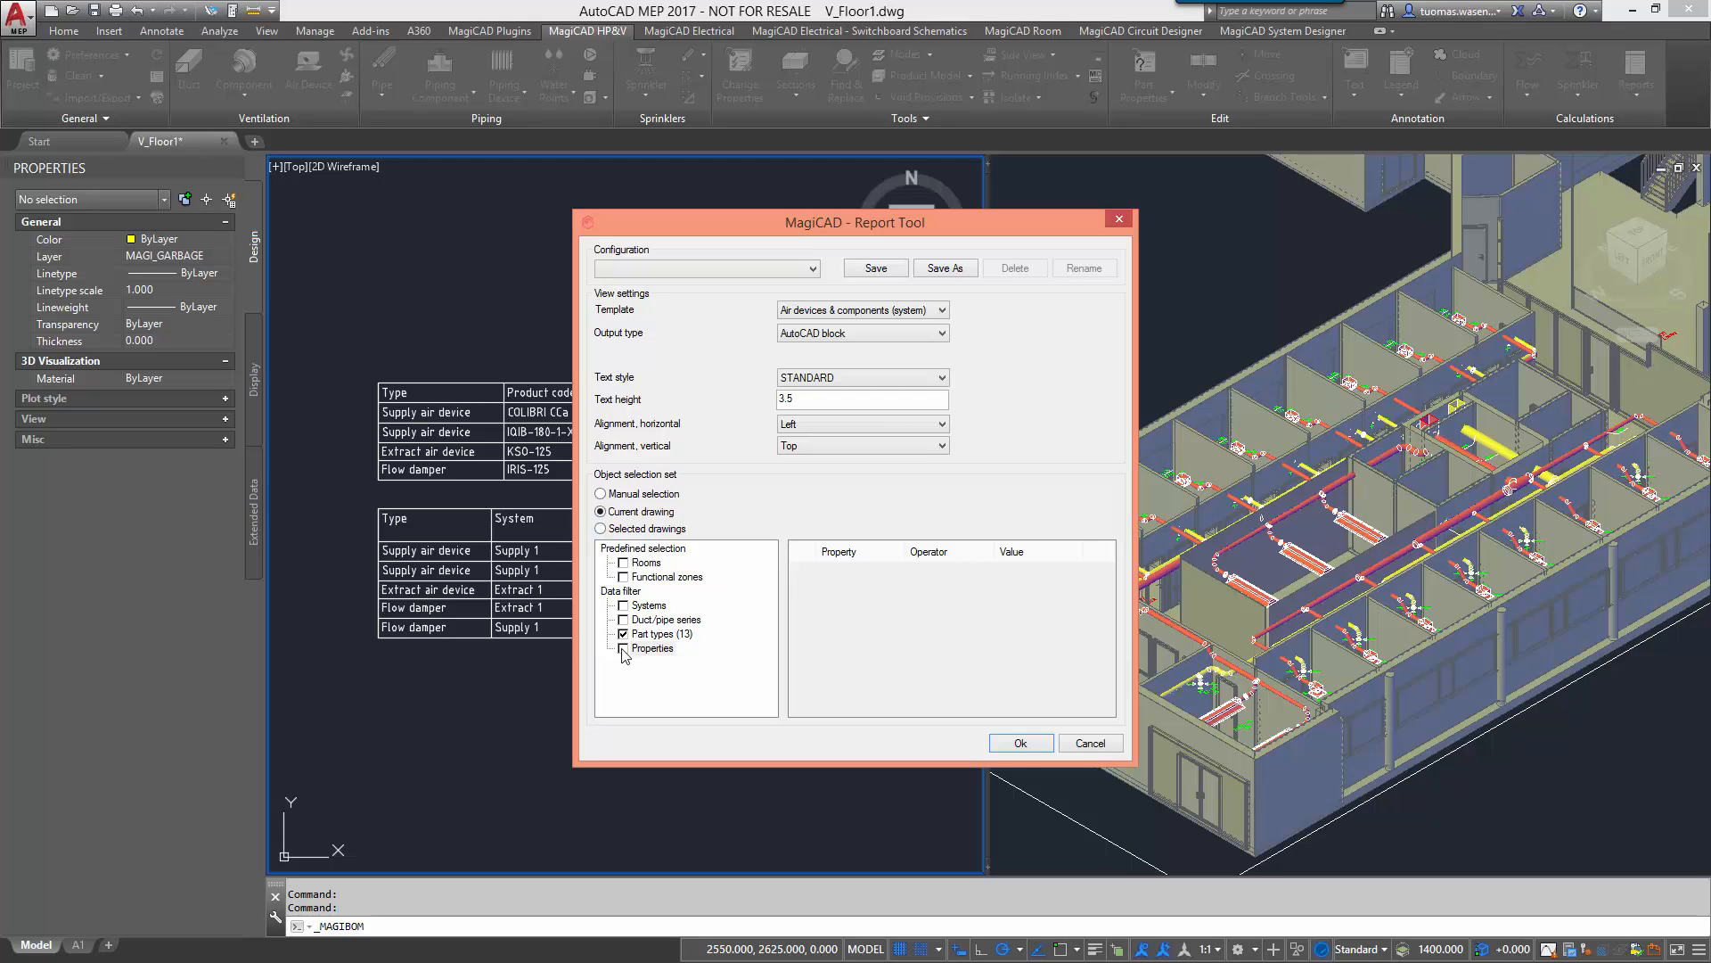
left_click(653, 647)
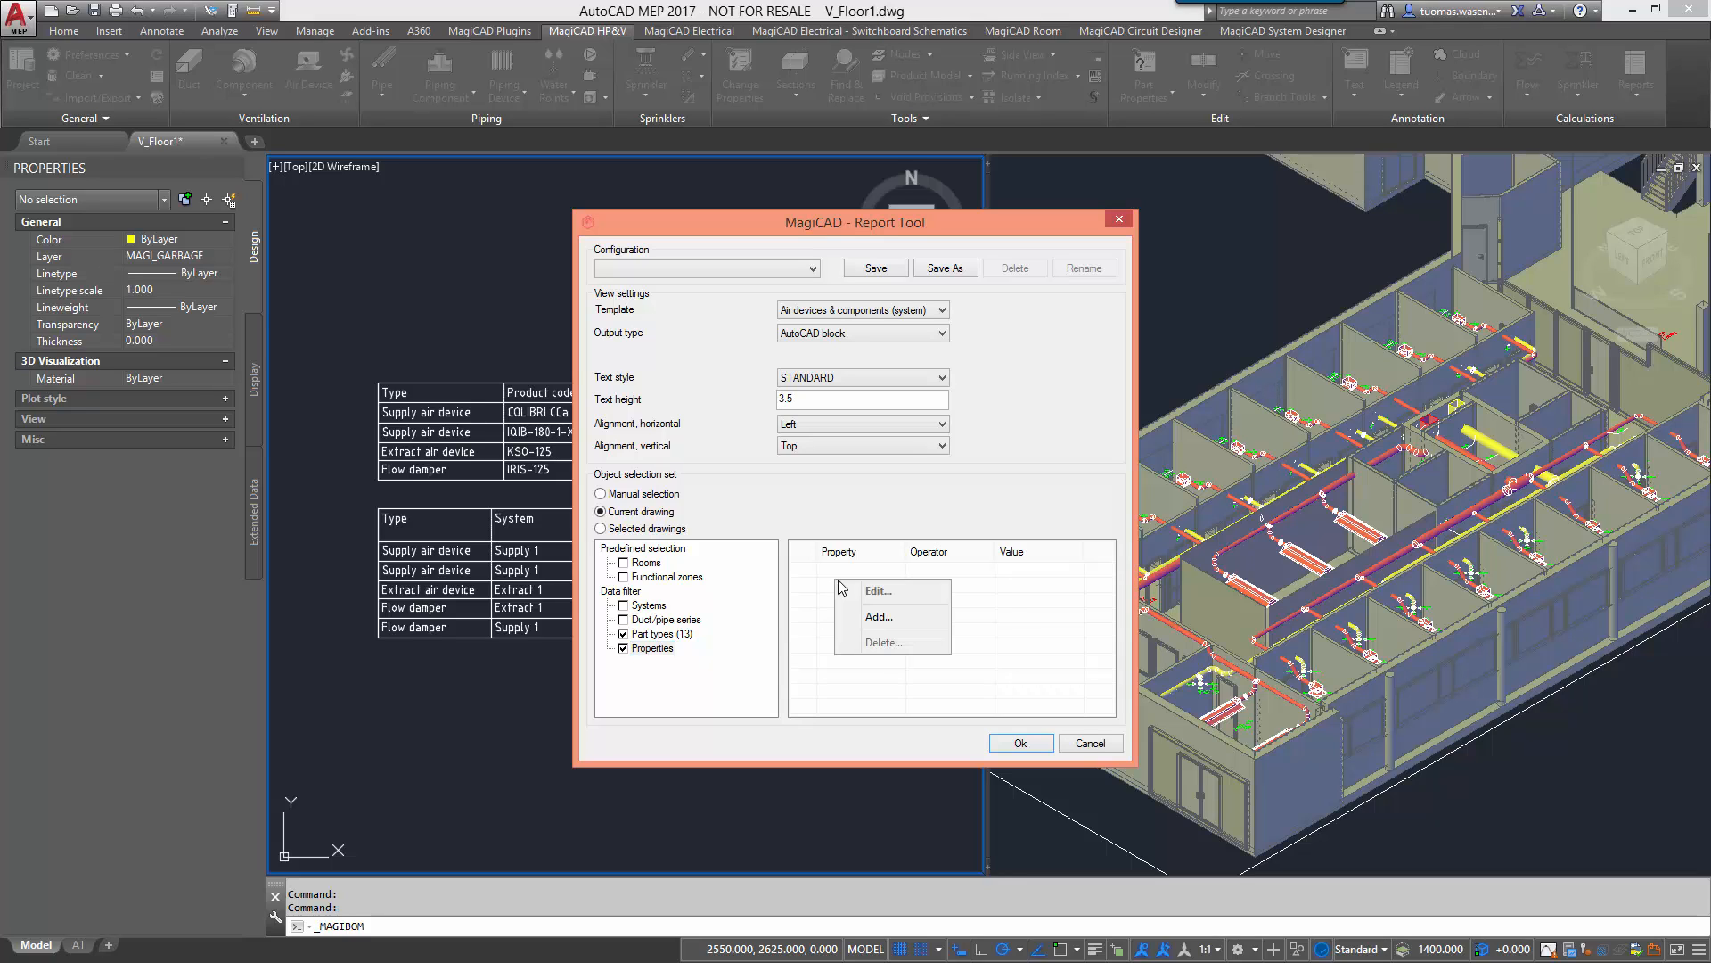
left_click(878, 617)
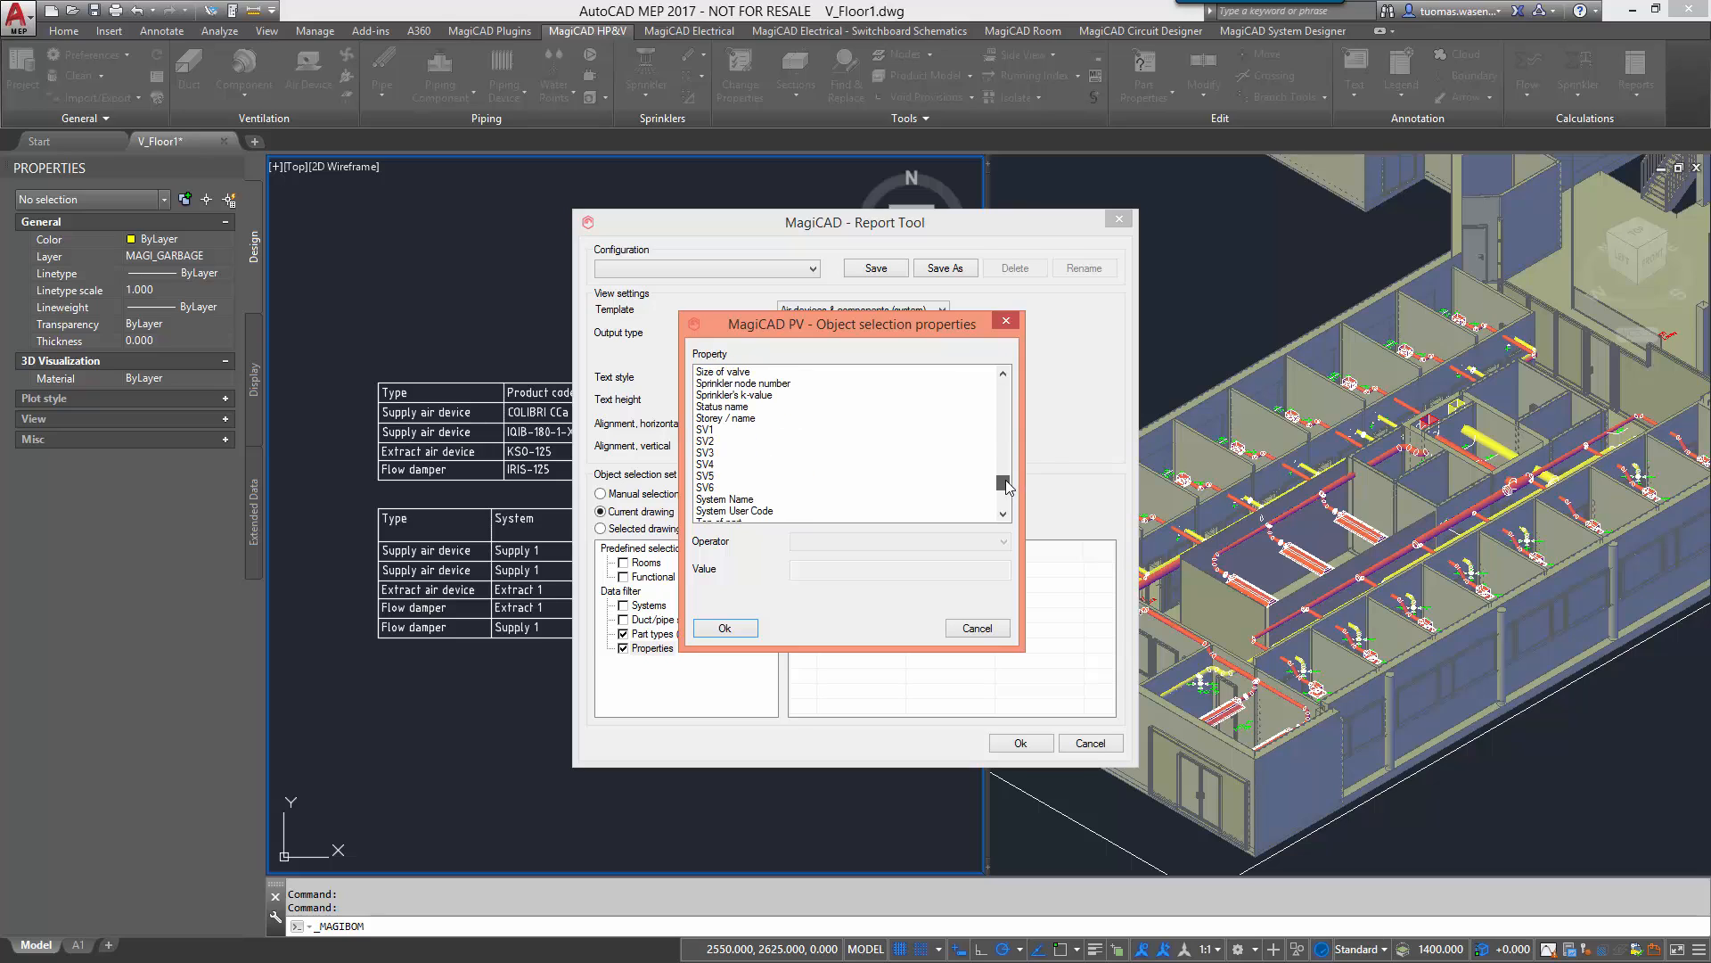
left_click(726, 406)
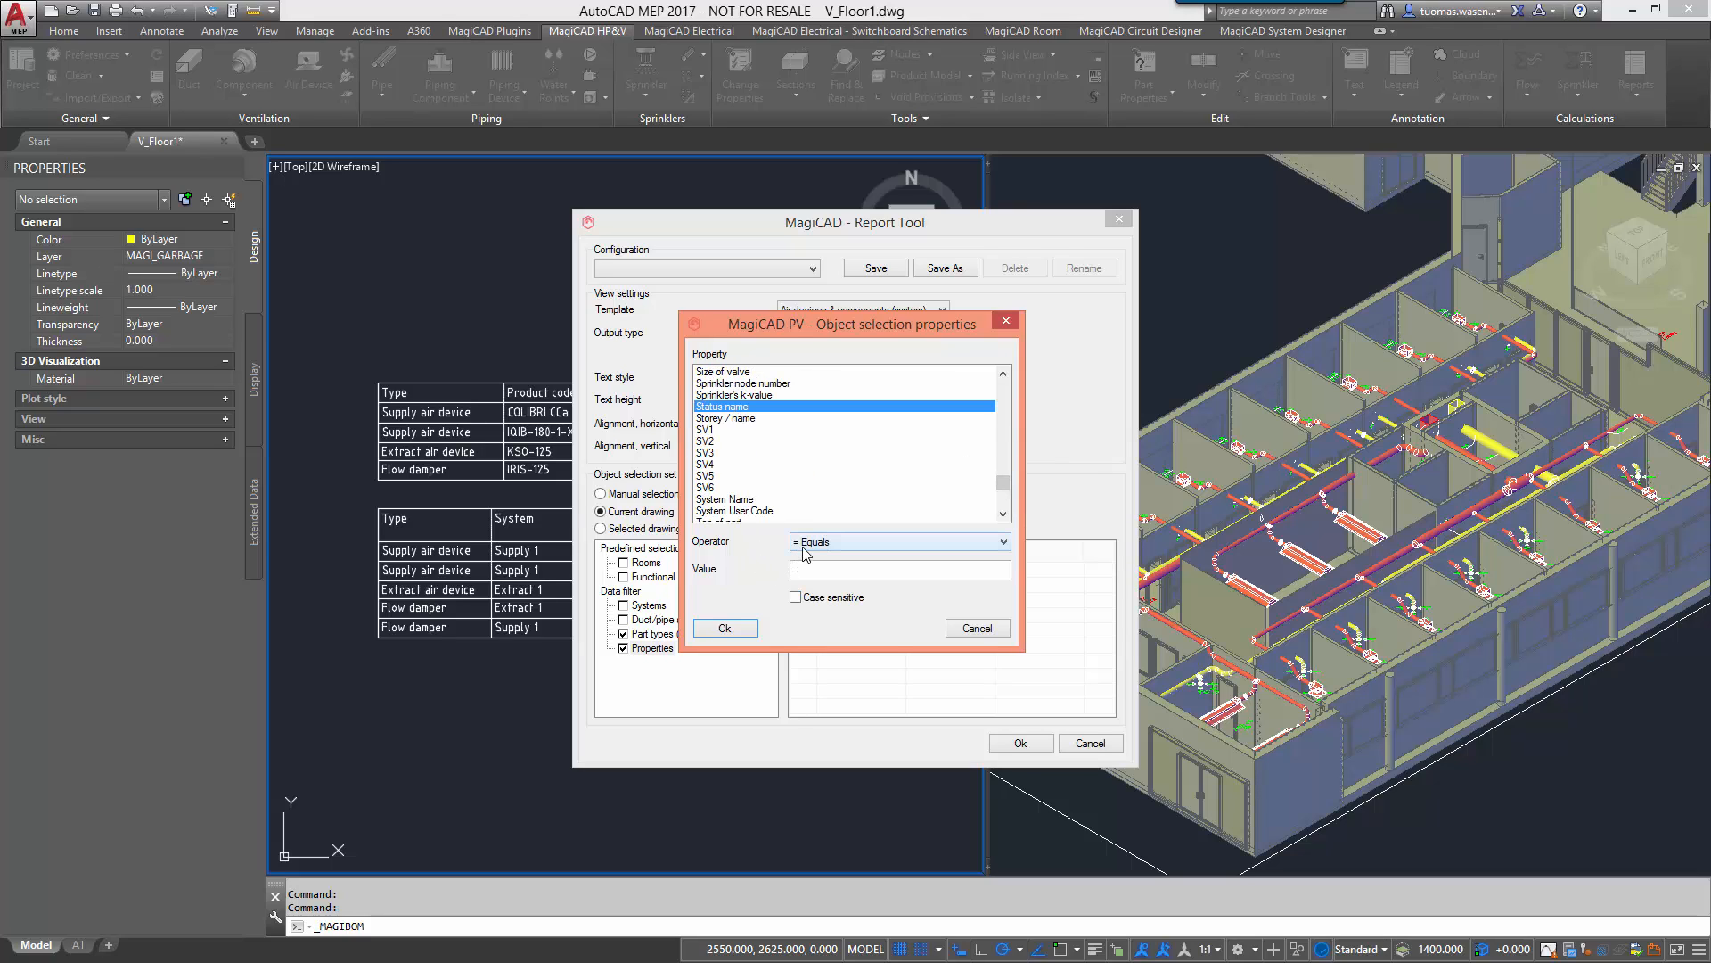
type("NEW")
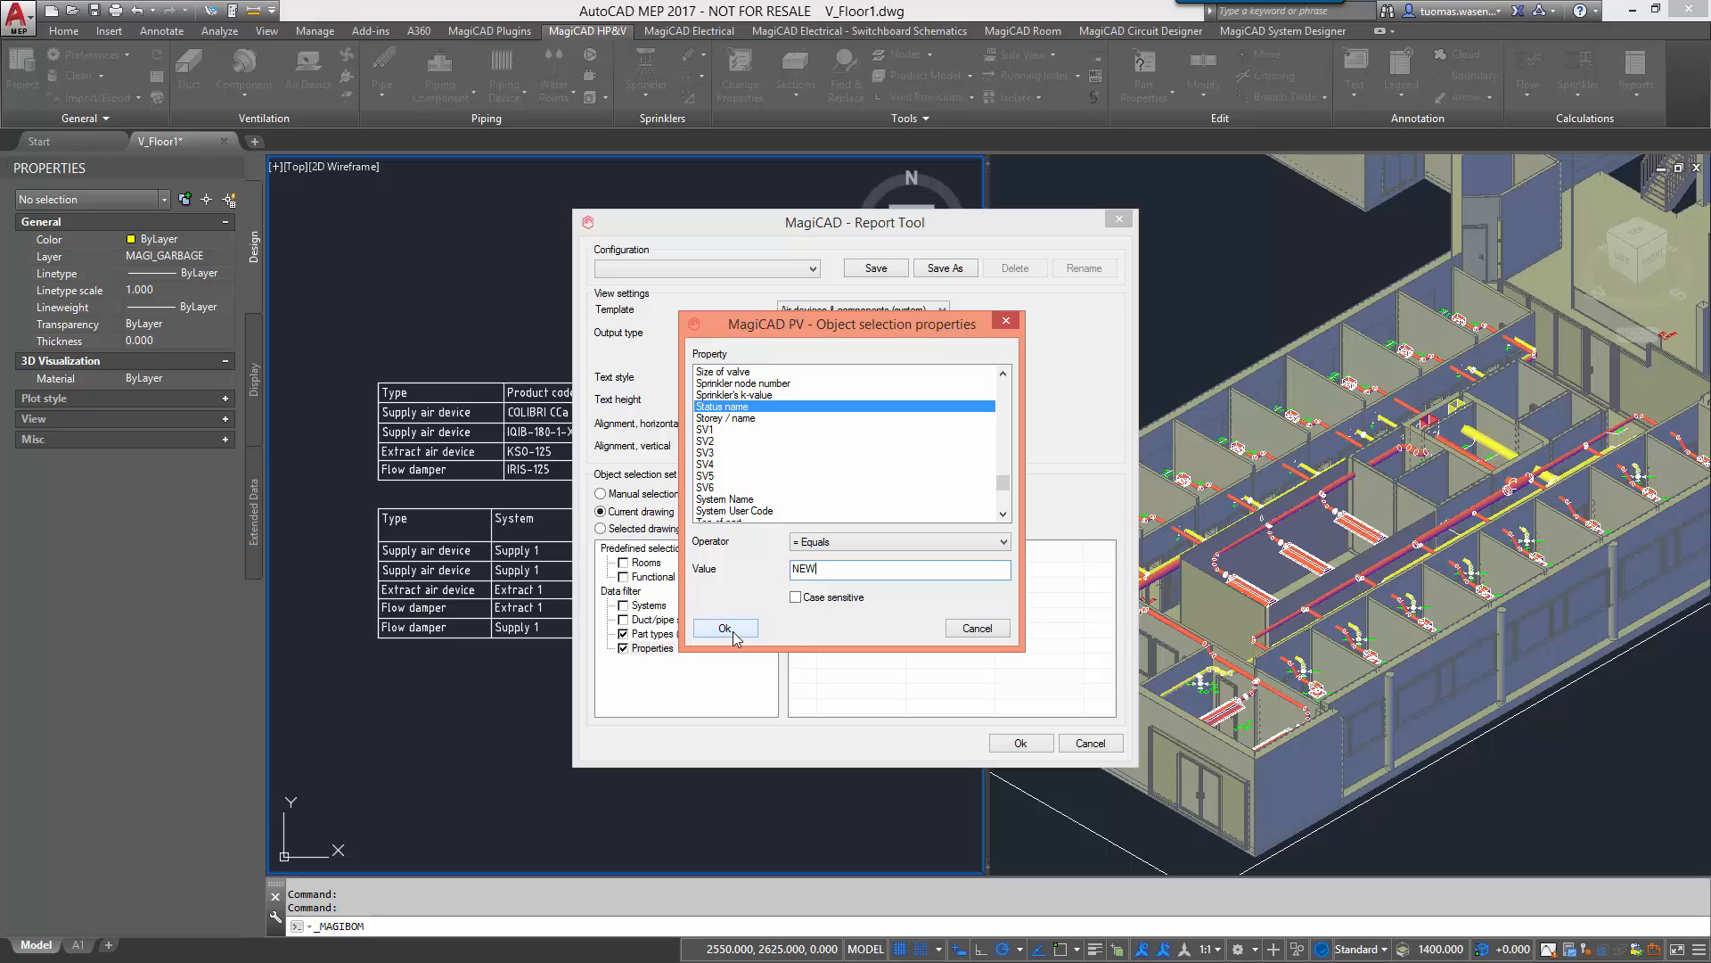
left_click(726, 628)
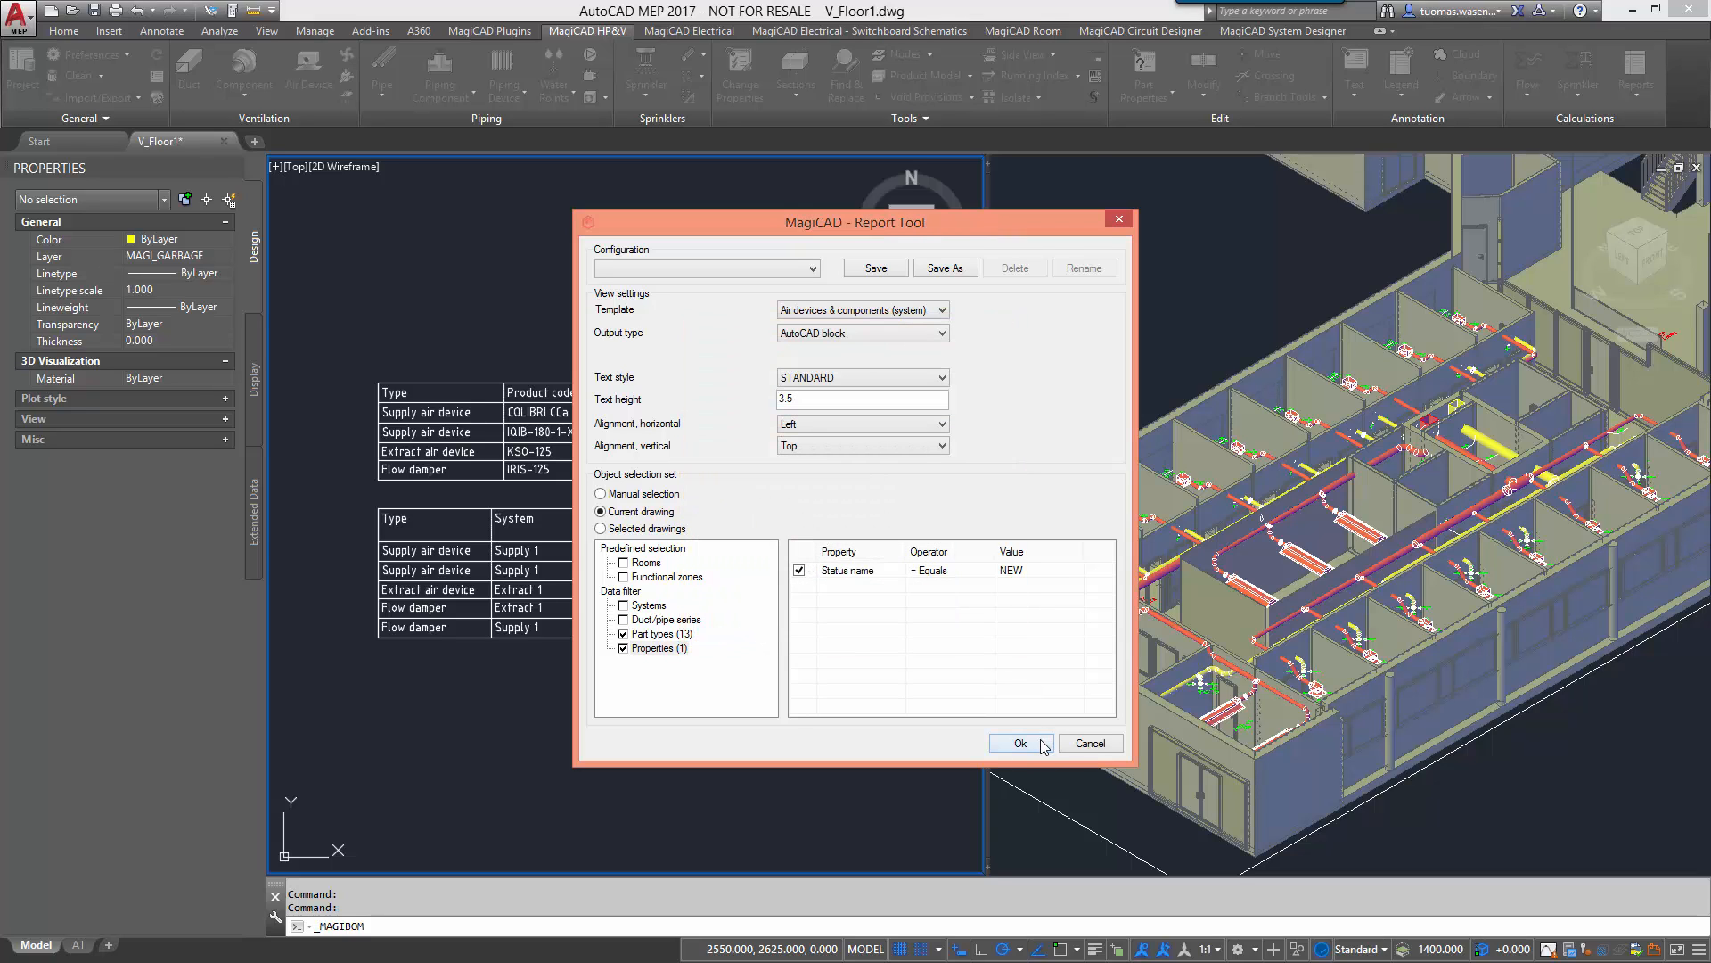
left_click(1018, 744)
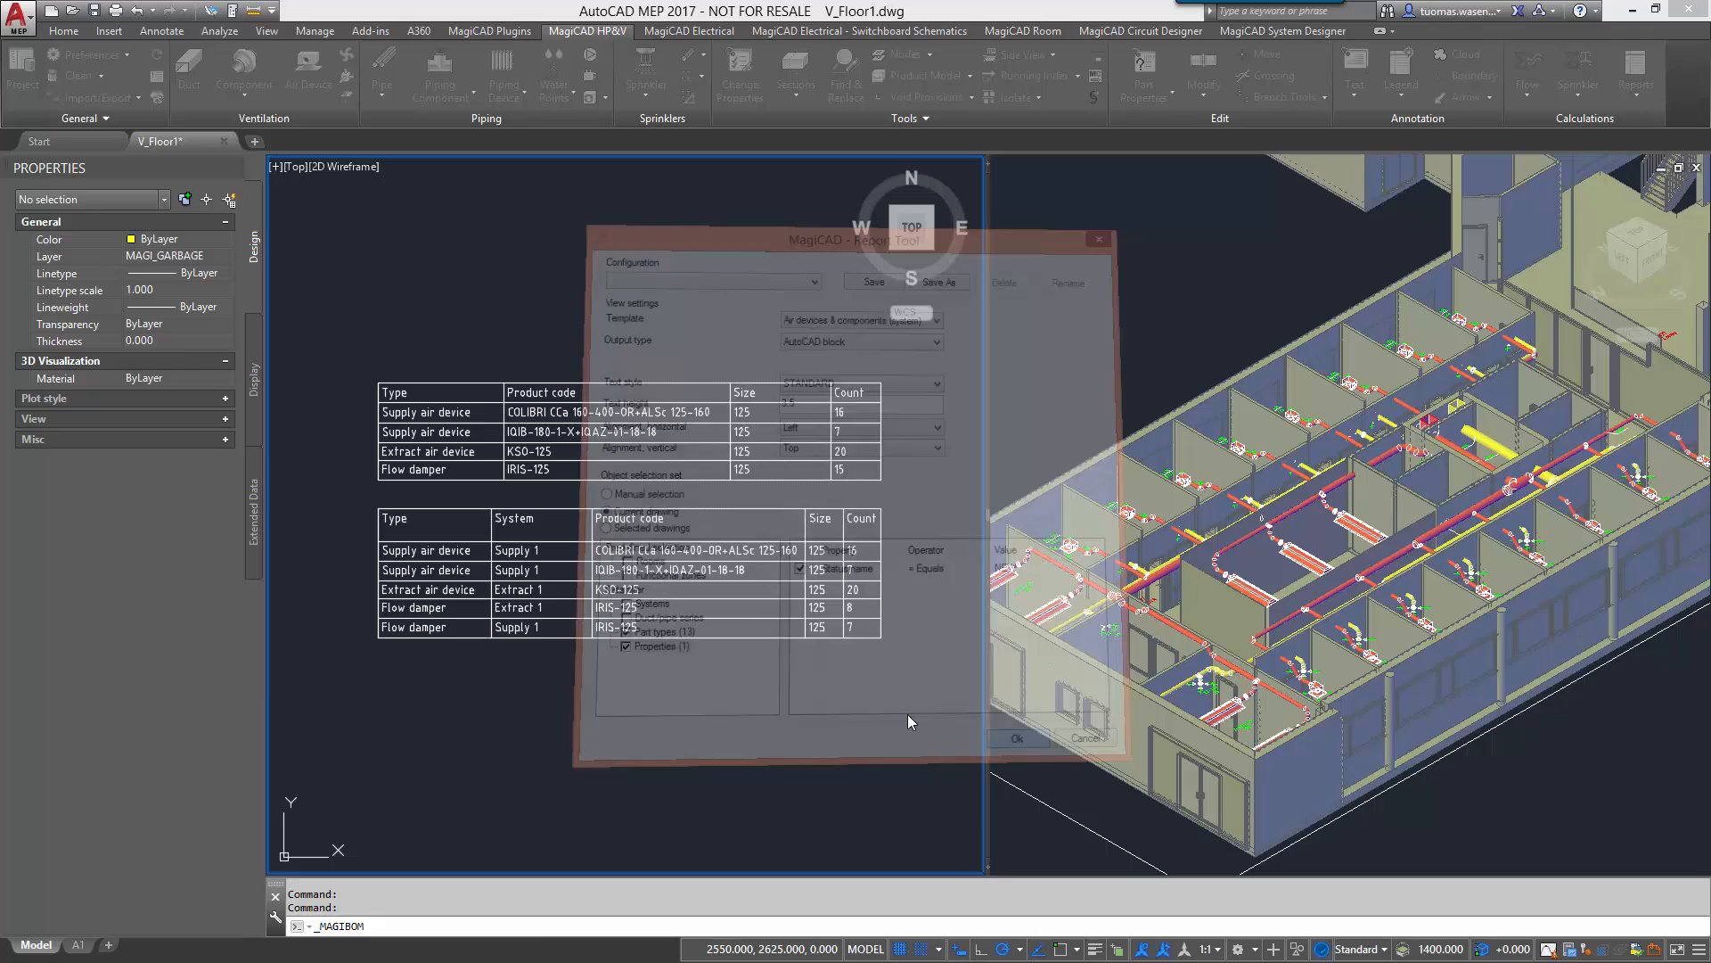
left_click(1014, 738)
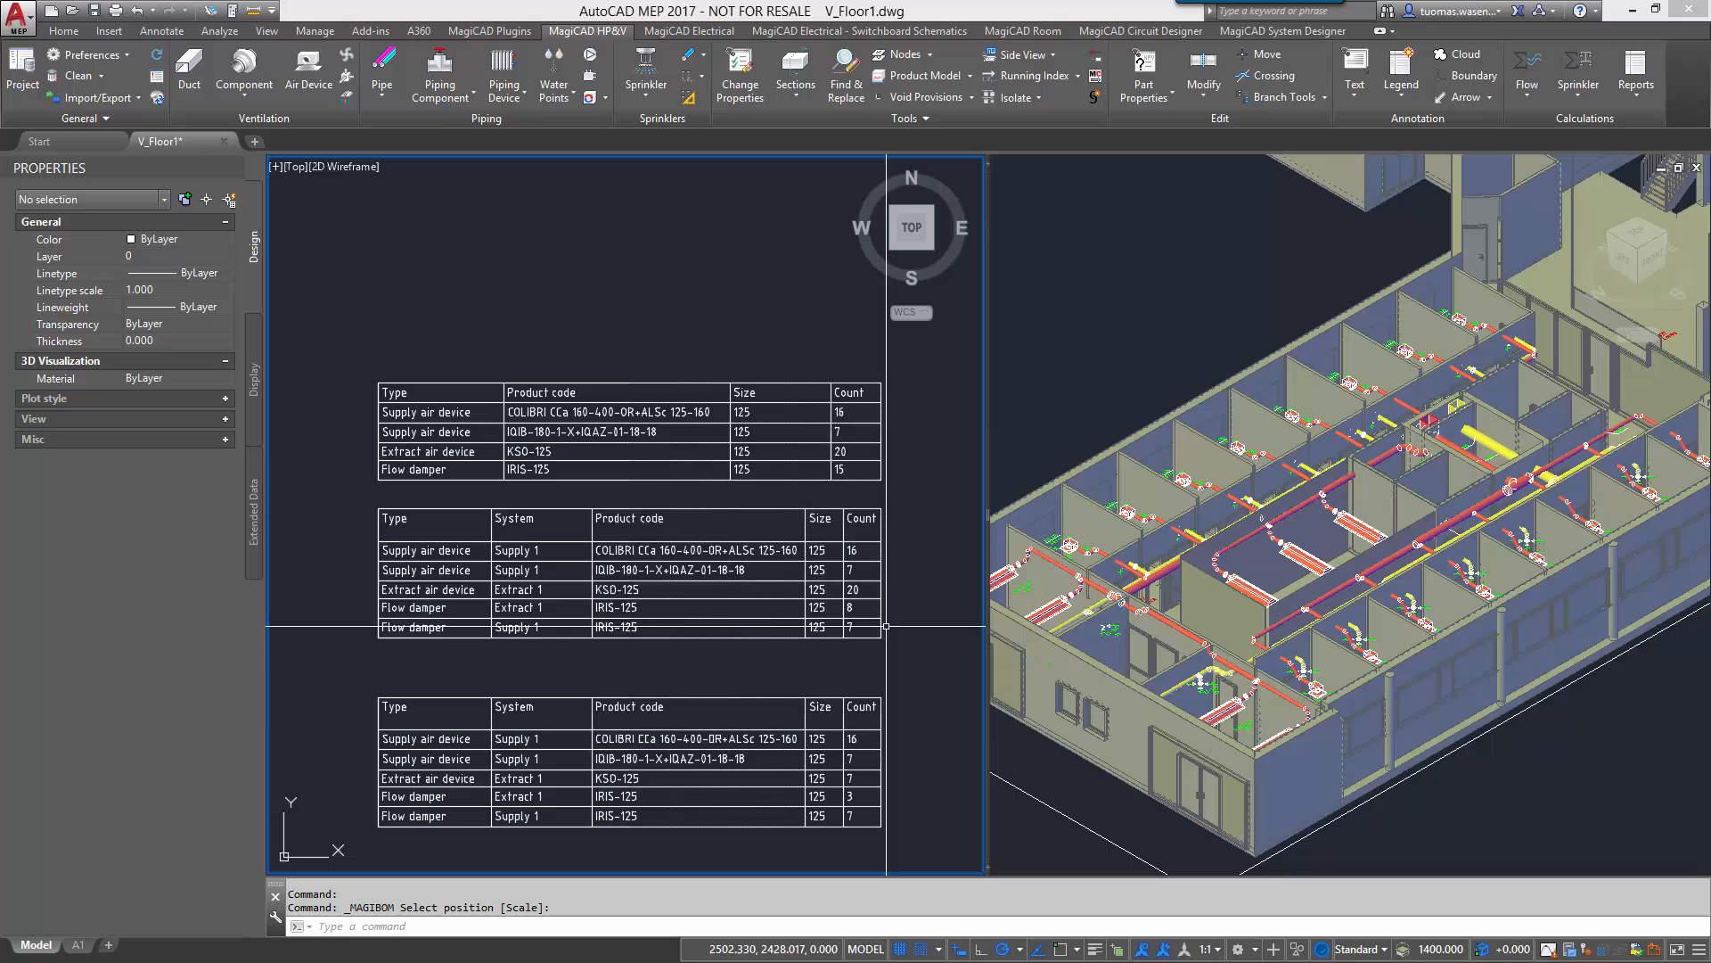
mouse_move(895, 622)
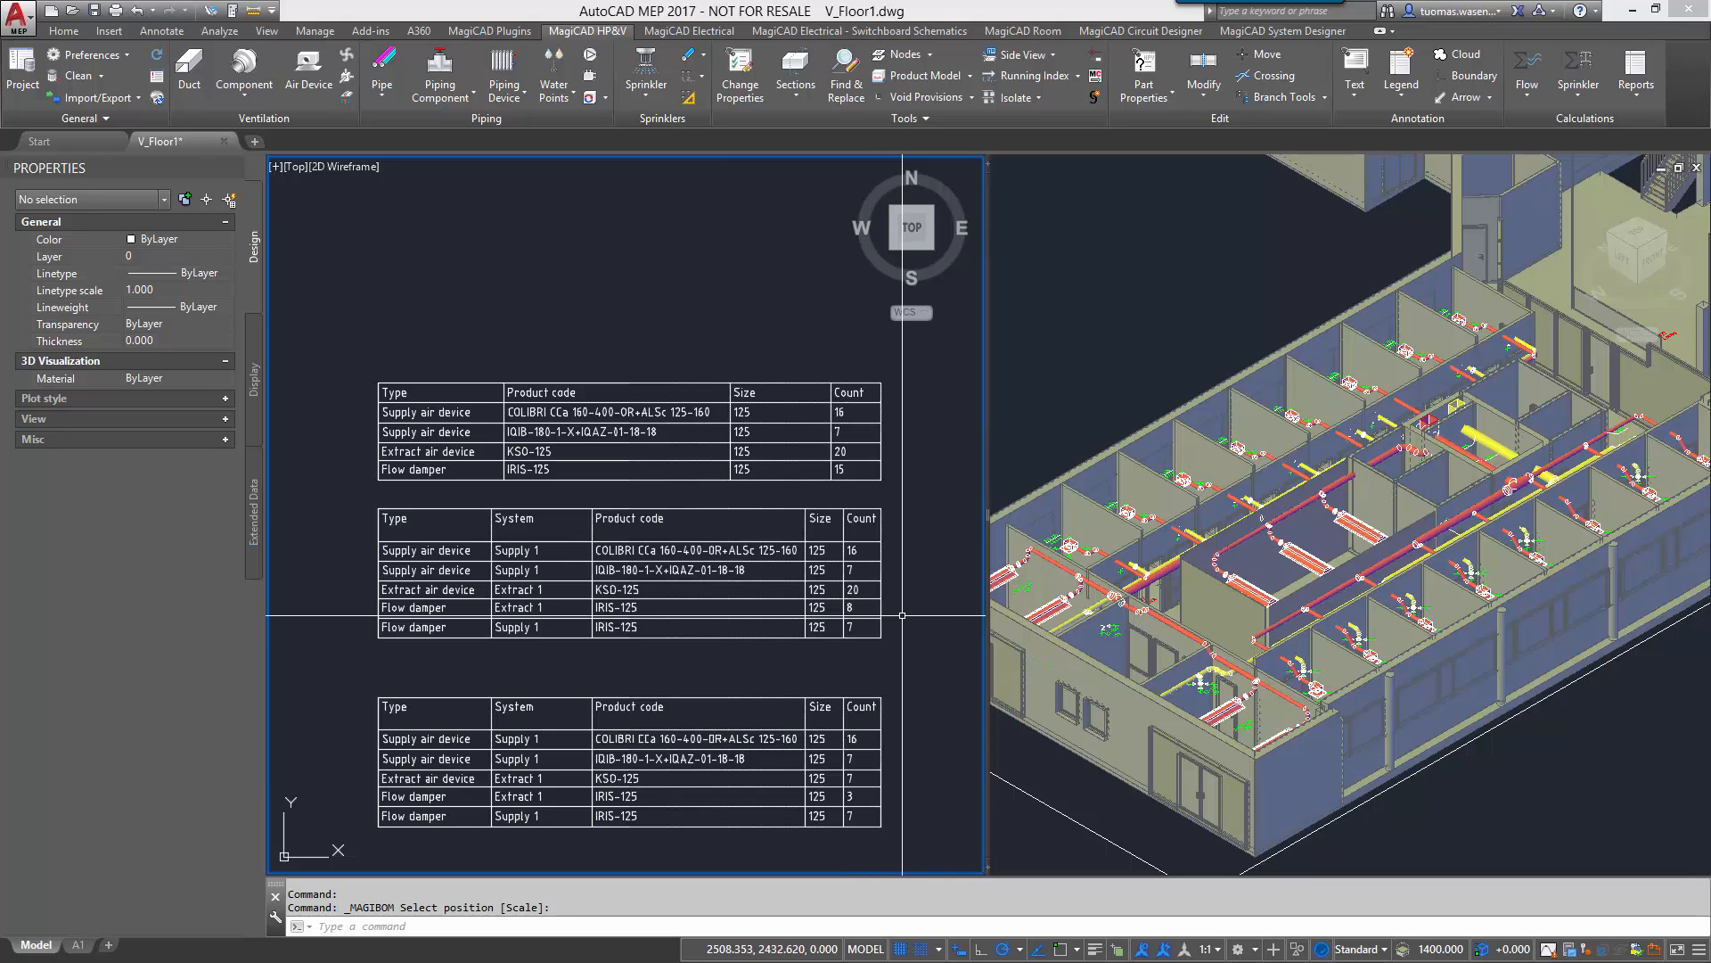